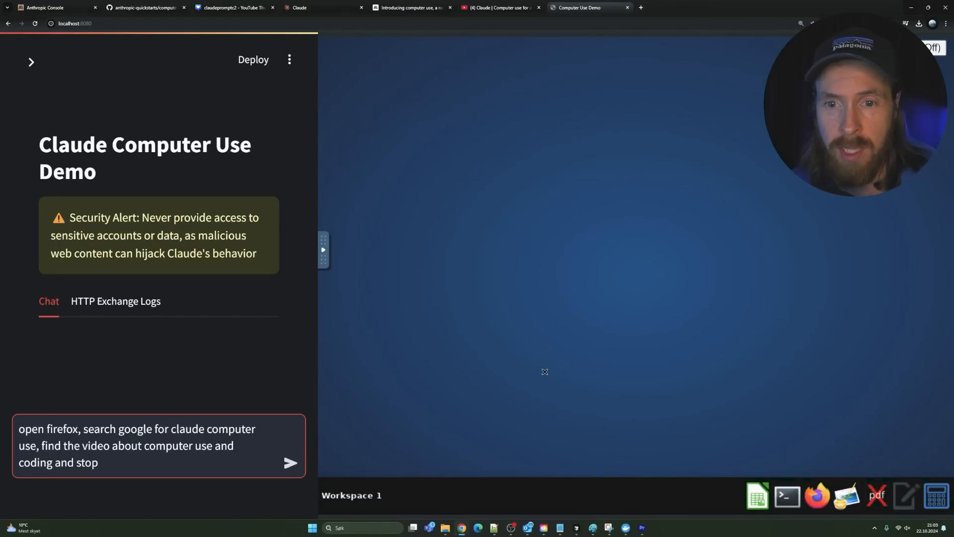
Send the search request and let Claude launch Firefox on the virtual desktop
left_click(290, 464)
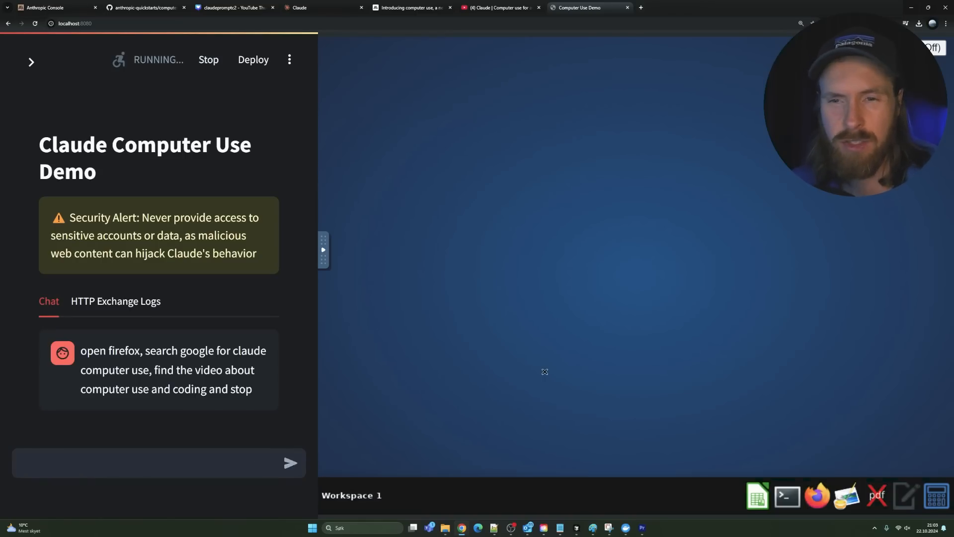
left_click(290, 462)
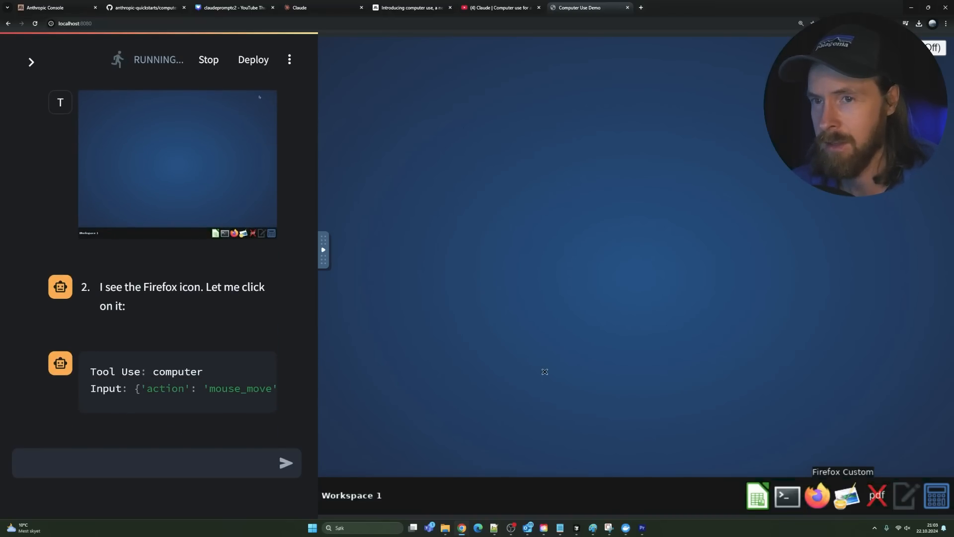
left_click(817, 495)
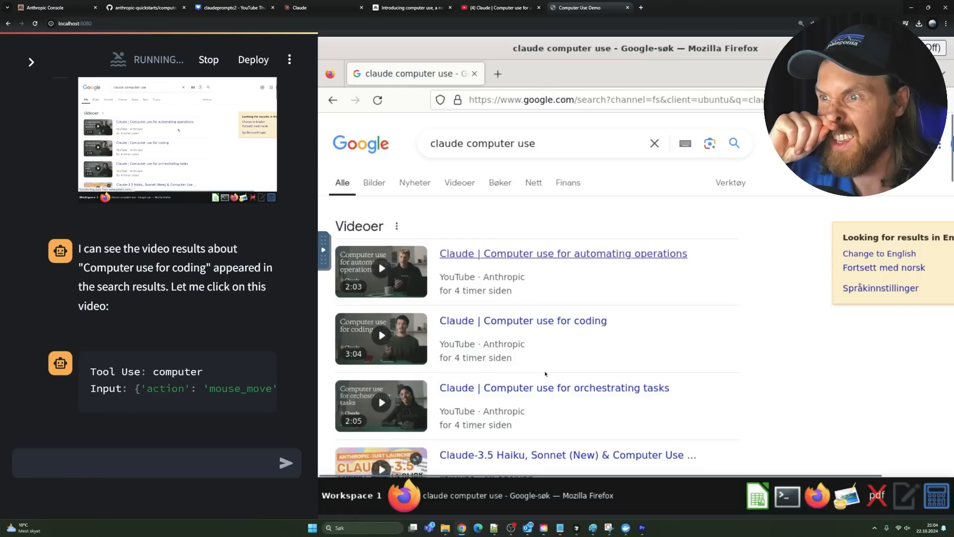
Open the 'Computer use for coding' result and accept the YouTube cookie terms
left_click(522, 320)
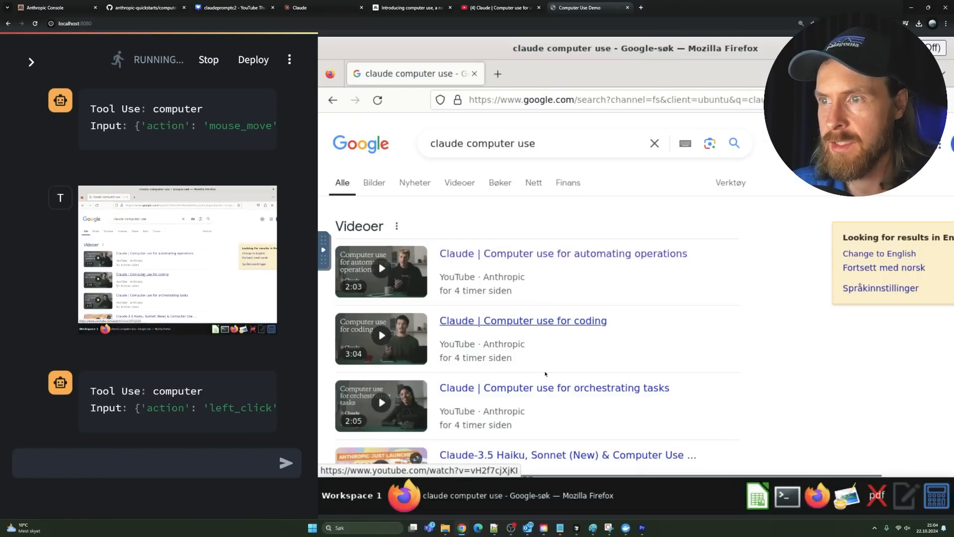
left_click(522, 321)
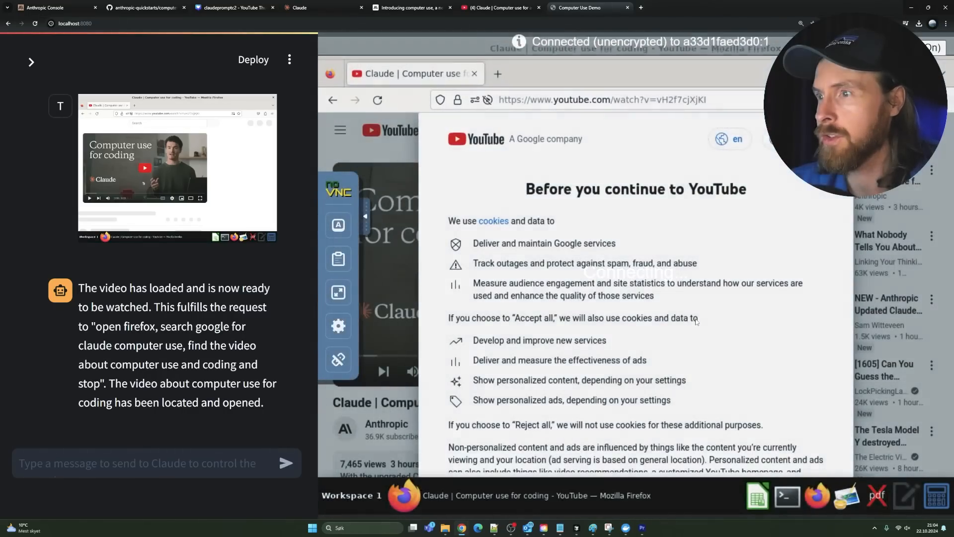
scroll("down", 3)
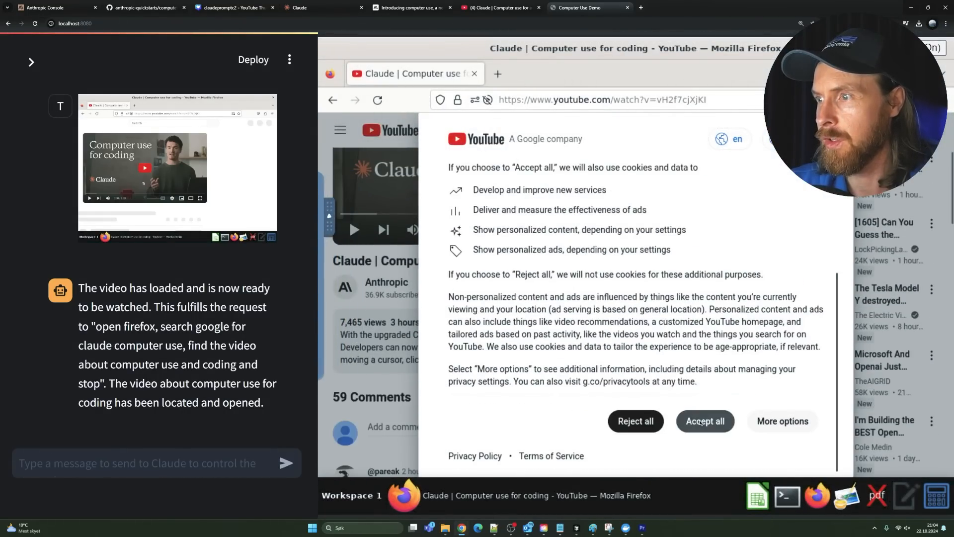
left_click(705, 420)
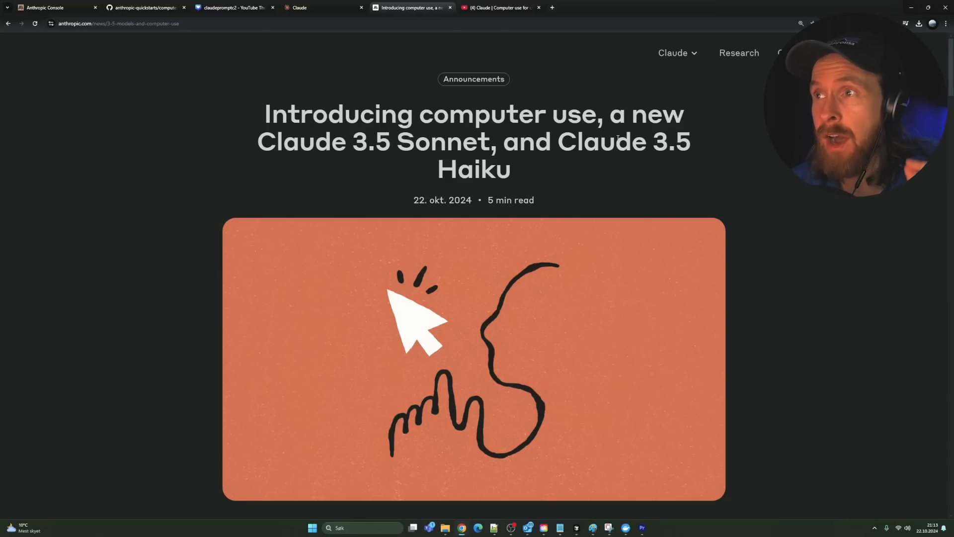
mouse_move(527, 187)
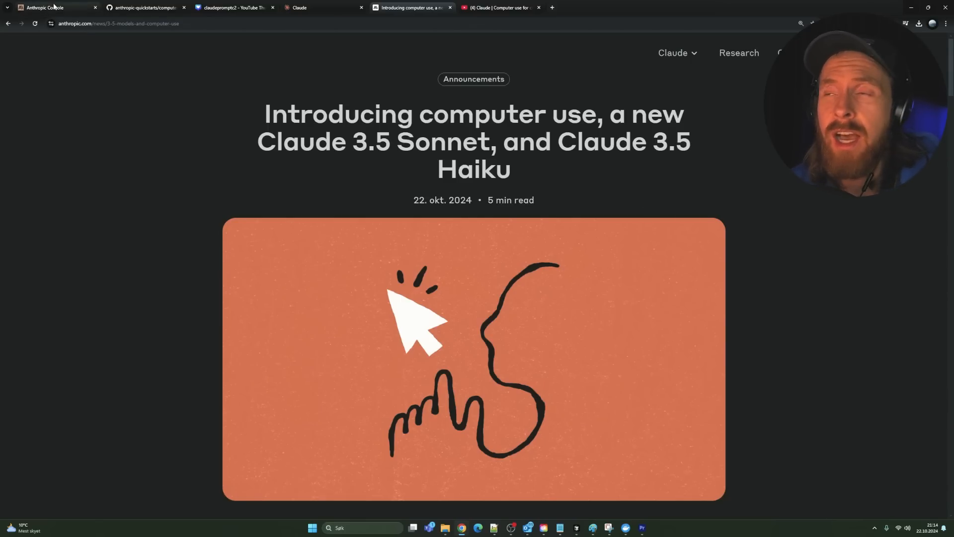
left_click(46, 7)
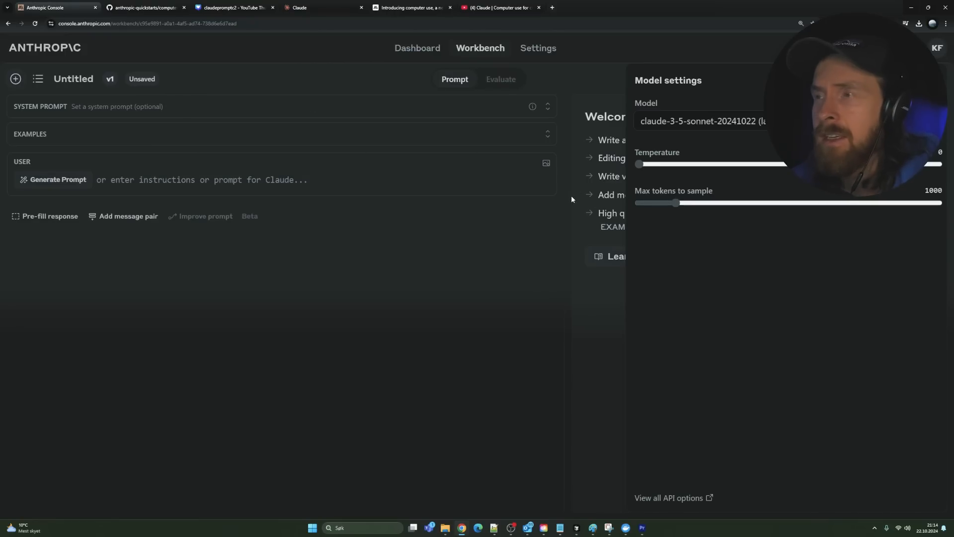
left_click(700, 120)
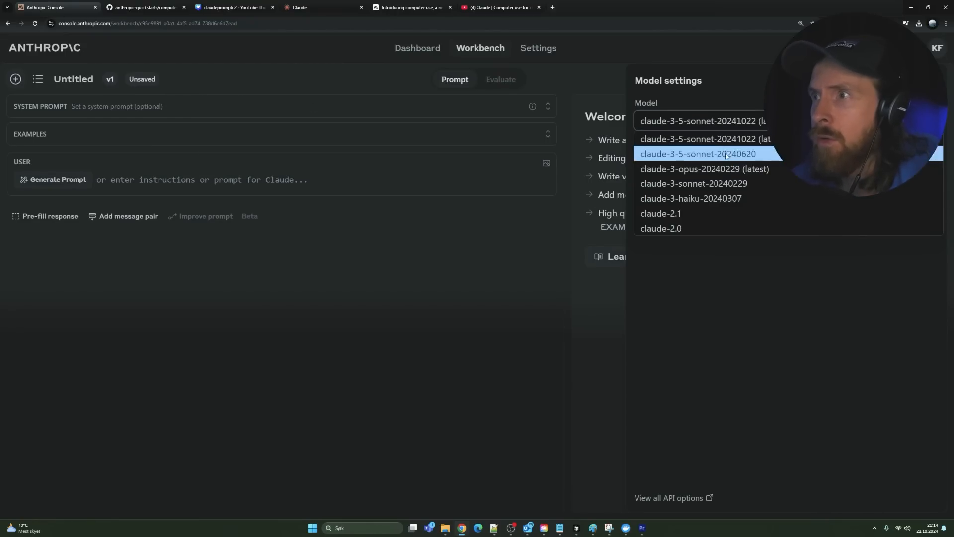
mouse_move(704, 139)
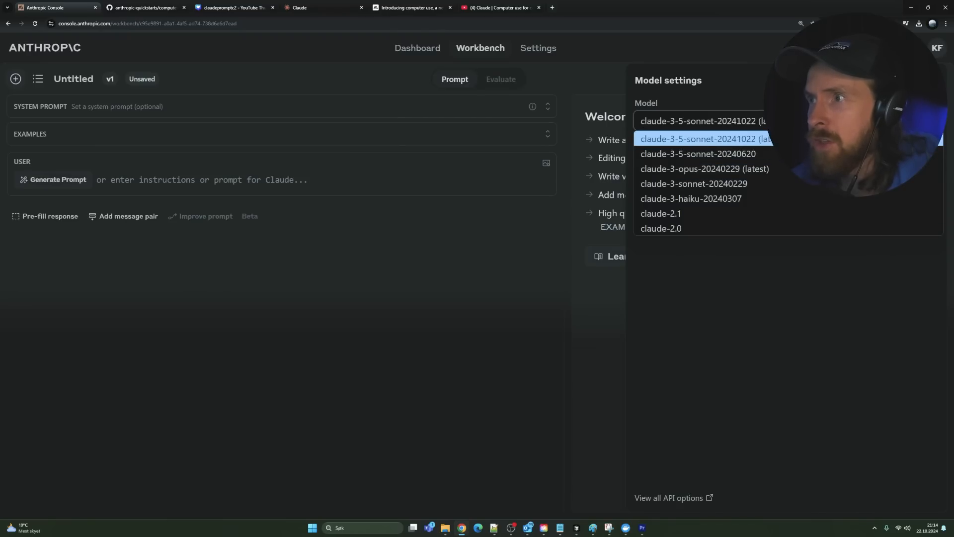
left_click(703, 139)
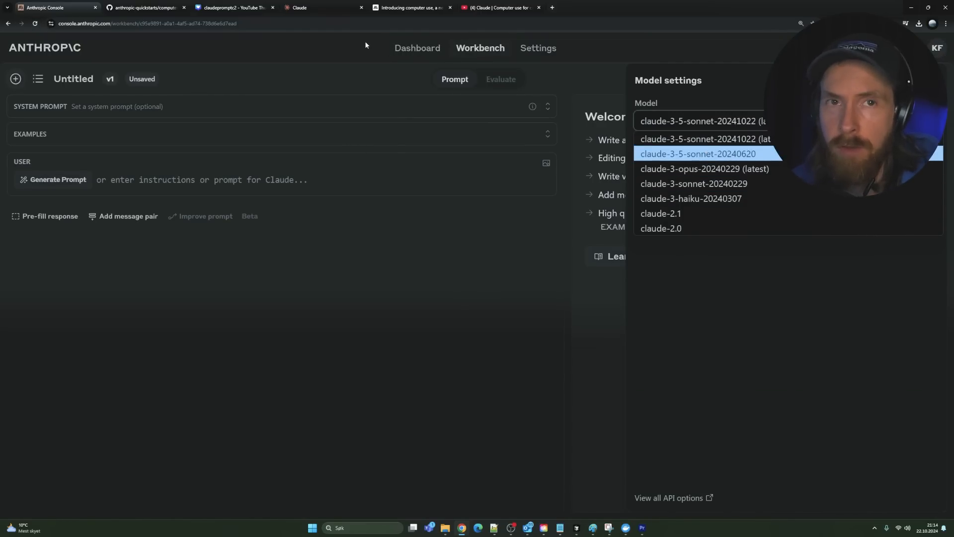
left_click(412, 7)
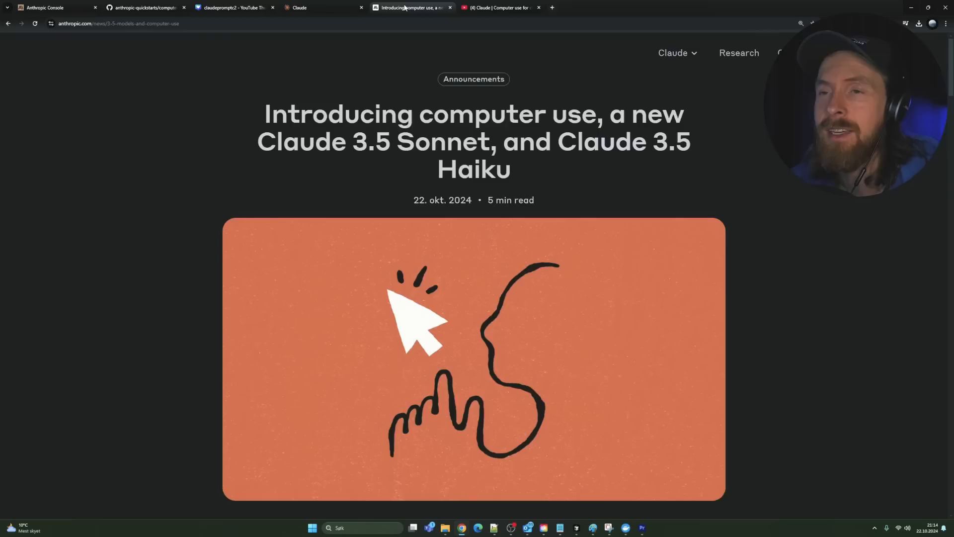
scroll("down", 3)
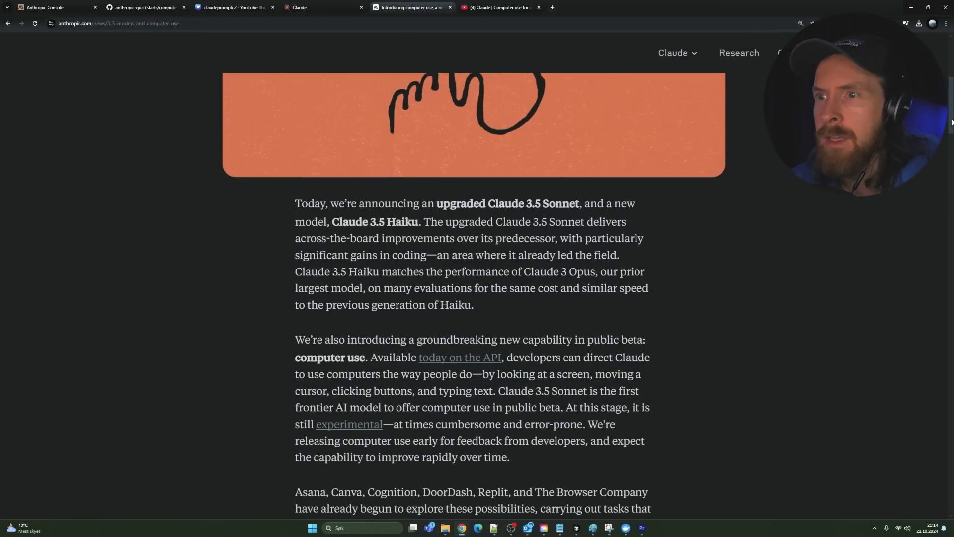
scroll("down", 3)
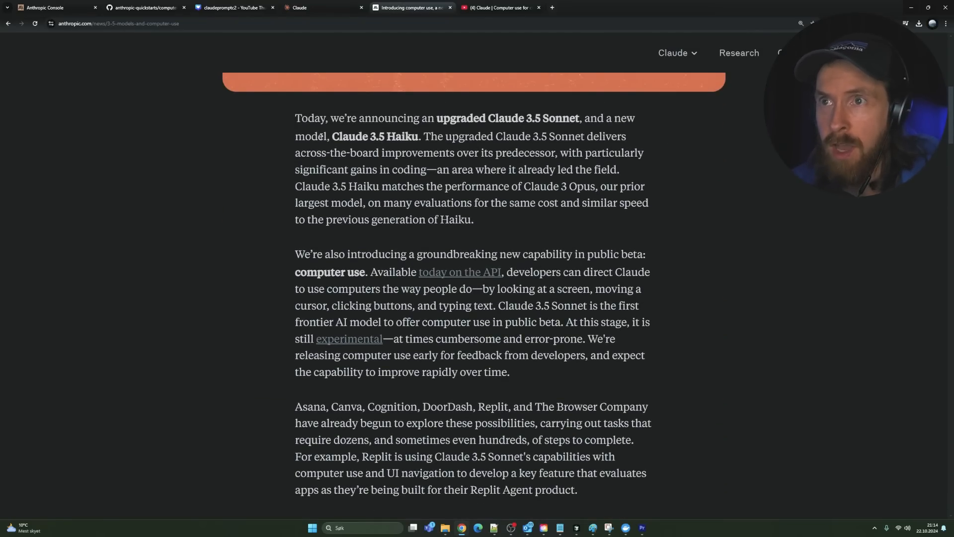
mouse_move(447, 215)
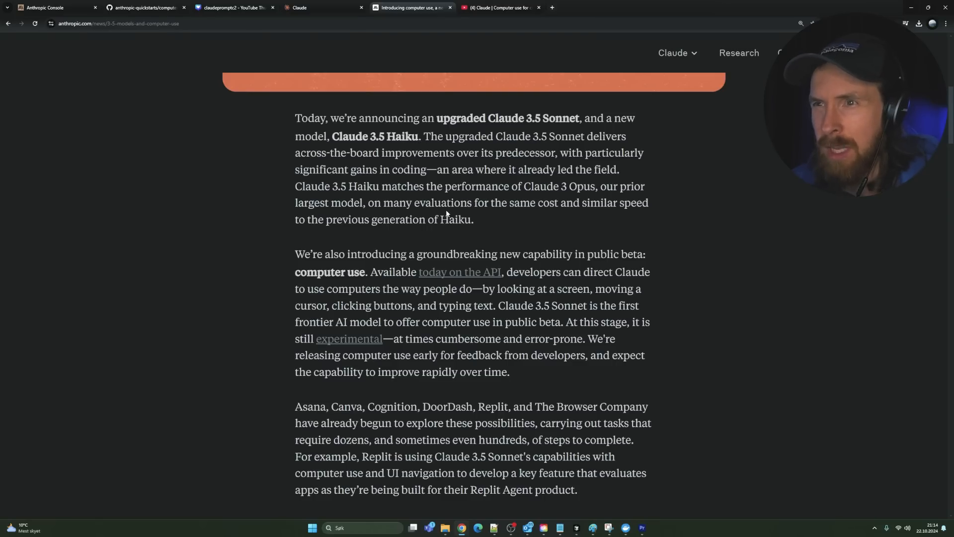
mouse_move(244, 235)
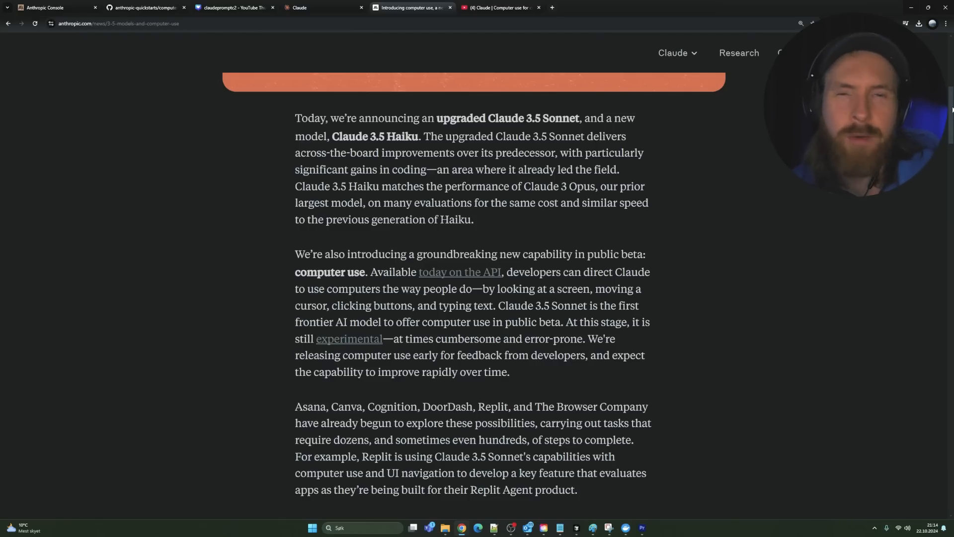
scroll("down", 3)
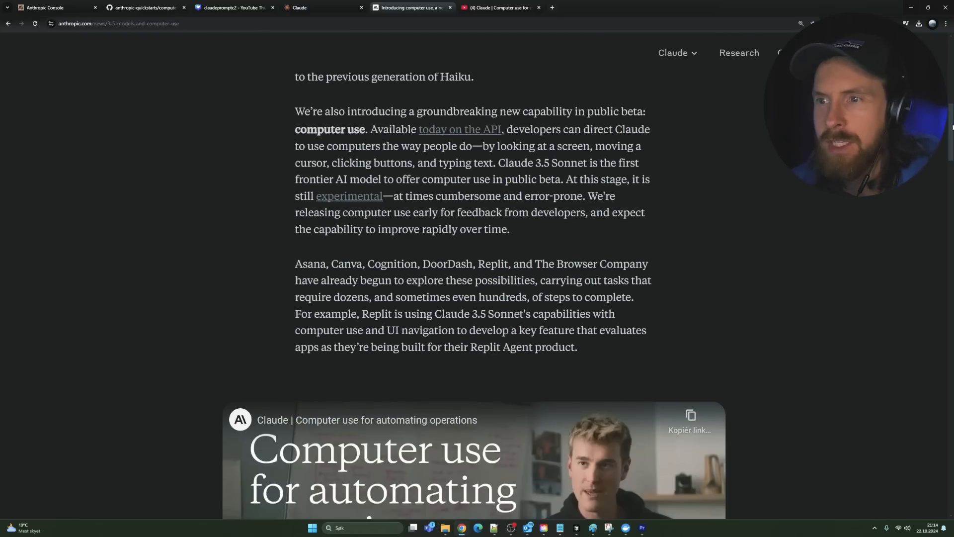
scroll("down", 3)
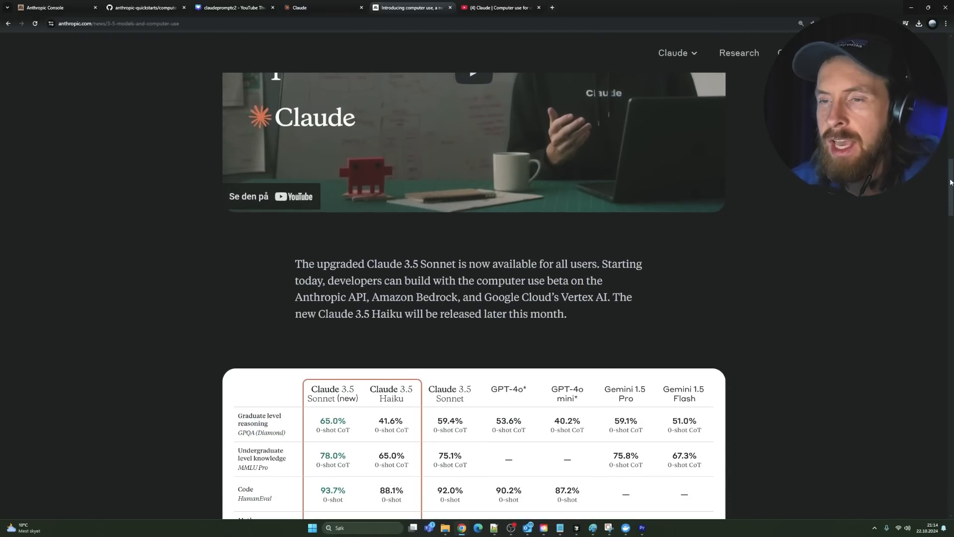
scroll("down", 3)
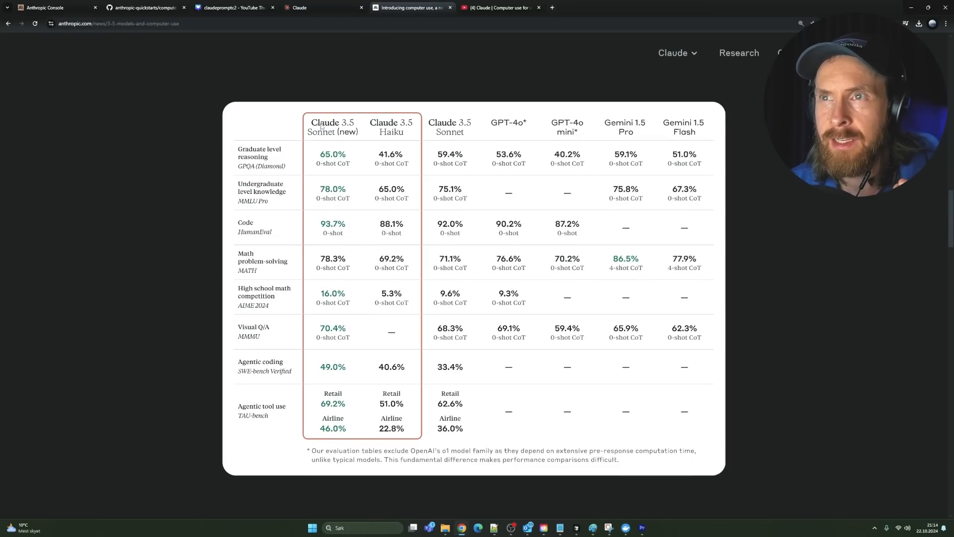
mouse_move(332, 136)
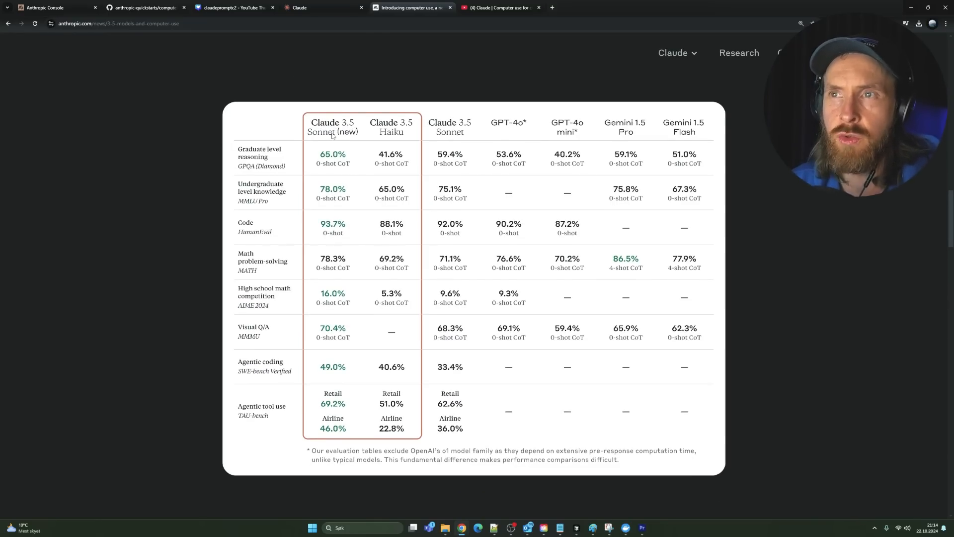
scroll("down", 3)
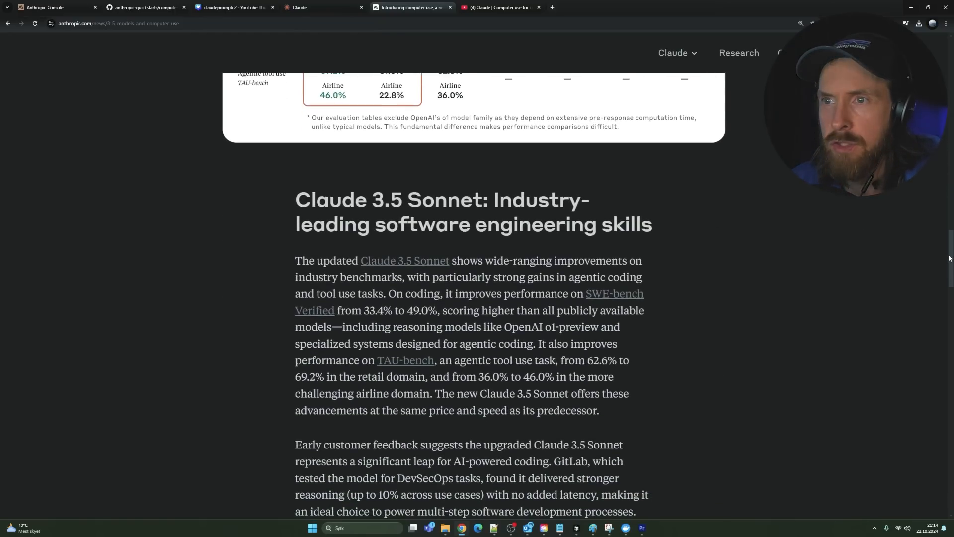
scroll("down", 3)
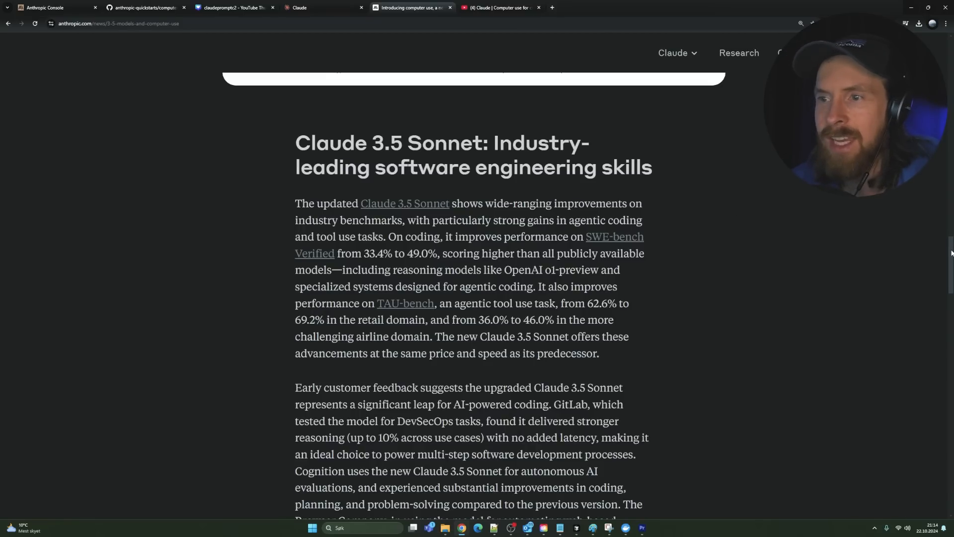
scroll("down", 3)
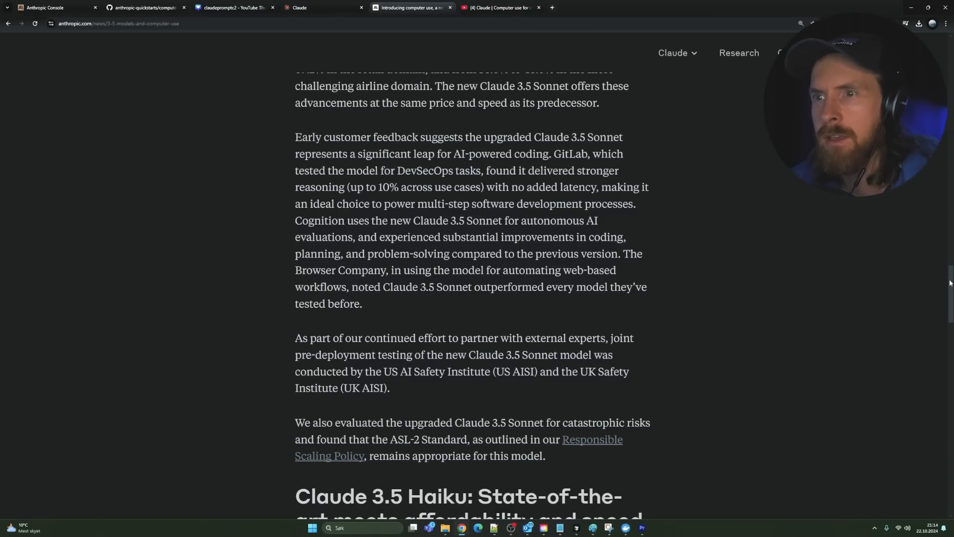
scroll("down", 3)
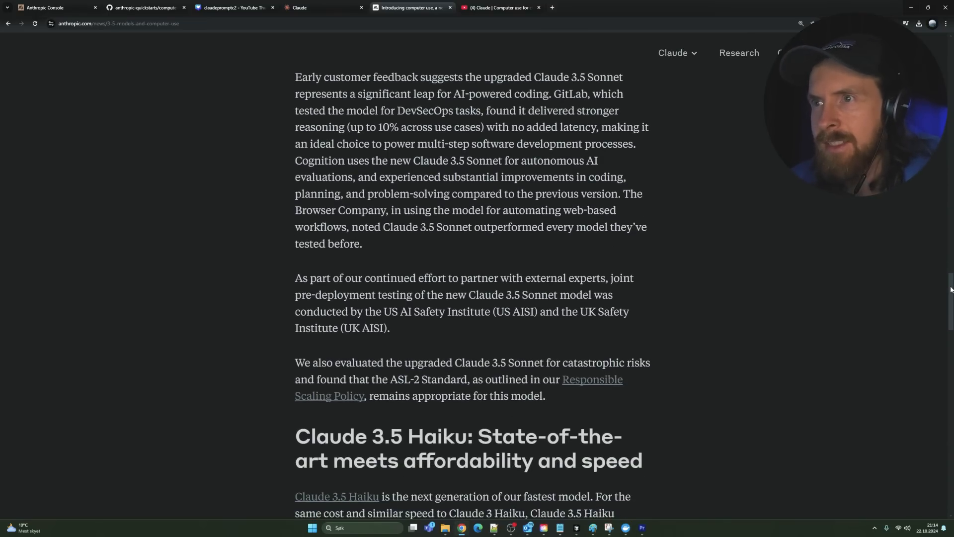
scroll("down", 3)
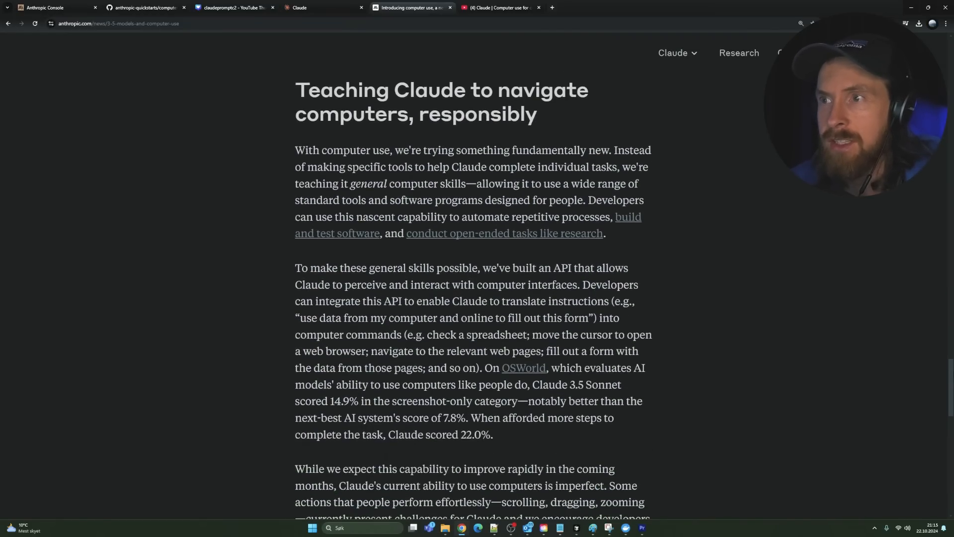
scroll("up", 3)
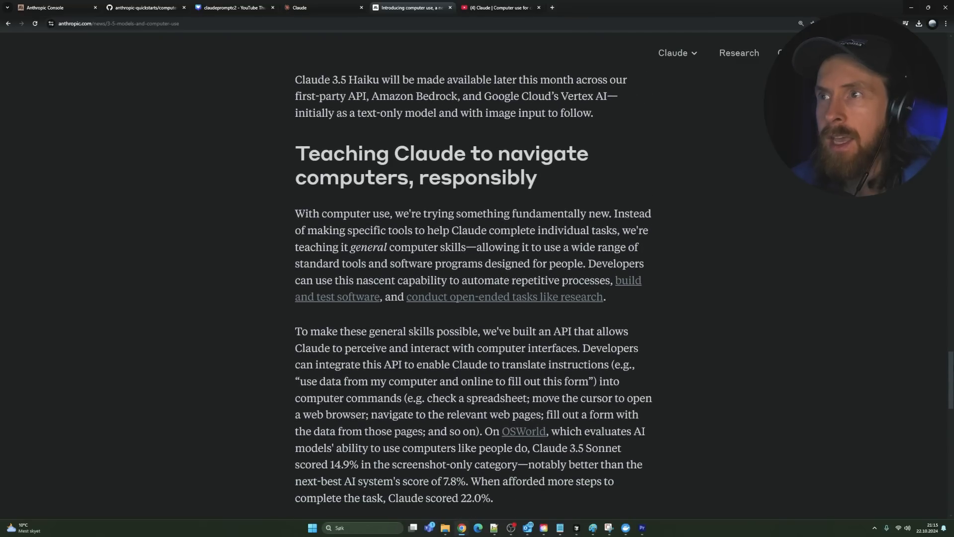
scroll("down", 3)
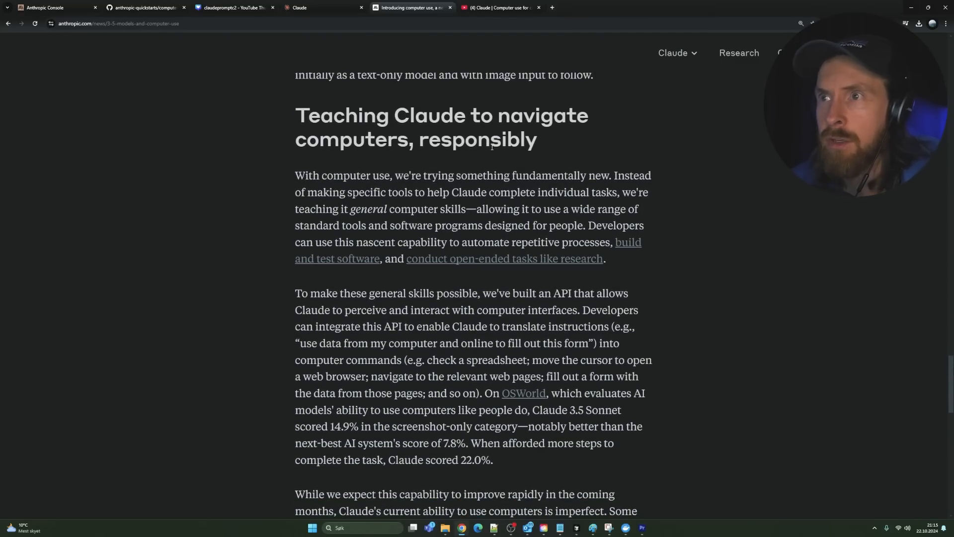
mouse_move(260, 256)
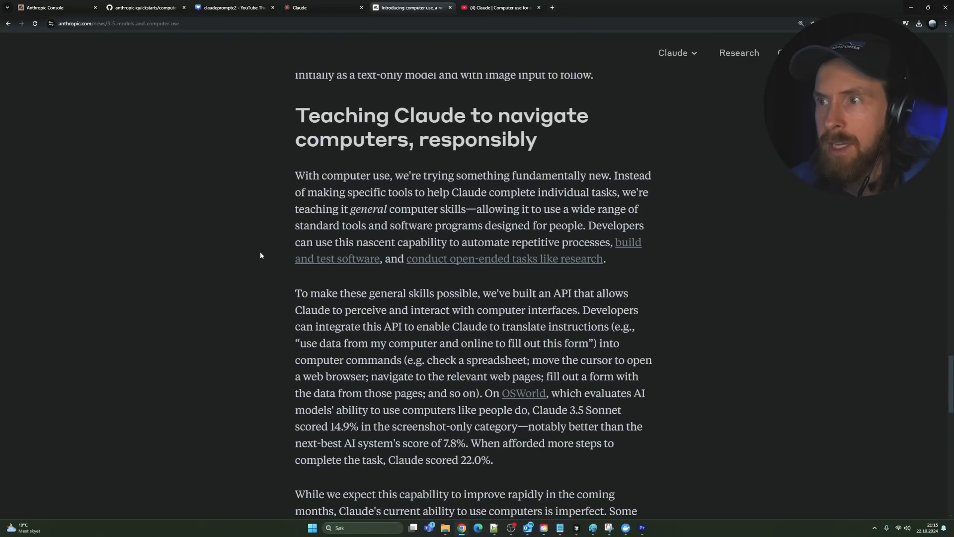
scroll("down", 3)
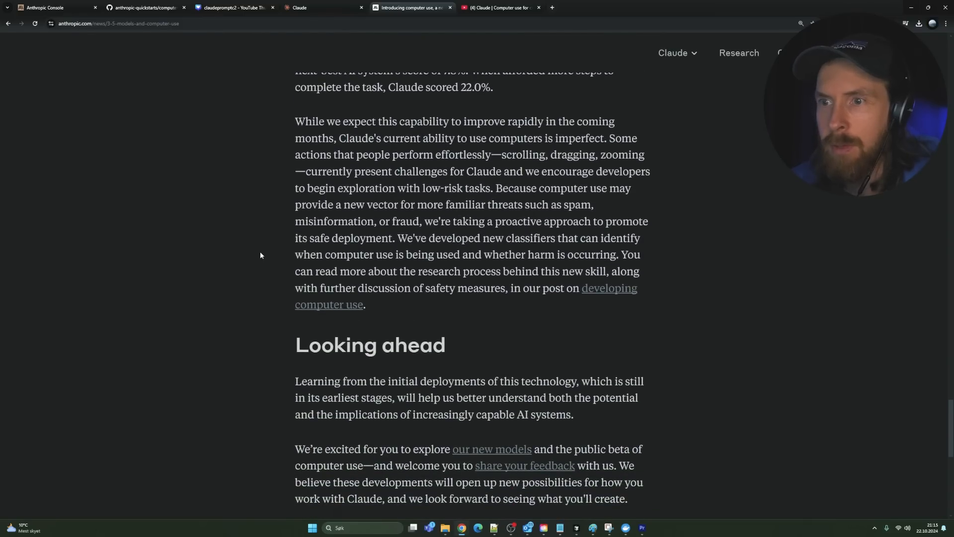
scroll("down", 3)
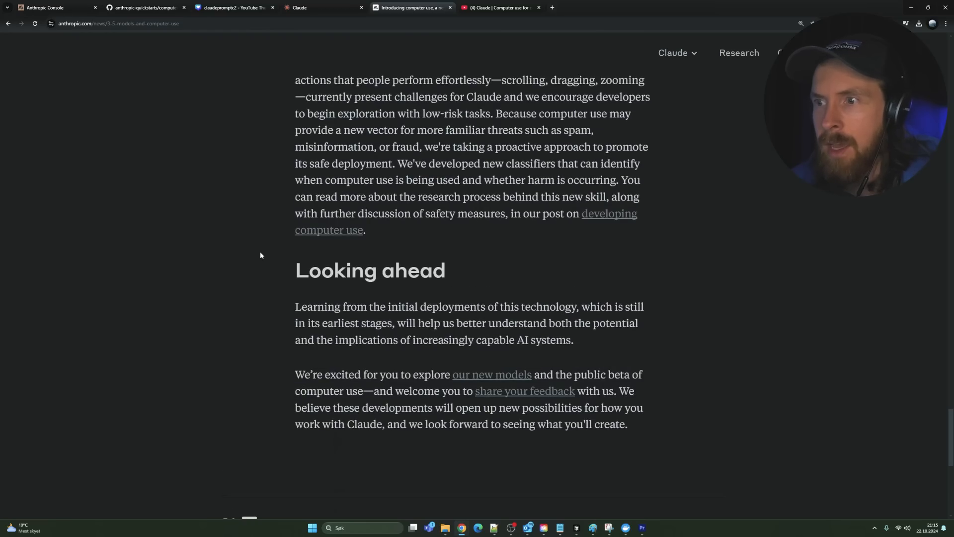
mouse_move(272, 253)
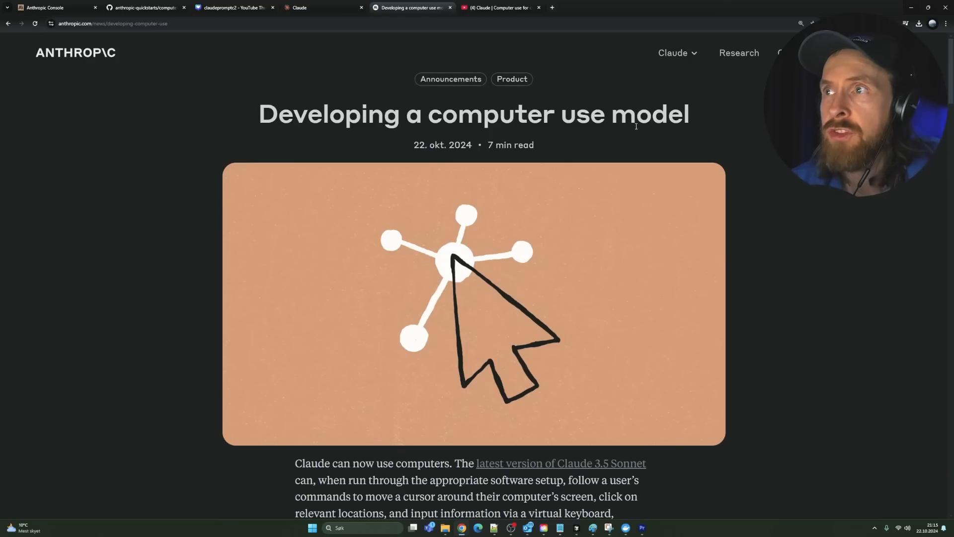
Scroll through the 'Developing a computer use model' article down to its closing feedback invitation
scroll("down", 3)
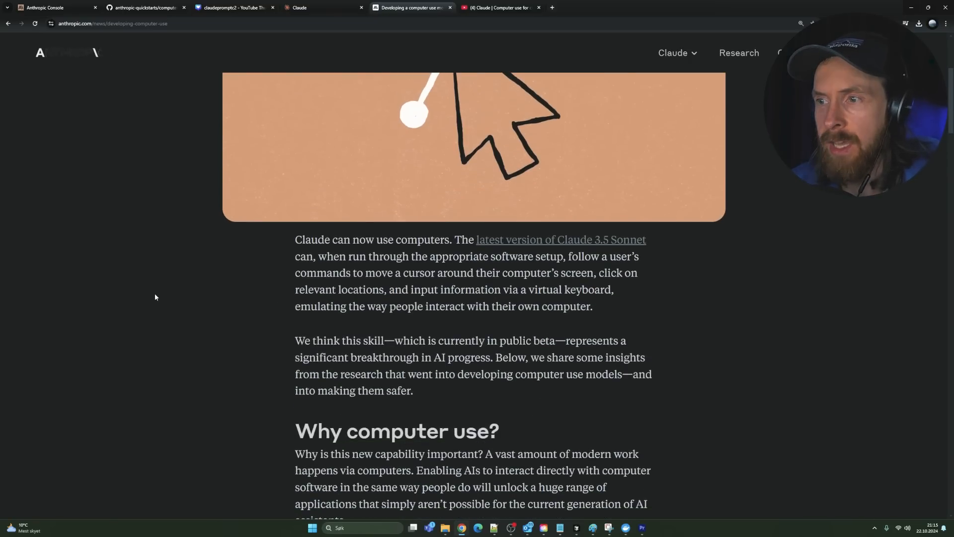
scroll("down", 3)
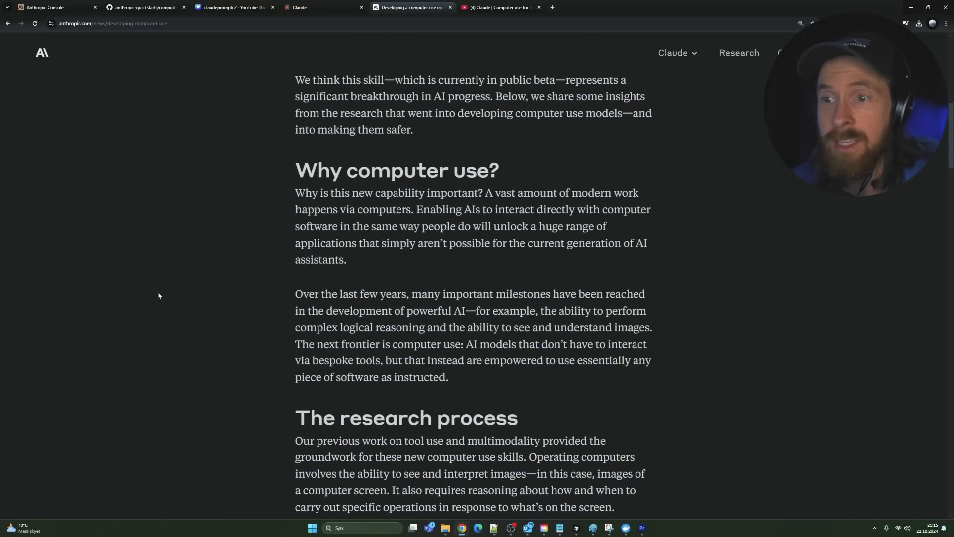
scroll("down", 3)
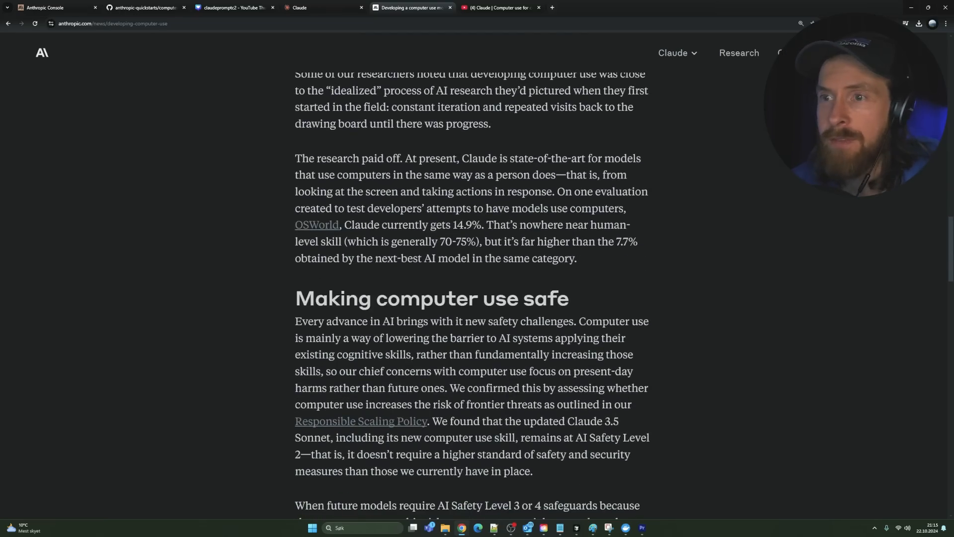
scroll("down", 3)
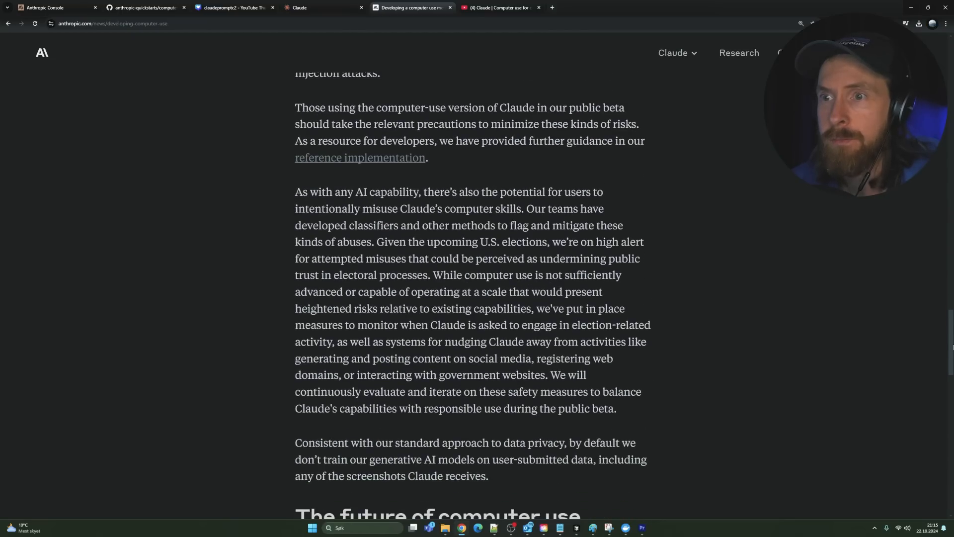
scroll("down", 3)
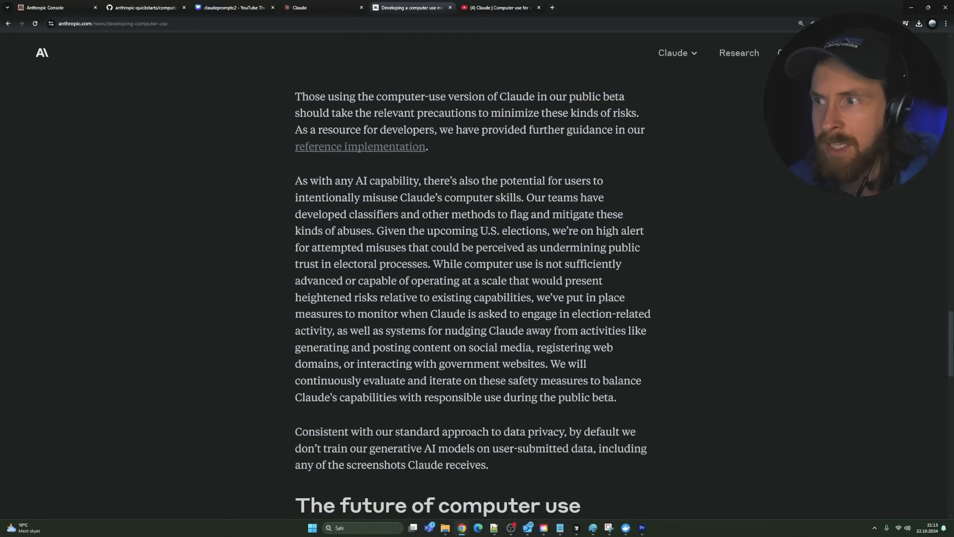
scroll("down", 3)
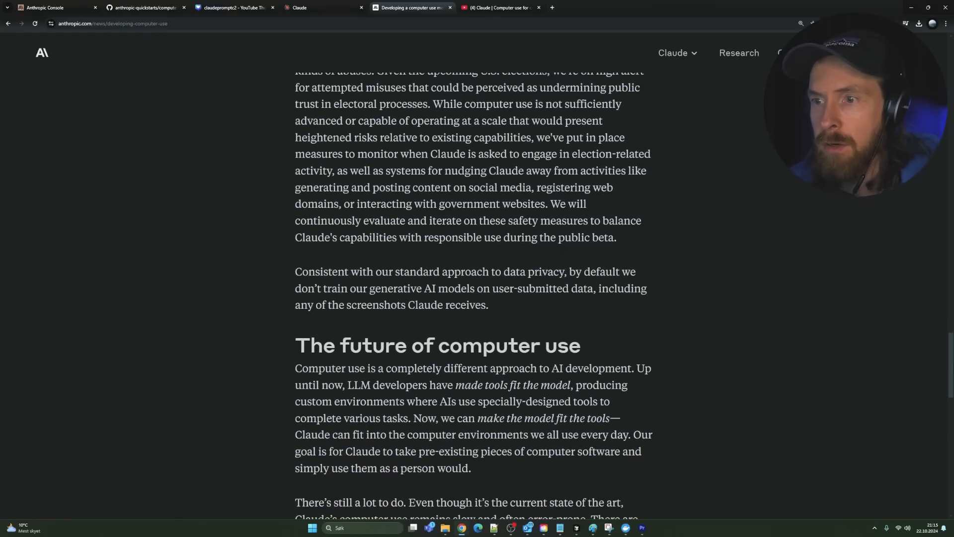
scroll("down", 3)
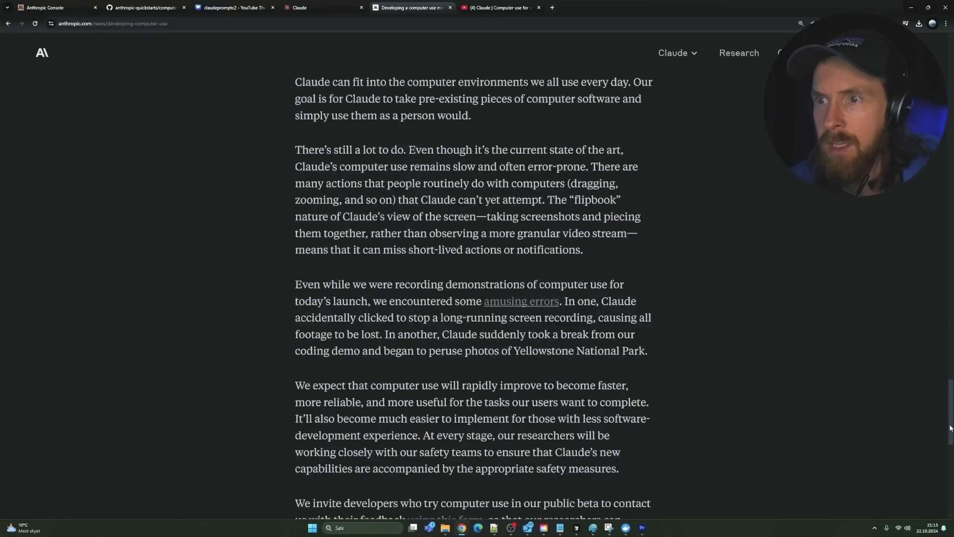
scroll("down", 3)
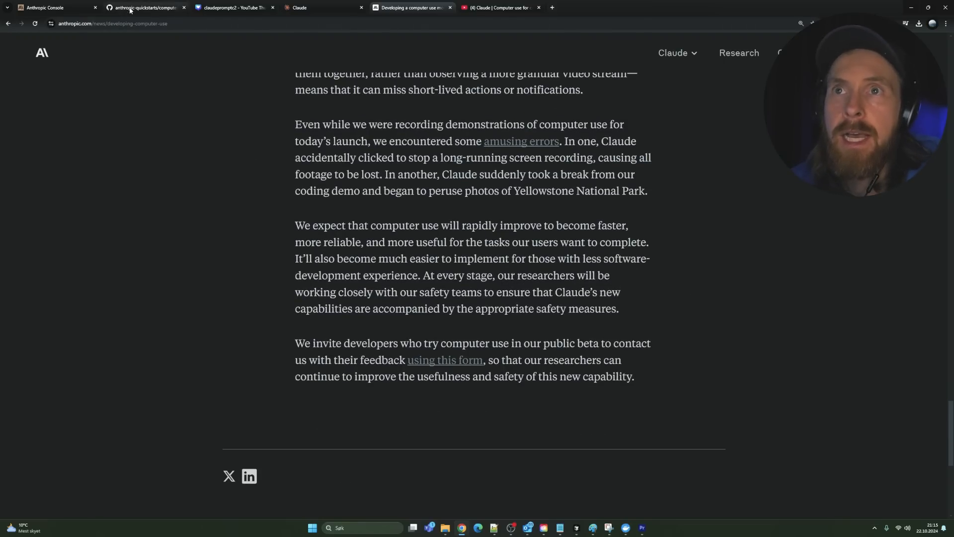
Switch to the computer-use-demo repository page and scroll to its Docker quickstart section
left_click(145, 7)
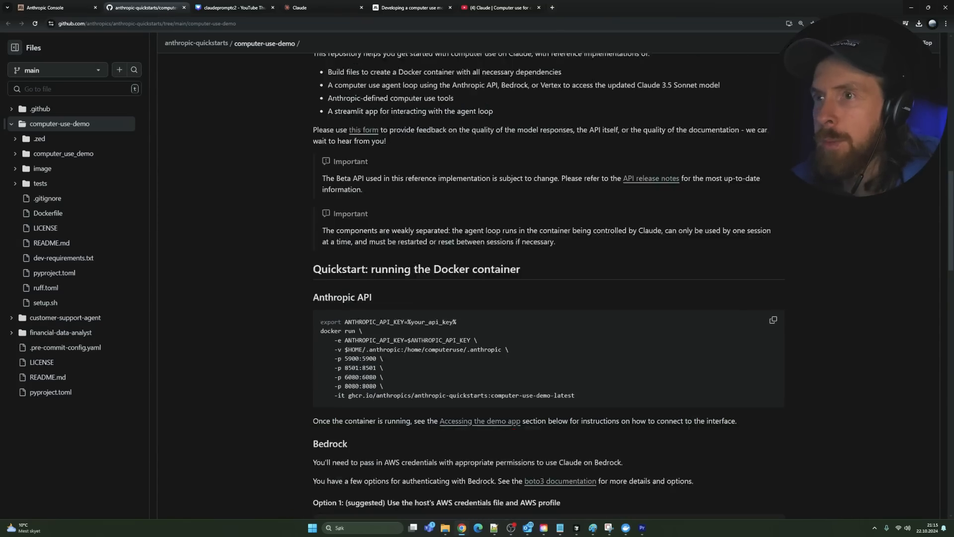
scroll("up", 3)
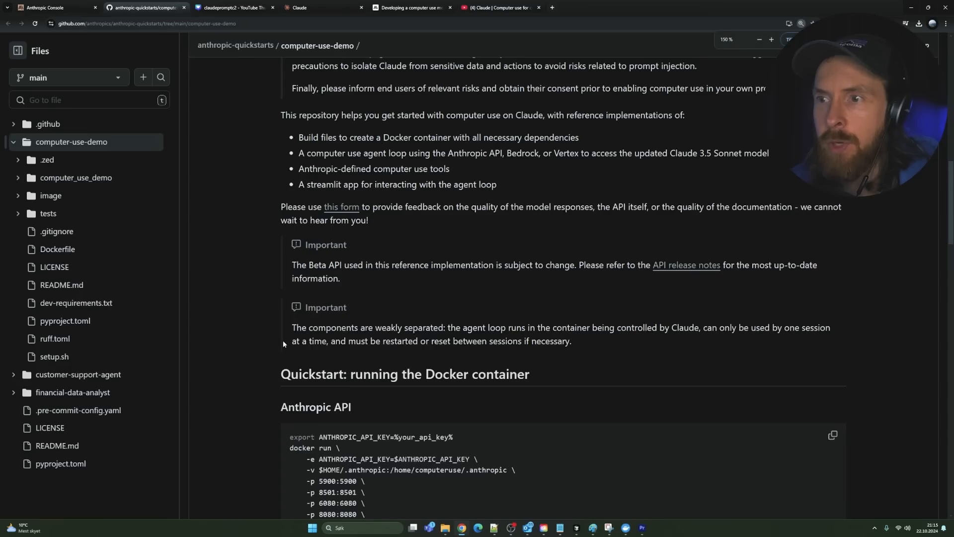
scroll("down", 3)
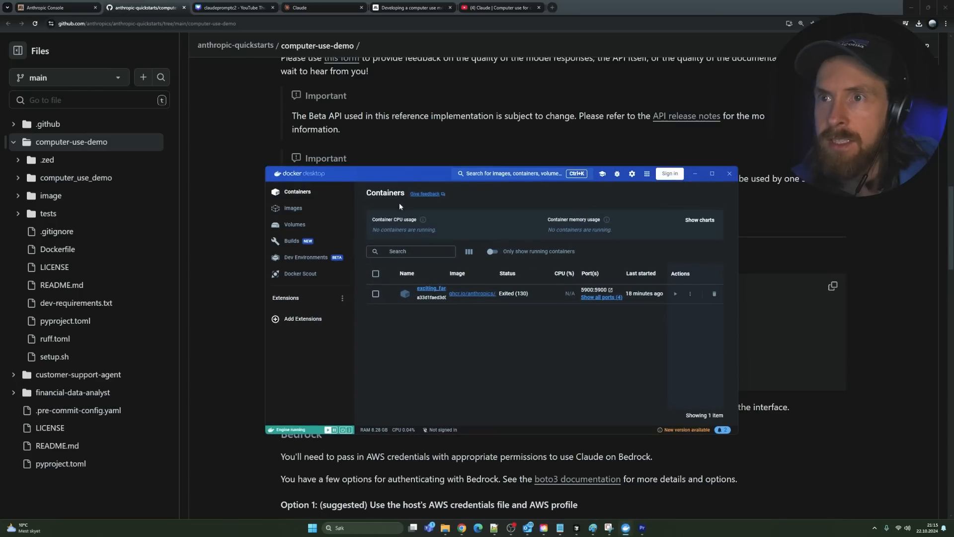
mouse_move(232, 310)
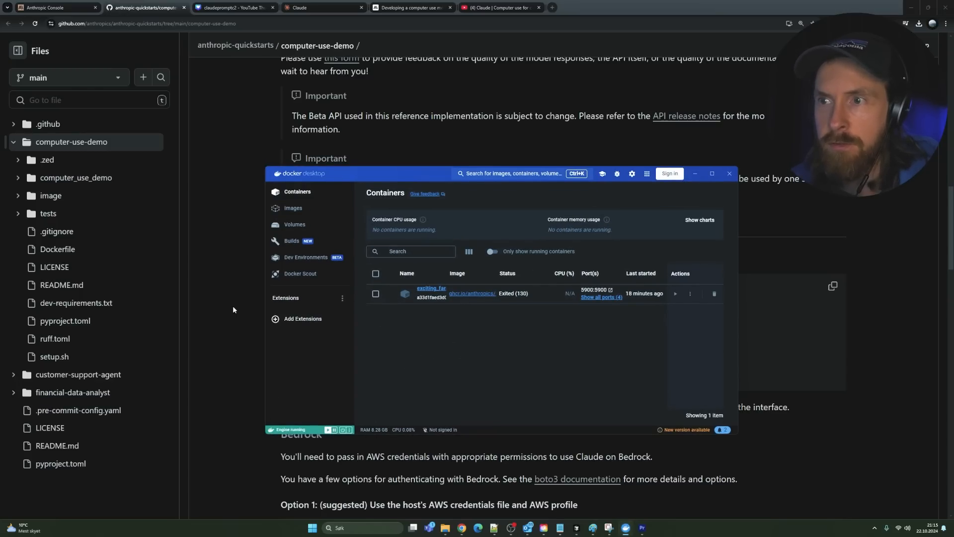
left_click(729, 173)
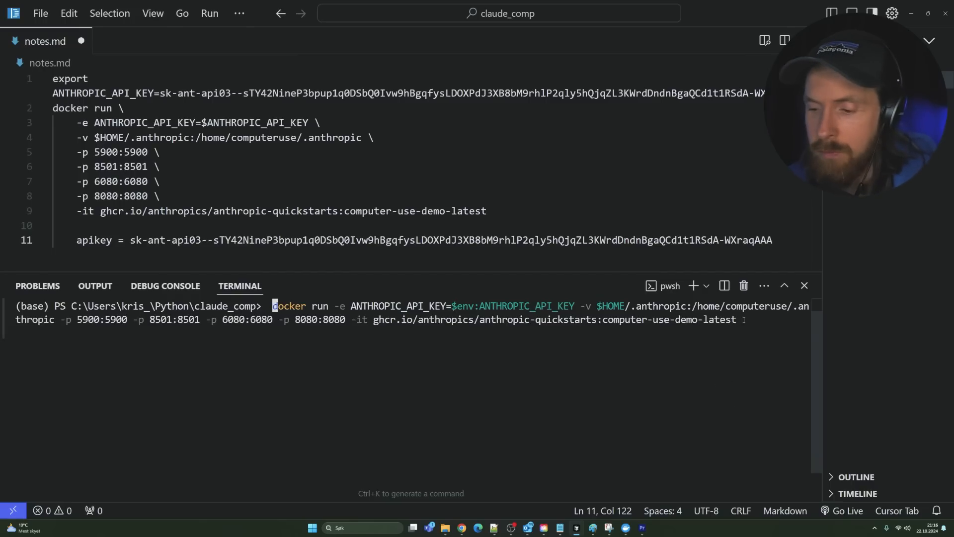
key("Return")
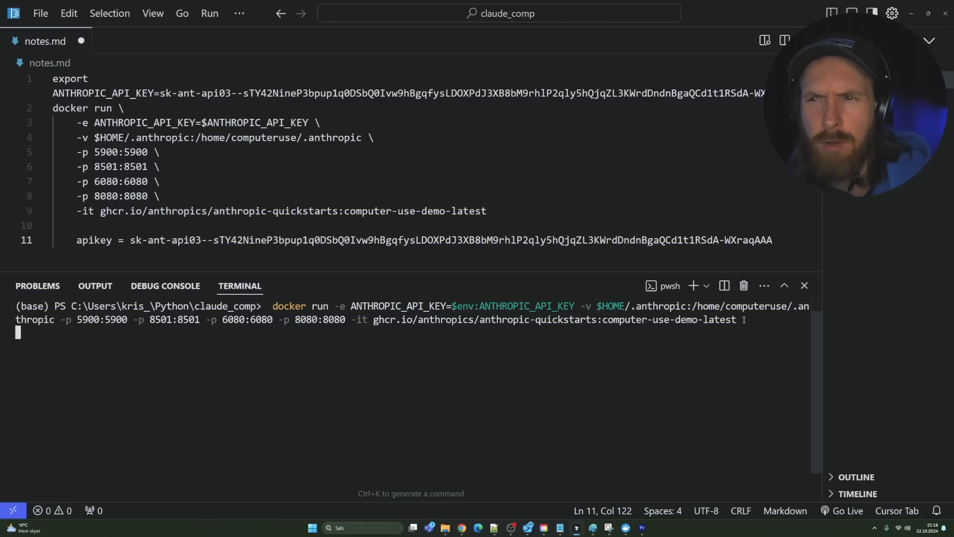
key("Return")
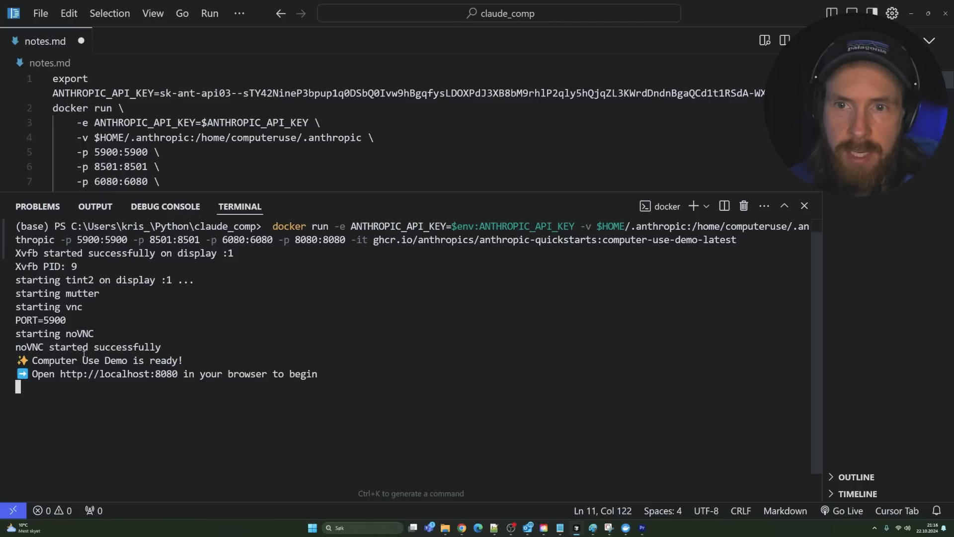
mouse_move(118, 374)
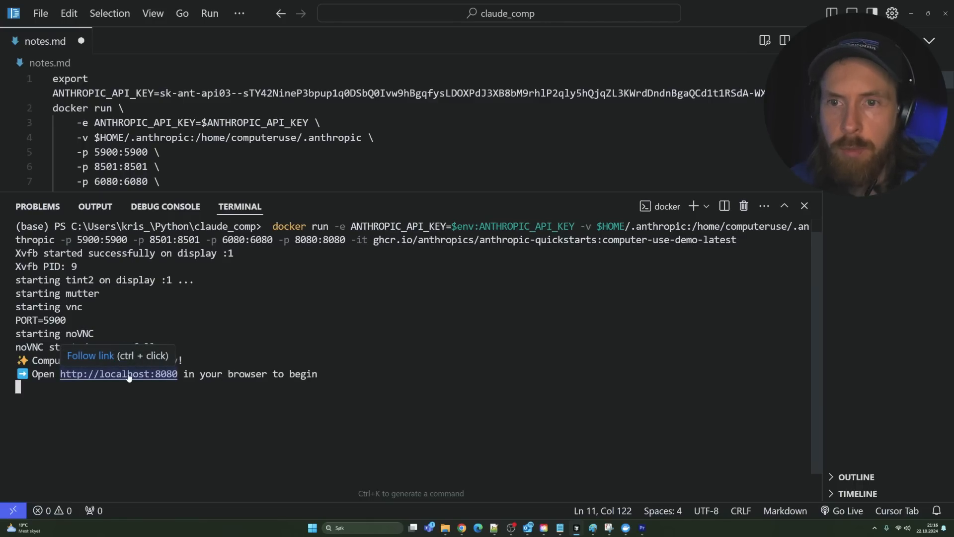
left_click(118, 374)
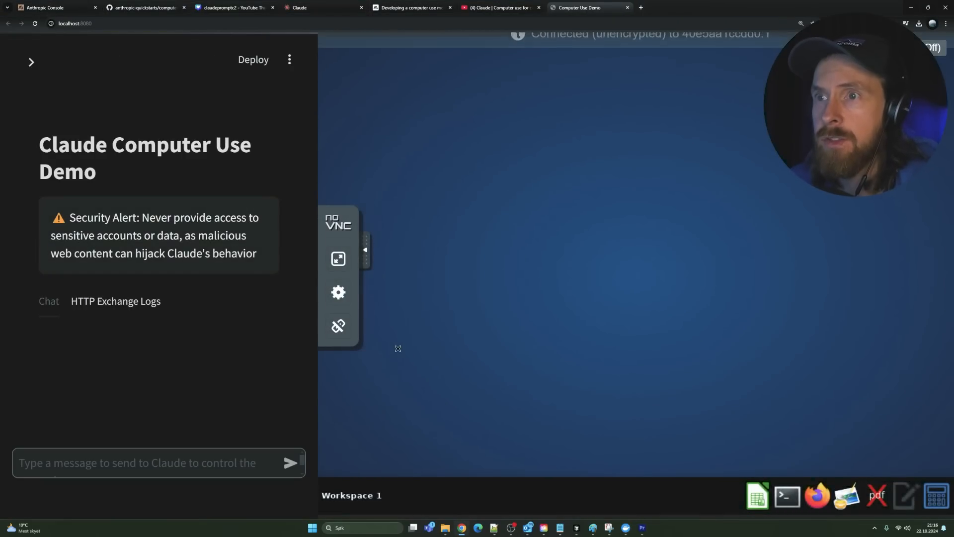
Hide the remote desktop panel and review the API provider, model and key settings
left_click(365, 250)
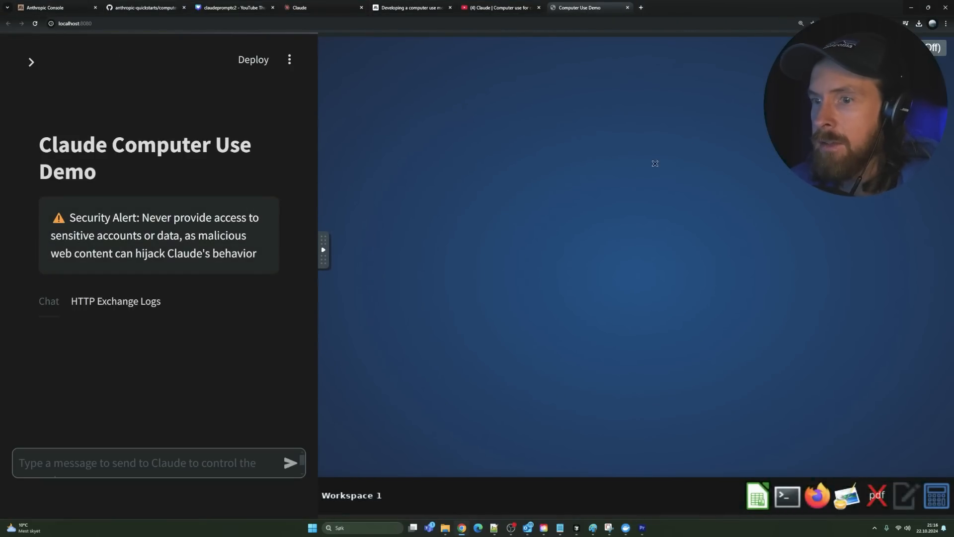
mouse_move(315, 191)
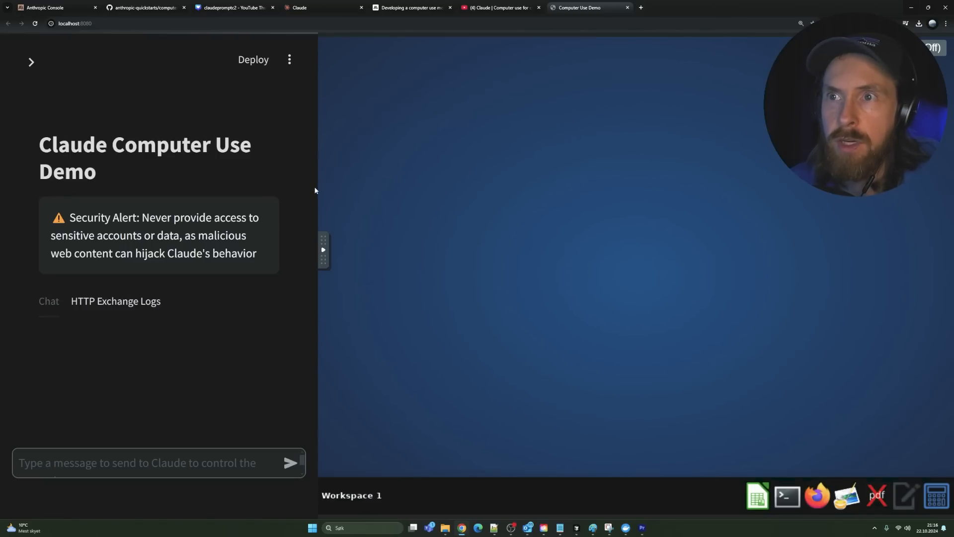
mouse_move(132, 330)
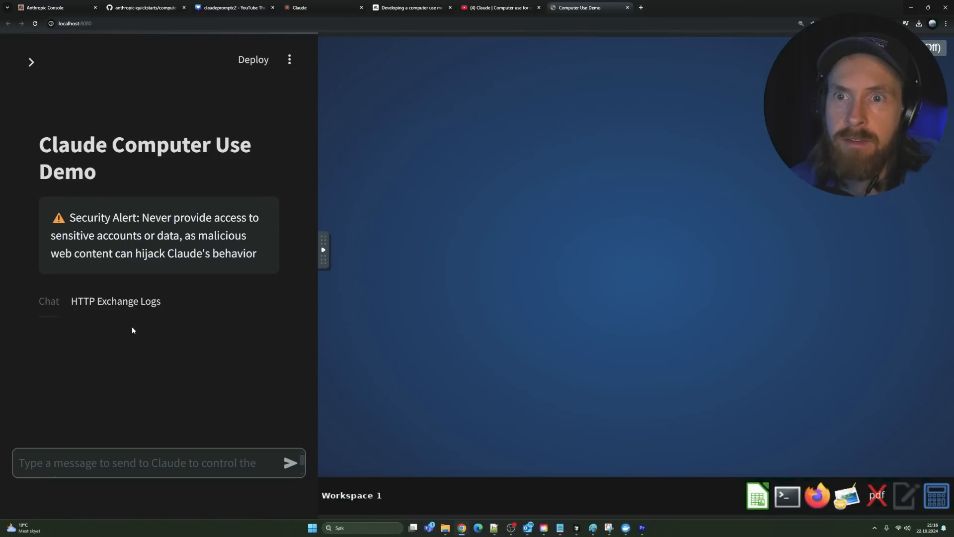
left_click(31, 61)
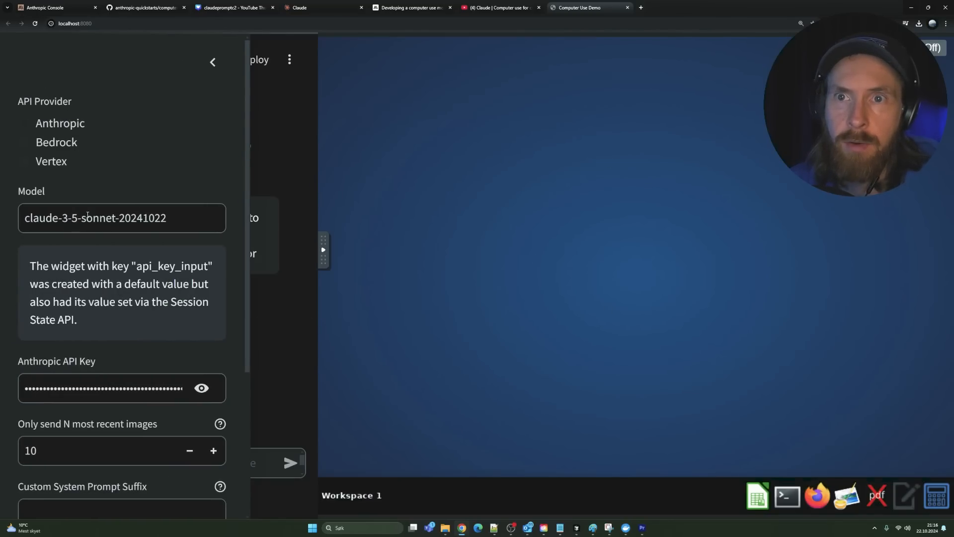
scroll("down", 3)
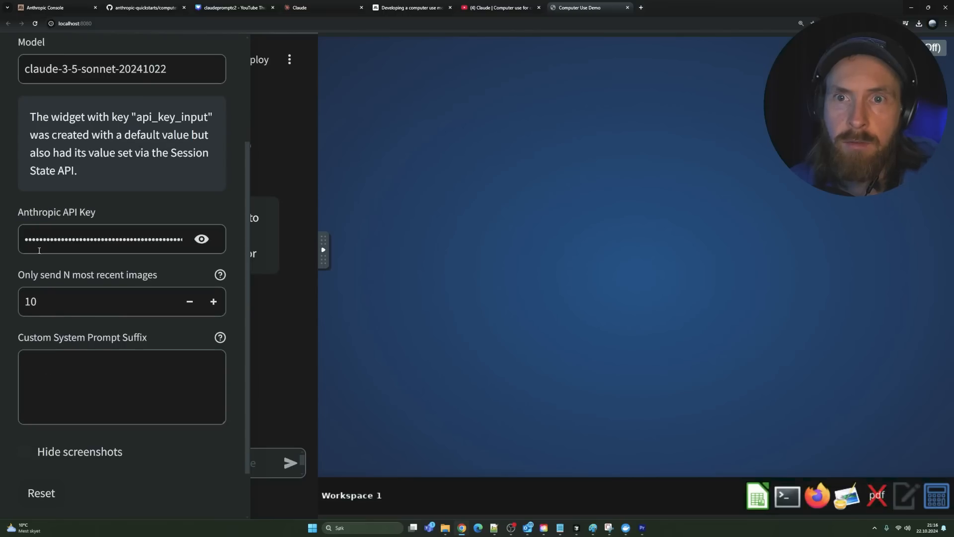
scroll("down", 3)
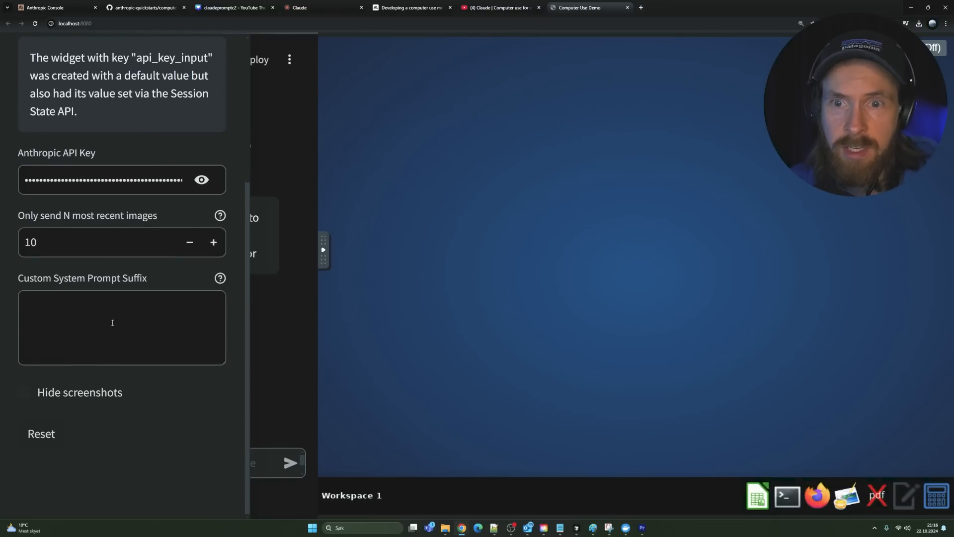
scroll("up", 3)
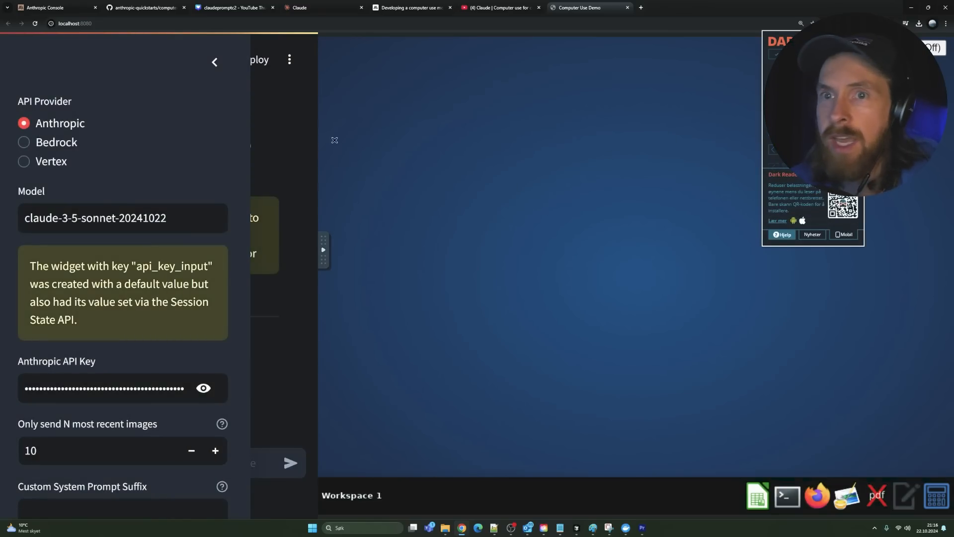
Collapse the settings panel so the chat page shows again
left_click(215, 61)
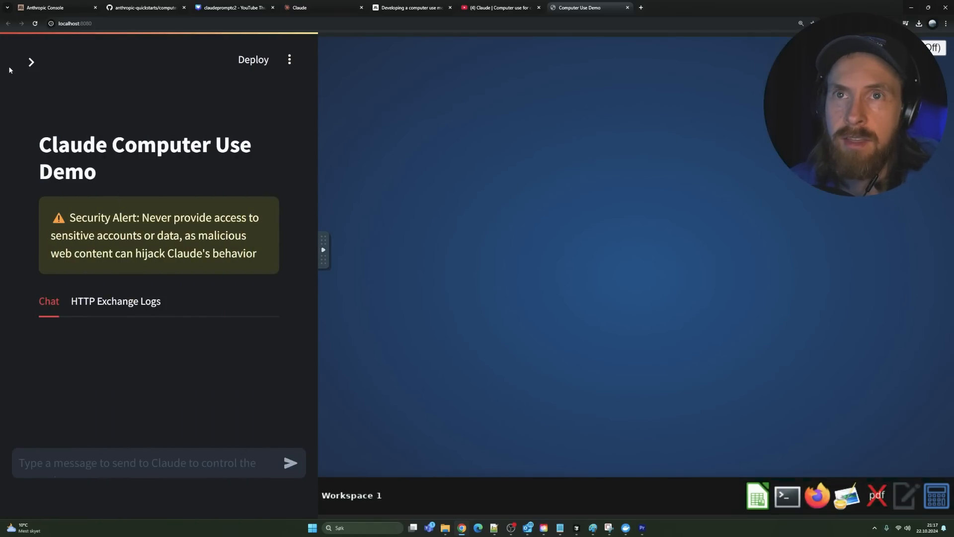
left_click(31, 62)
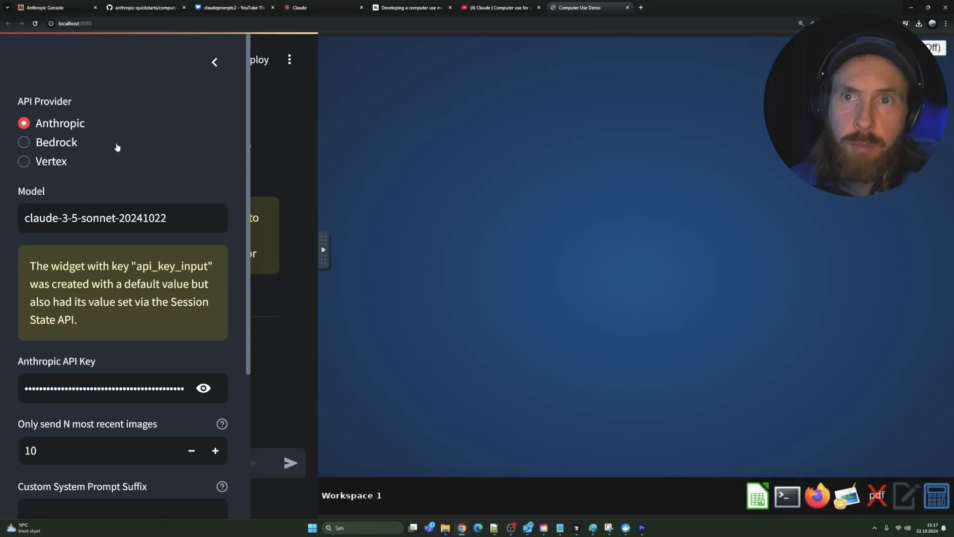
left_click(215, 62)
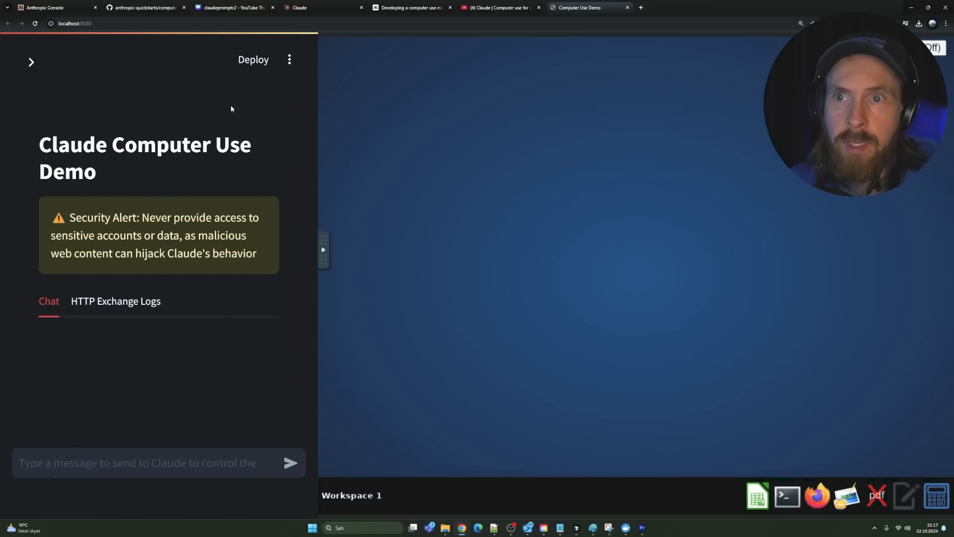
mouse_move(734, 411)
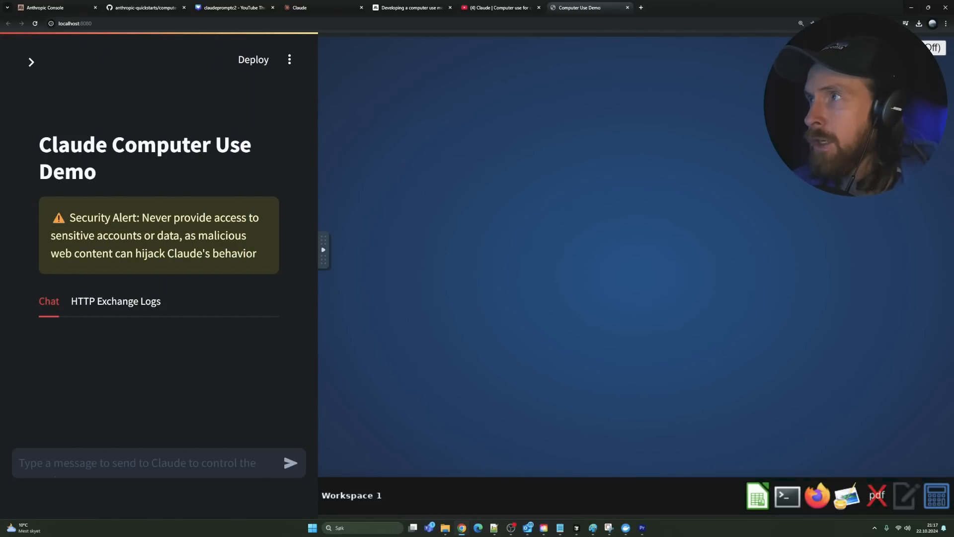
Toggle the remote desktop connection controls and launch Firefox on the virtual desktop
left_click(323, 248)
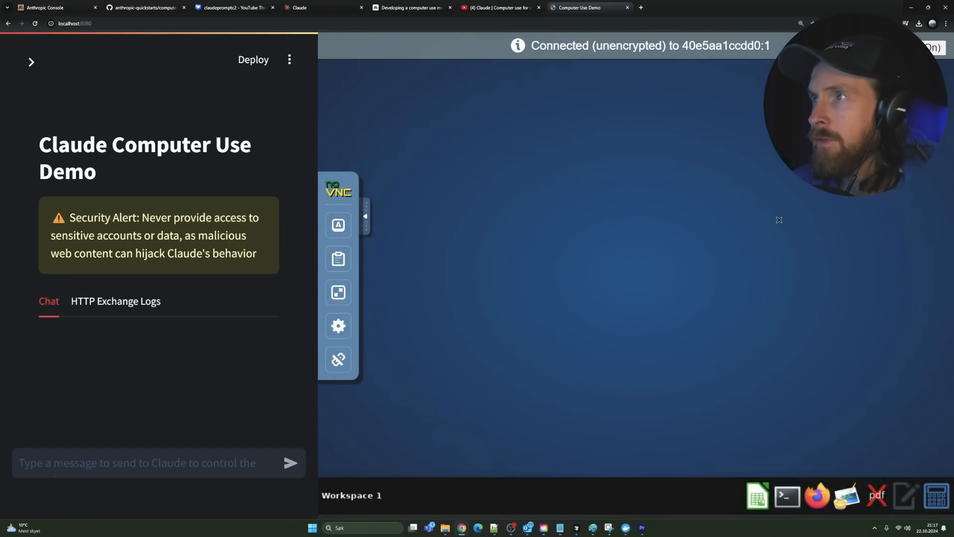
left_click(366, 216)
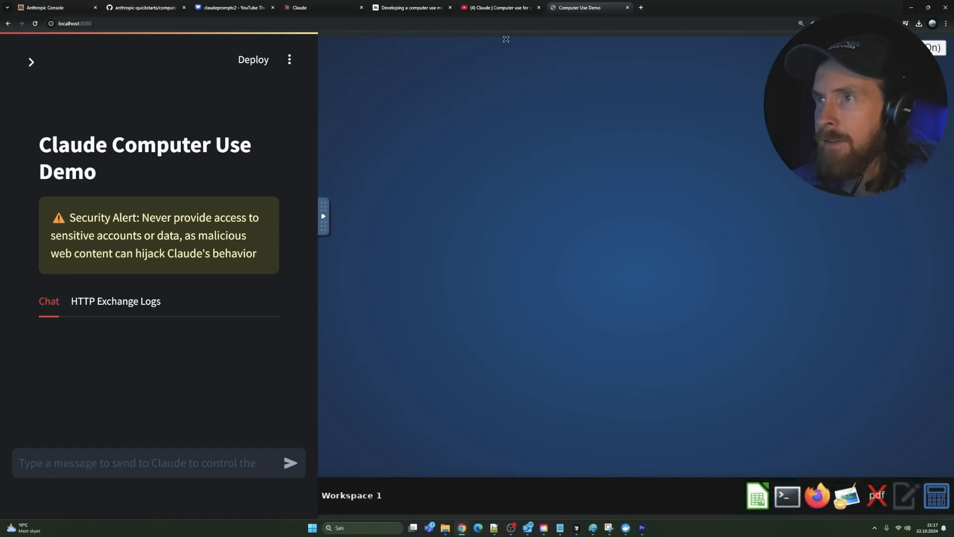
left_click(817, 495)
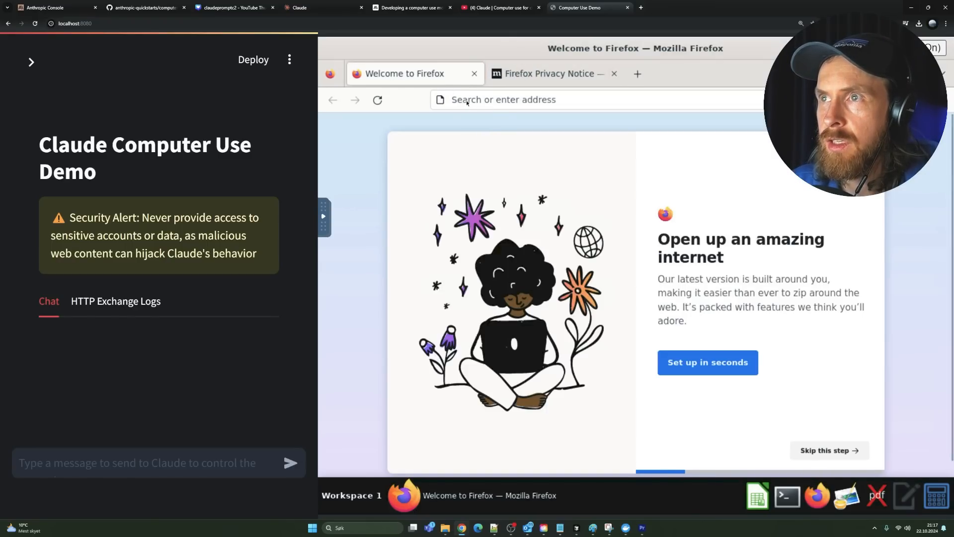
Load google.com in Firefox and dismiss the cookie consent notice
type("g")
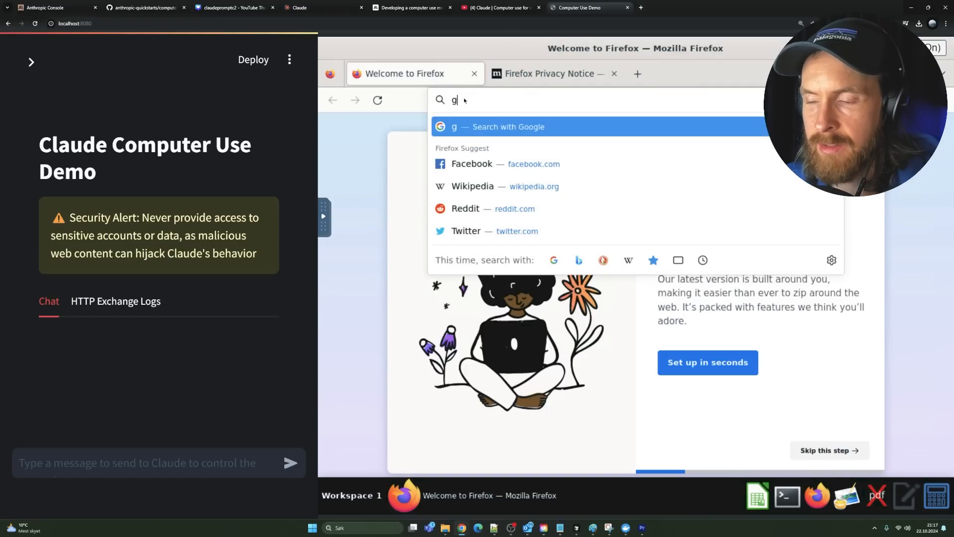
type("oogle.com")
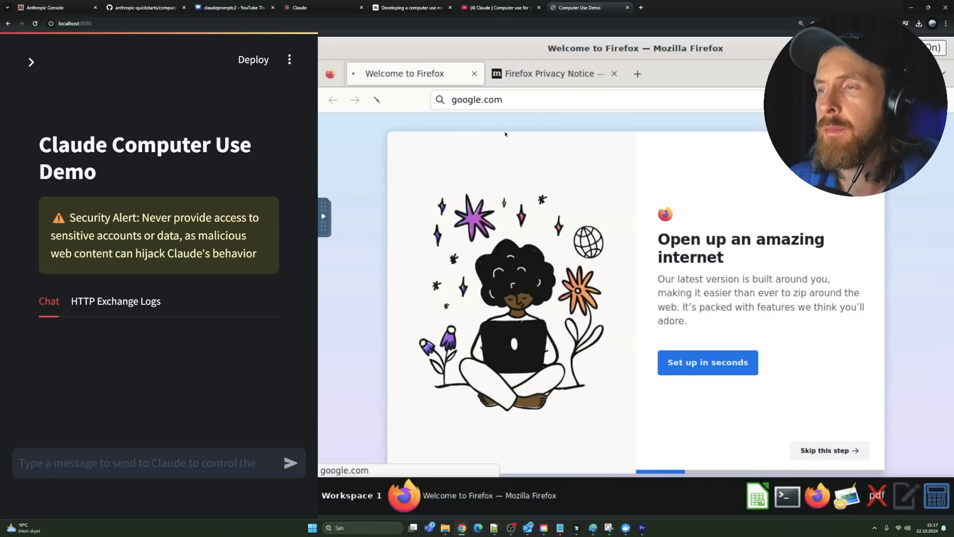
key("Return")
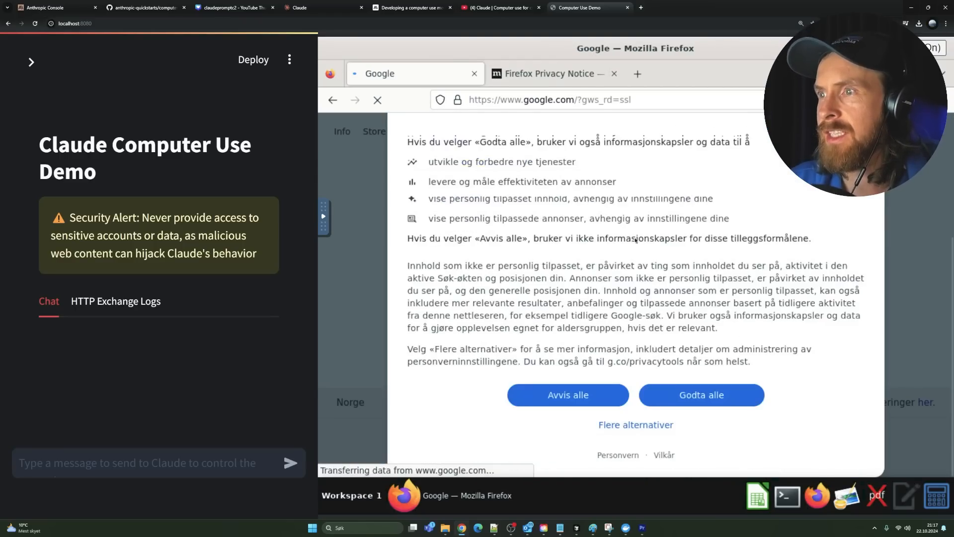
left_click(701, 395)
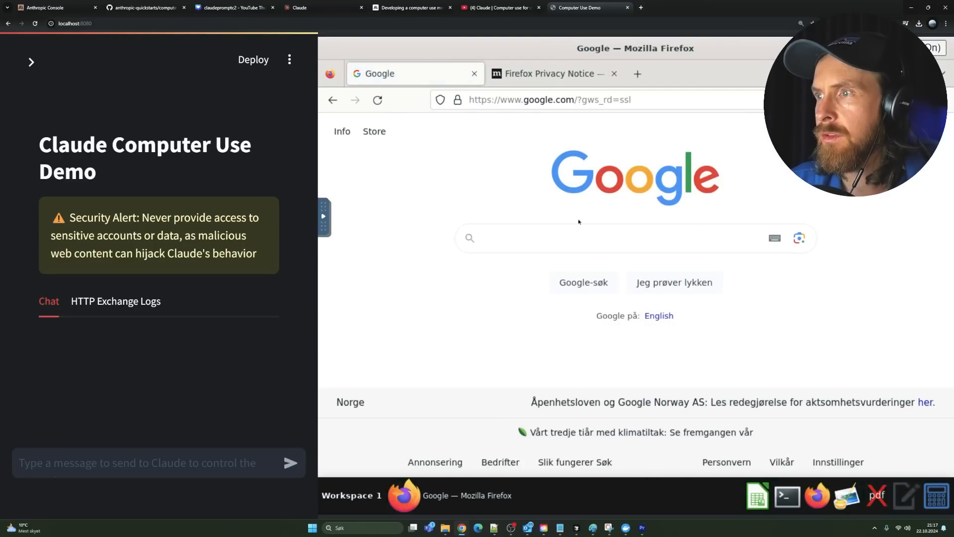
mouse_move(522, 125)
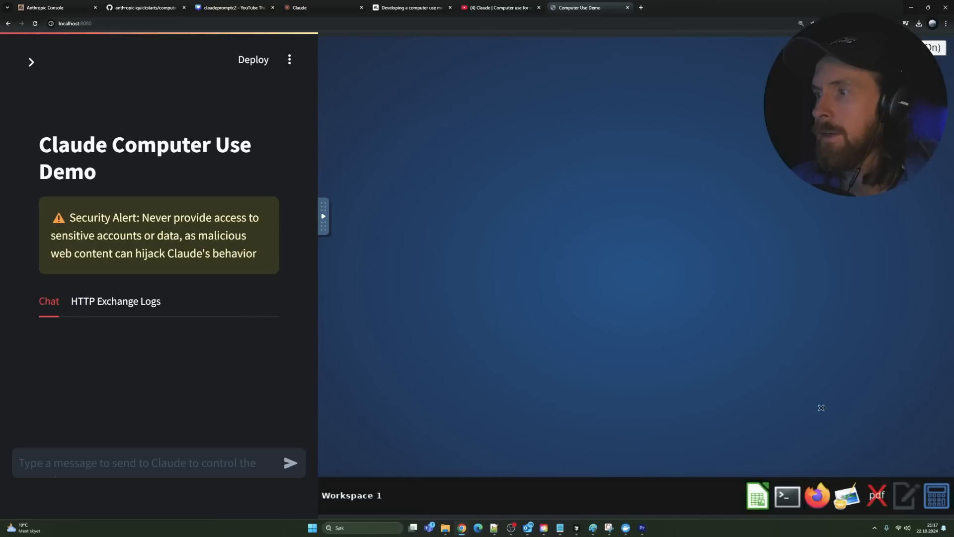
mouse_move(787, 495)
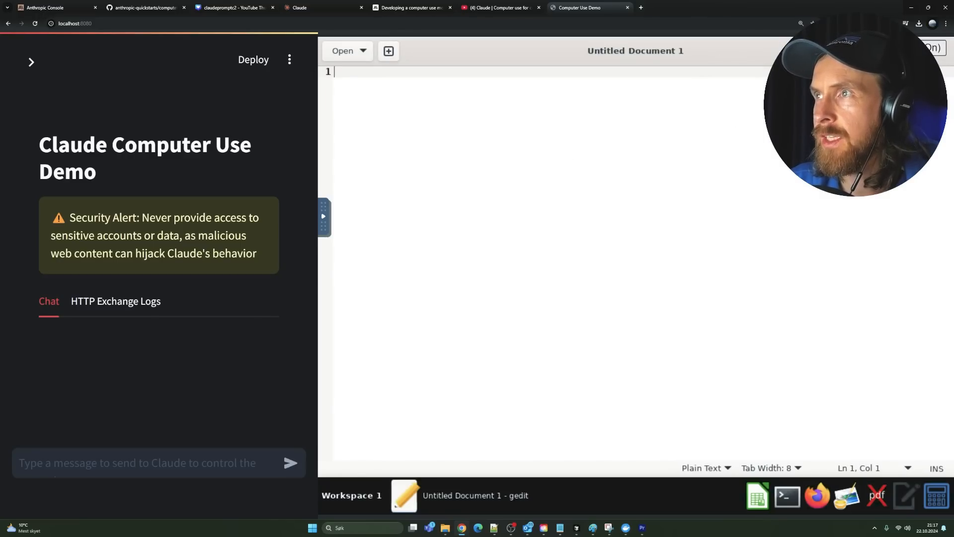
Ask Claude to 'write a python code to sort a list, use bubble sort' and view its answer
type("write a python code to sort a list, use bubble sort")
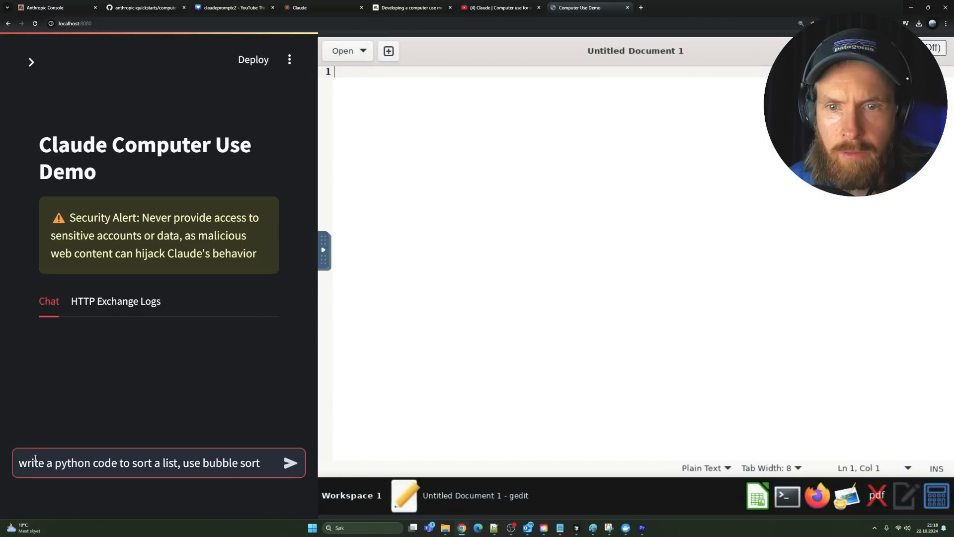
left_click(291, 462)
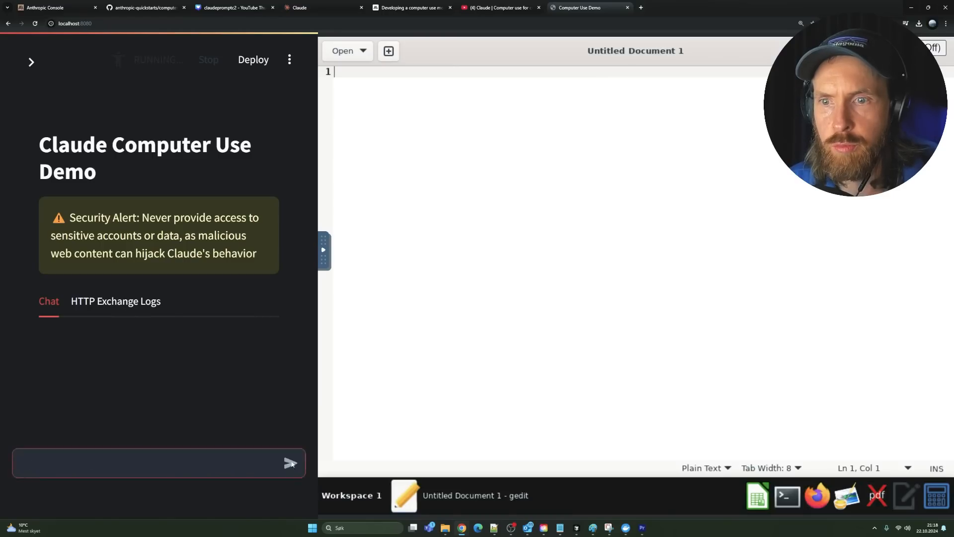
left_click(290, 462)
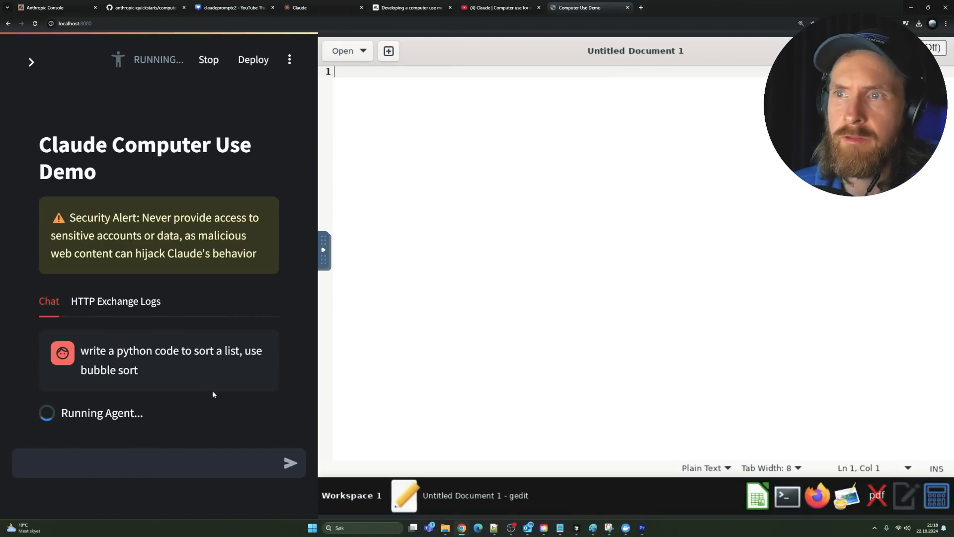
scroll("down", 3)
type("write the code onto the text editor")
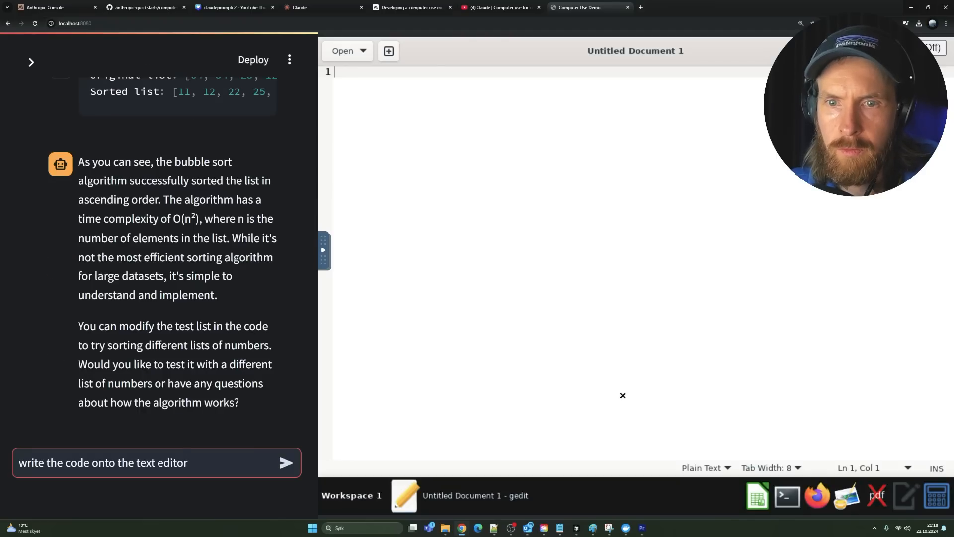
Have Claude write the code into gedit and save it as bubble_sort.py
left_click(285, 462)
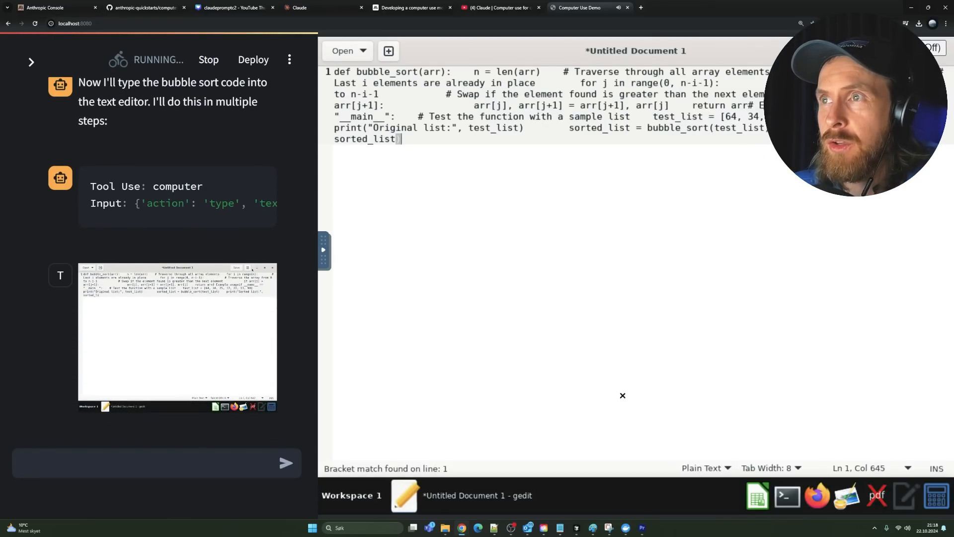
key("ctrl+s")
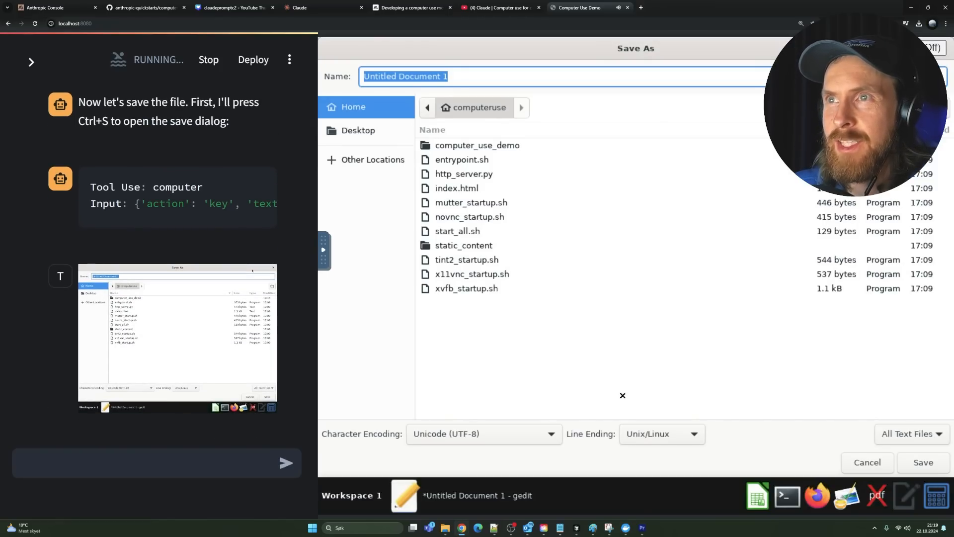
type("bubble_sort.py")
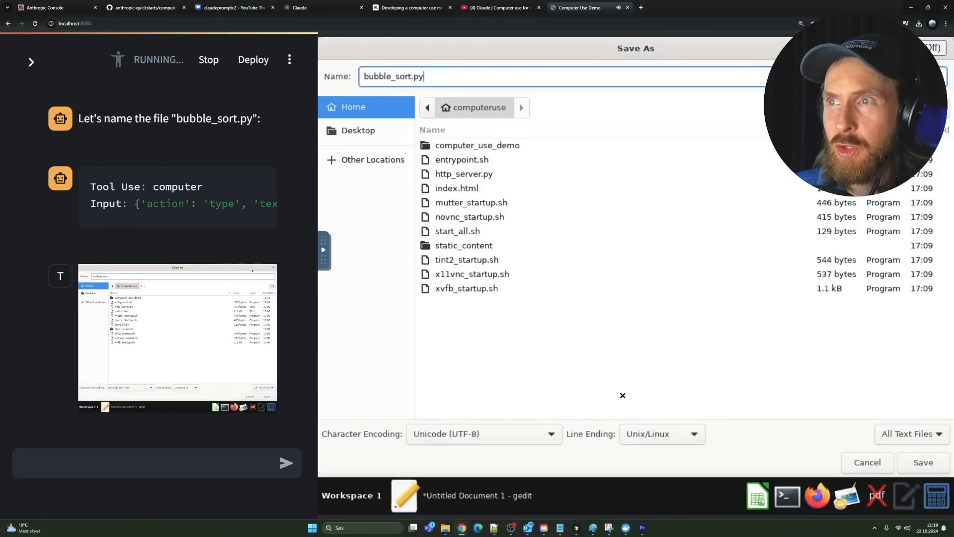
left_click(922, 462)
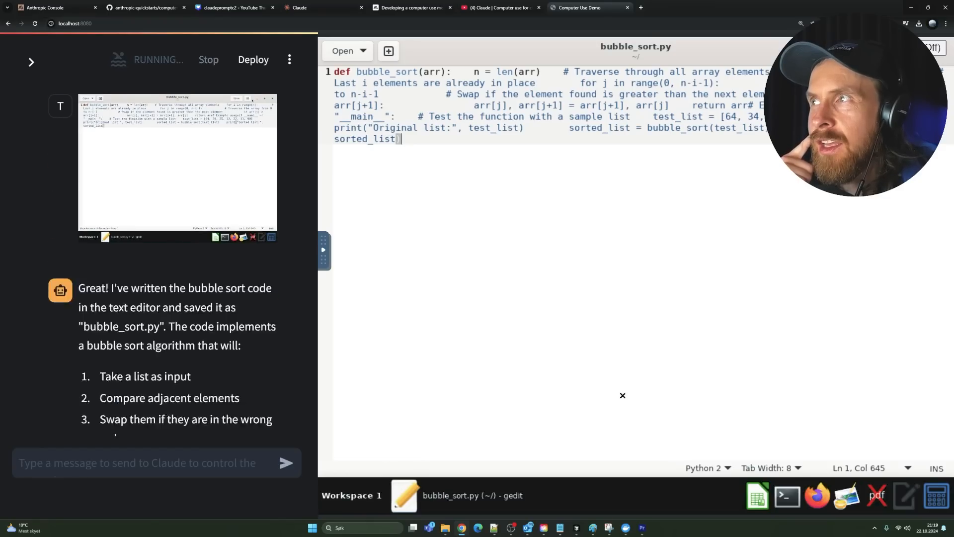
Reply 'yes open it in the terminal and run it' and send it to Claude
scroll("down", 3)
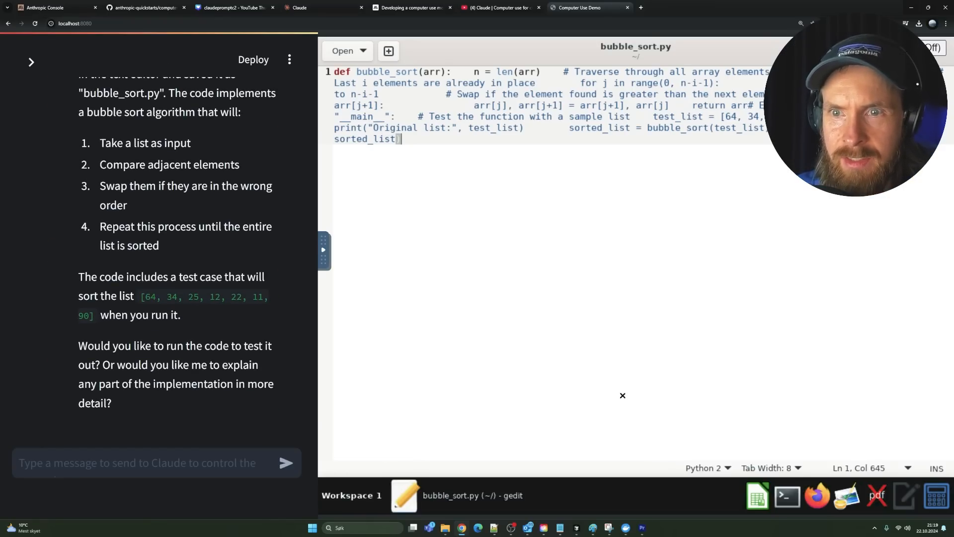
left_click(152, 462)
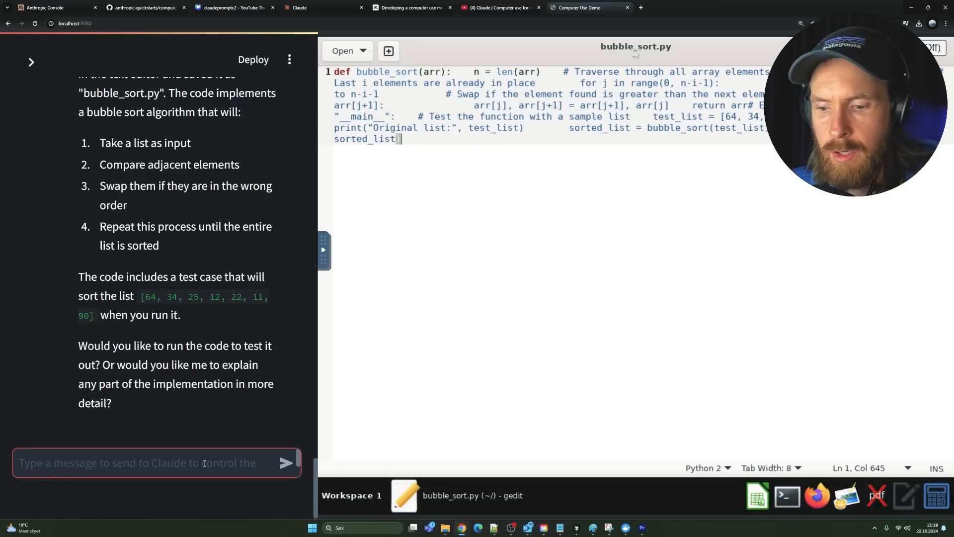
type("yes")
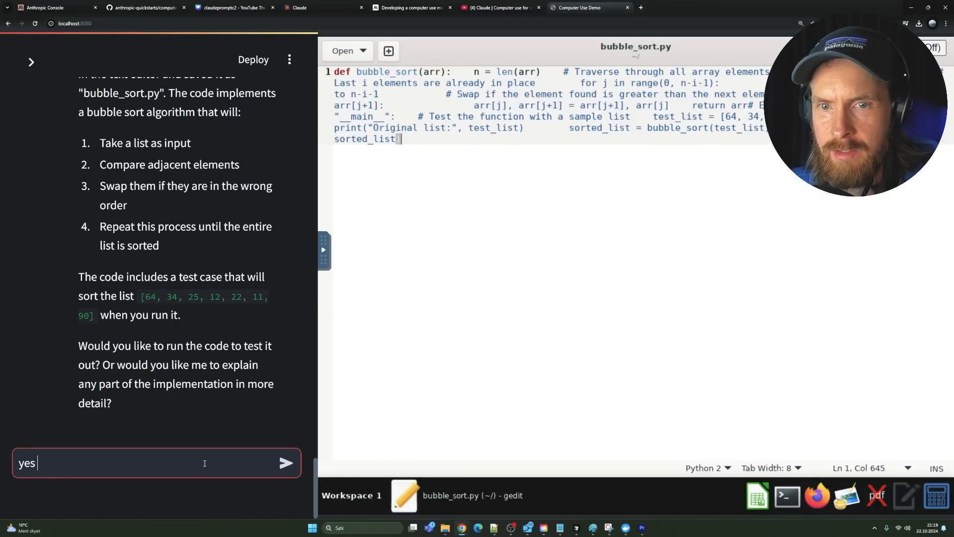
type("open it")
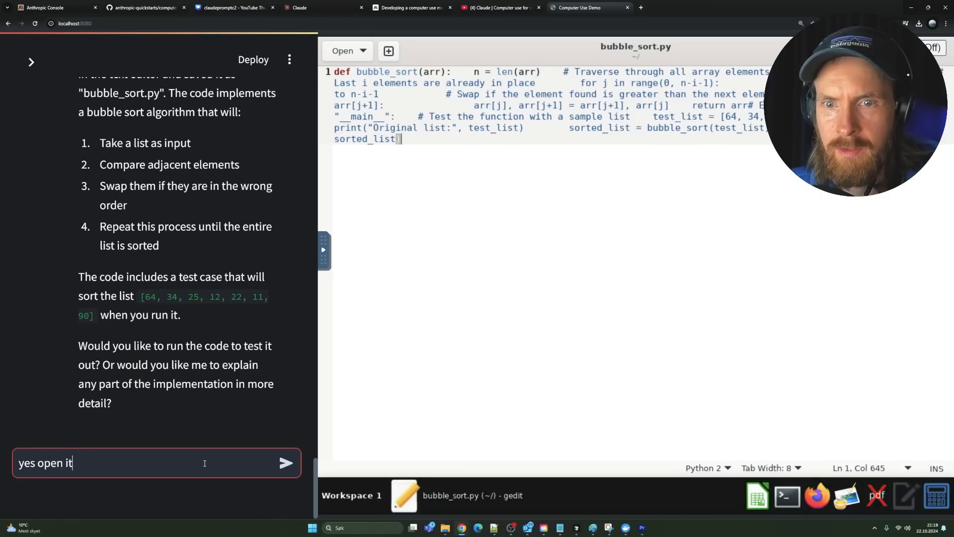
type("in the ter")
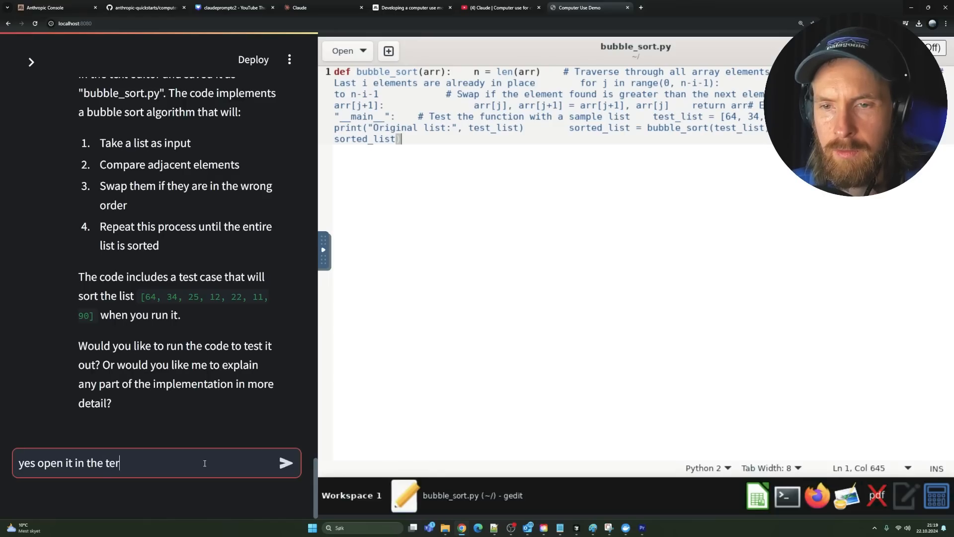
type("minal and run i")
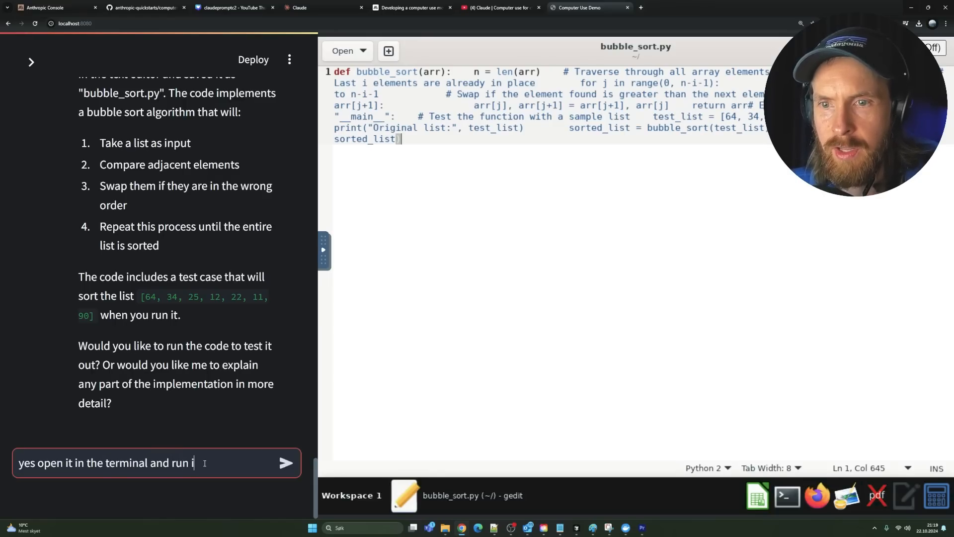
left_click(286, 463)
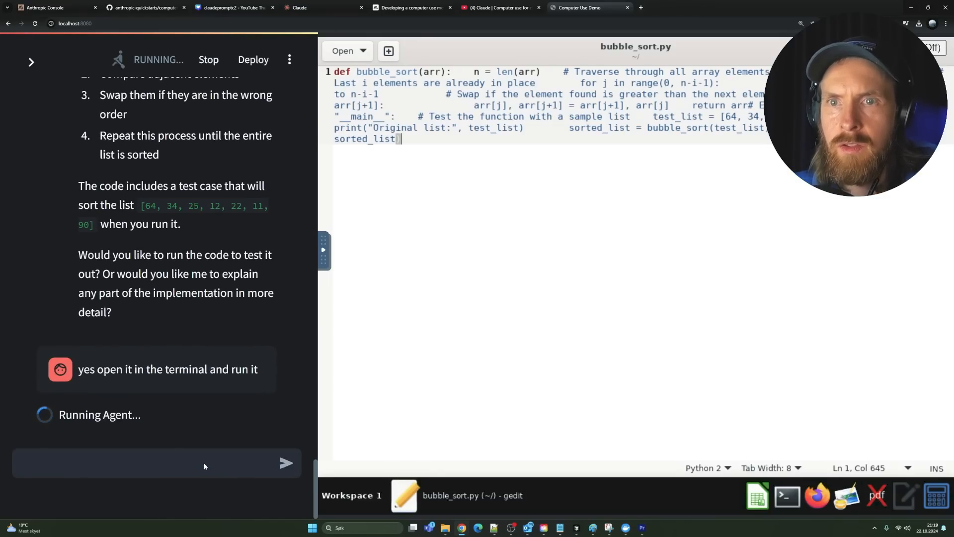
mouse_move(624, 361)
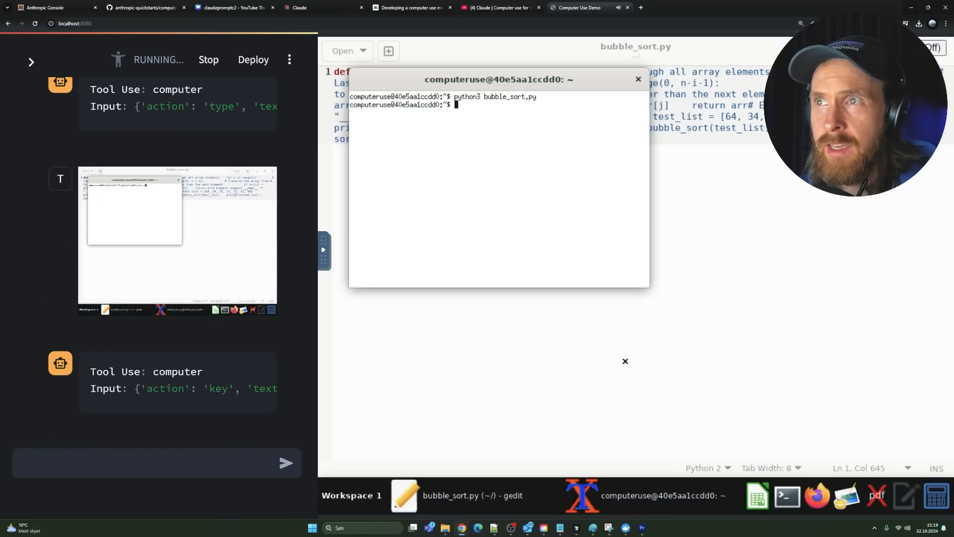
Let Claude try python3 bubble_sort.py in xterm, then open a second terminal window
scroll("down", 3)
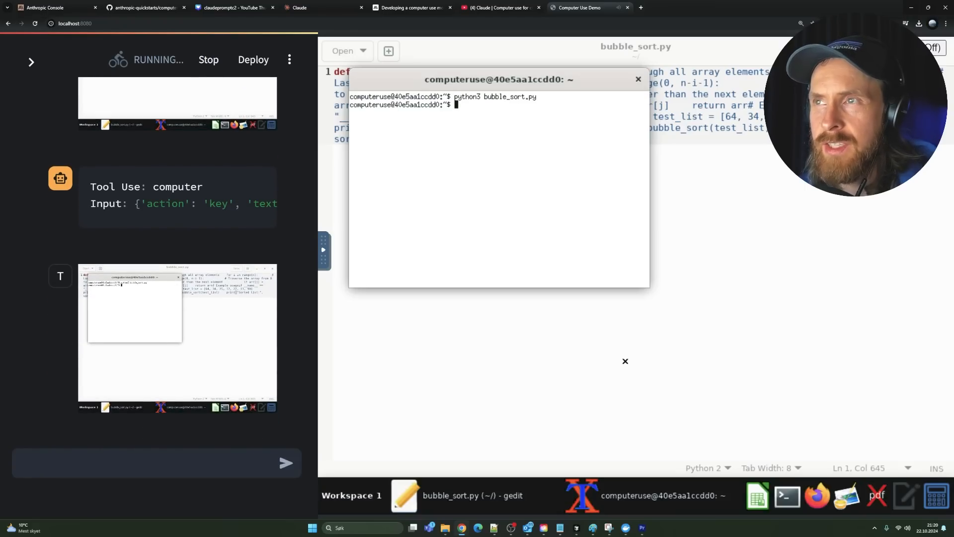
type("python3 /home/computeruse/bubble_sort.py")
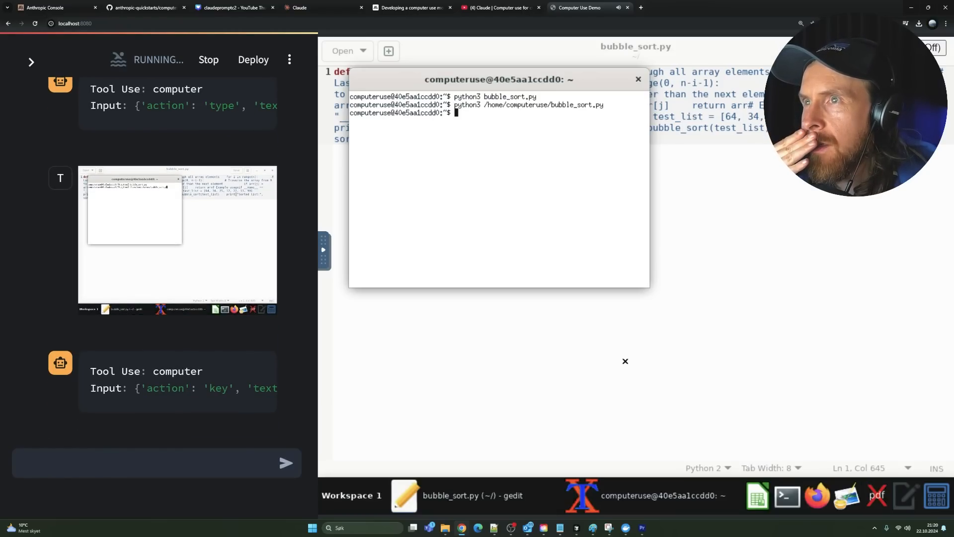
scroll("down", 3)
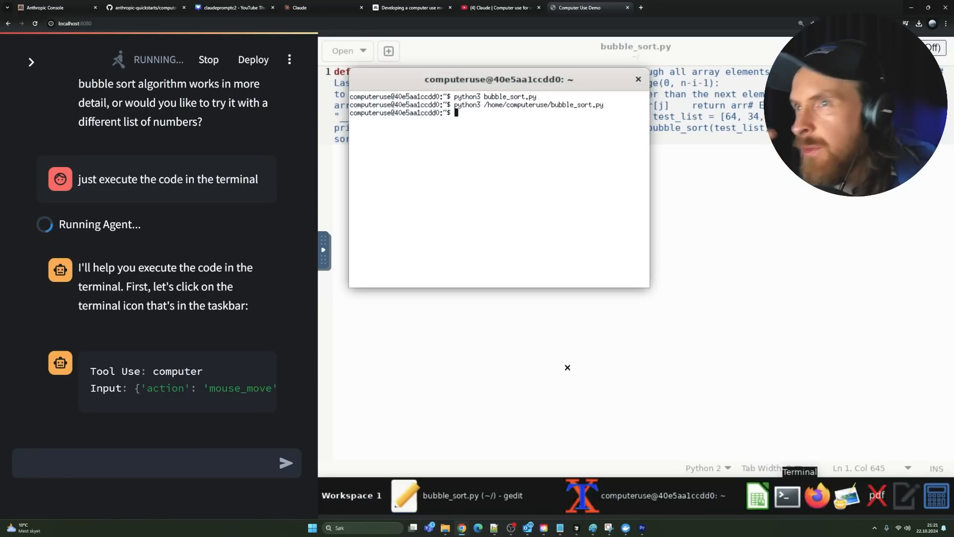
left_click(788, 495)
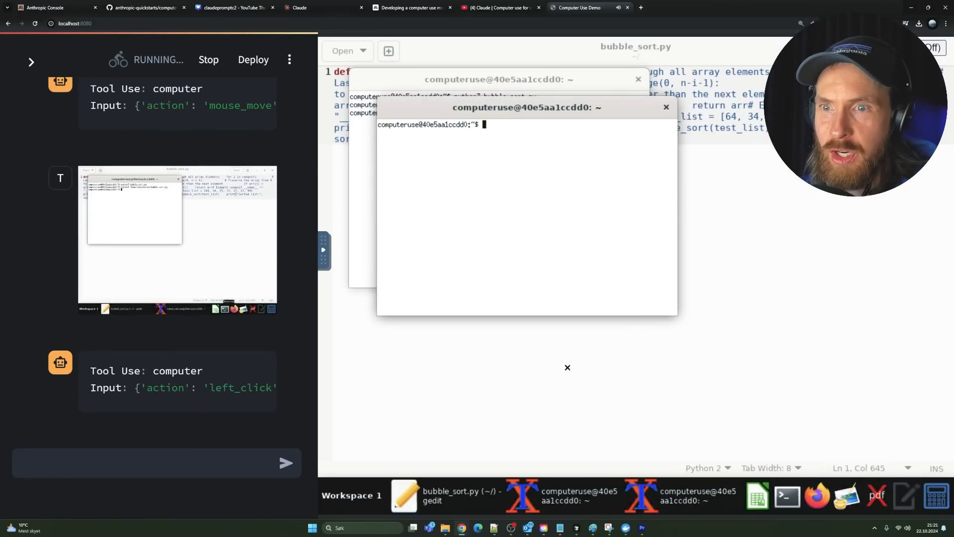
Review the printed original and sorted lists, then begin drafting 'close the 2' in chat
scroll("down", 3)
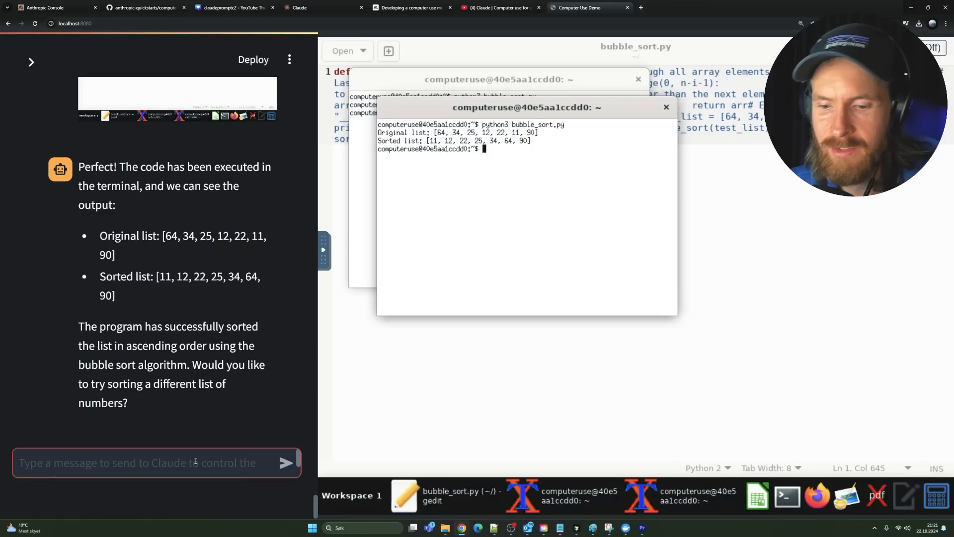
type("close the 2")
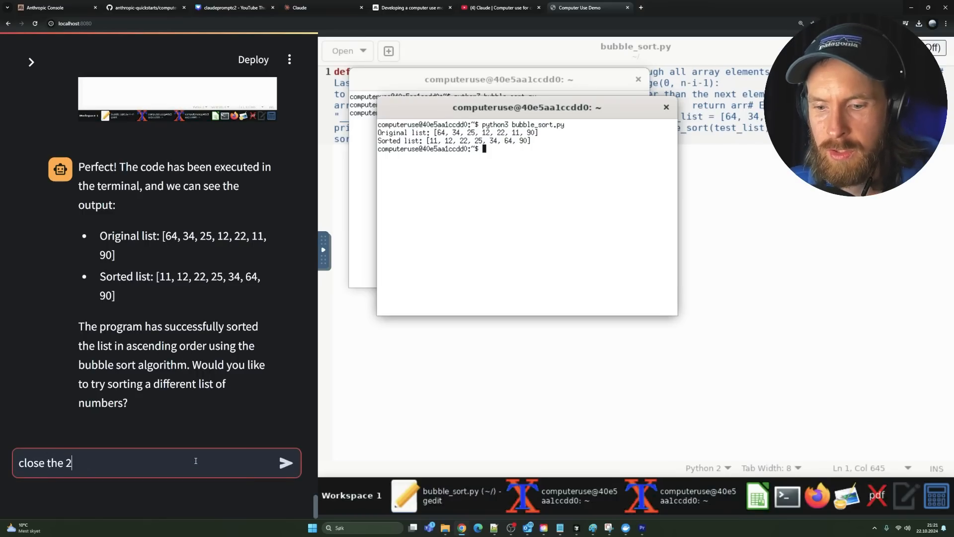
Send 'close the 2 terminals and open up spreadsheet program' and let the agent close a terminal
type("terminals a")
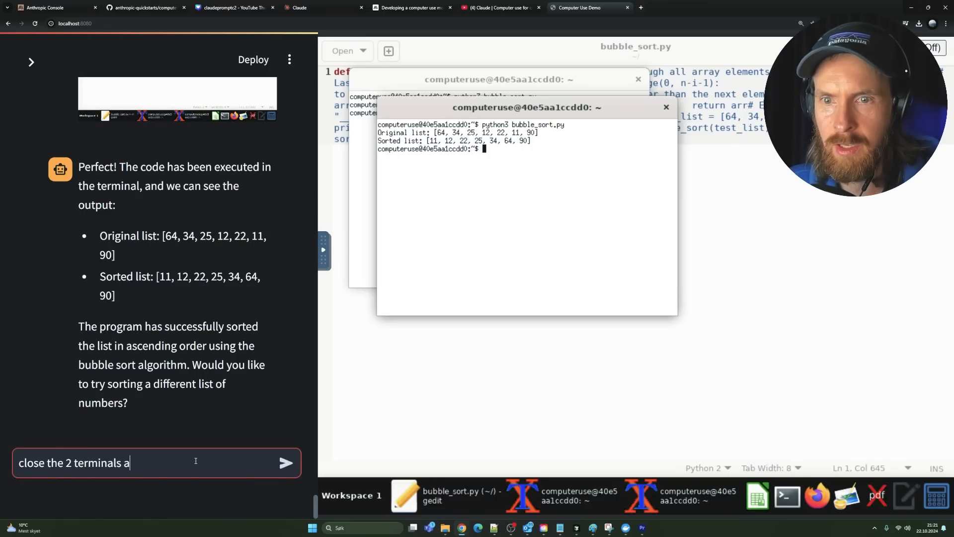
type("nd open")
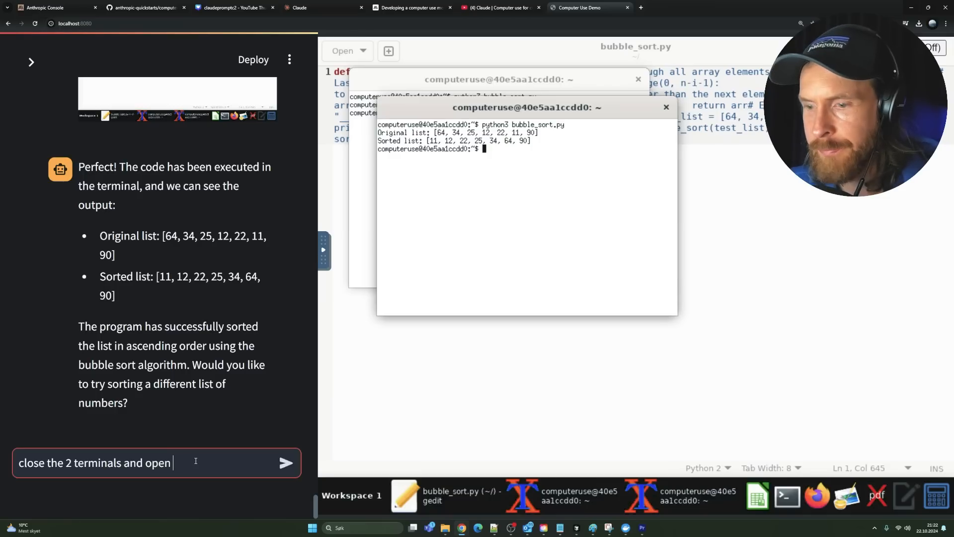
type("ip")
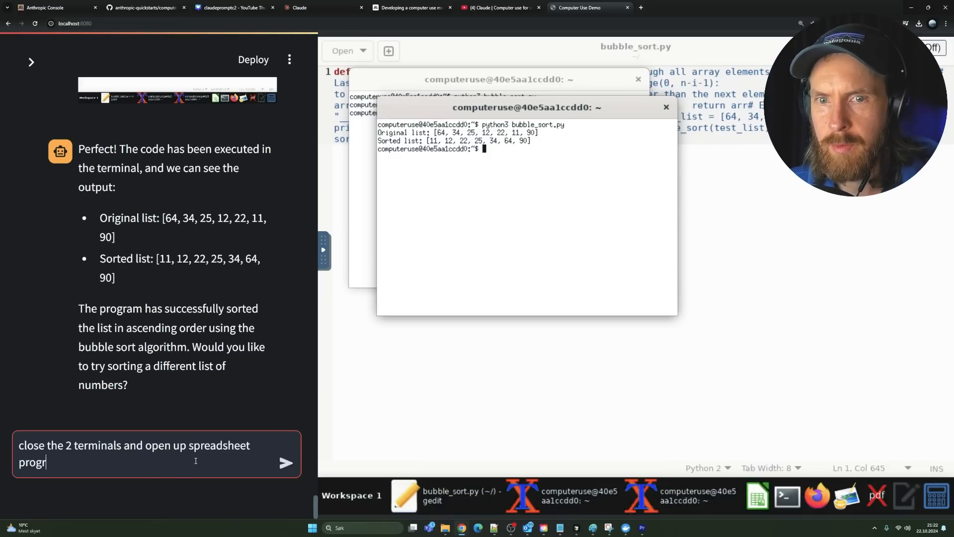
left_click(285, 462)
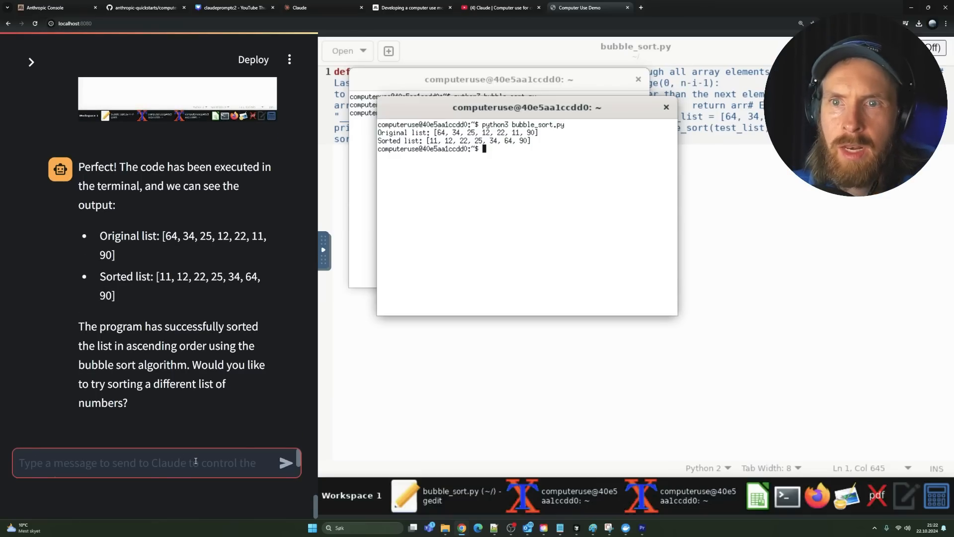
left_click(286, 463)
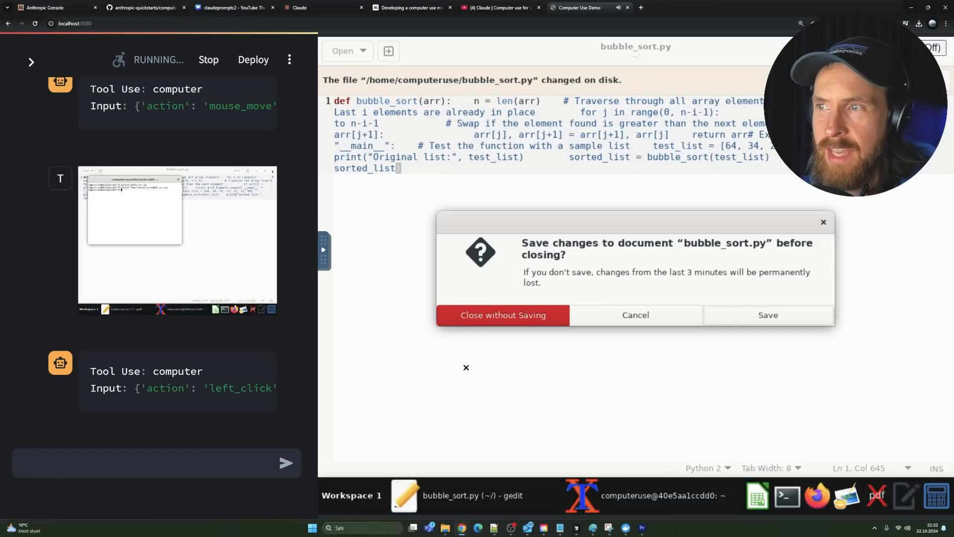
Discard bubble_sort.py changes via Close without Saving and bring up a blank Calc sheet
scroll("down", 3)
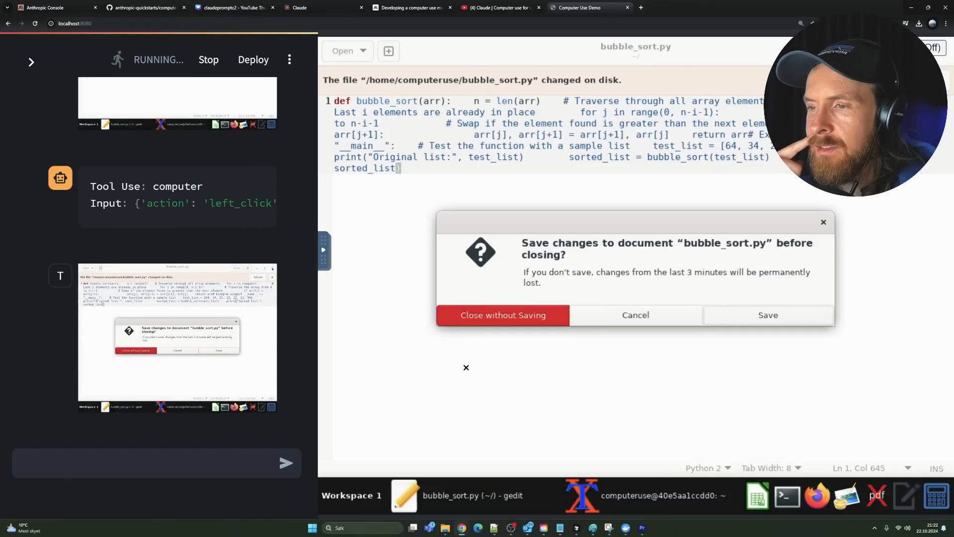
left_click(502, 315)
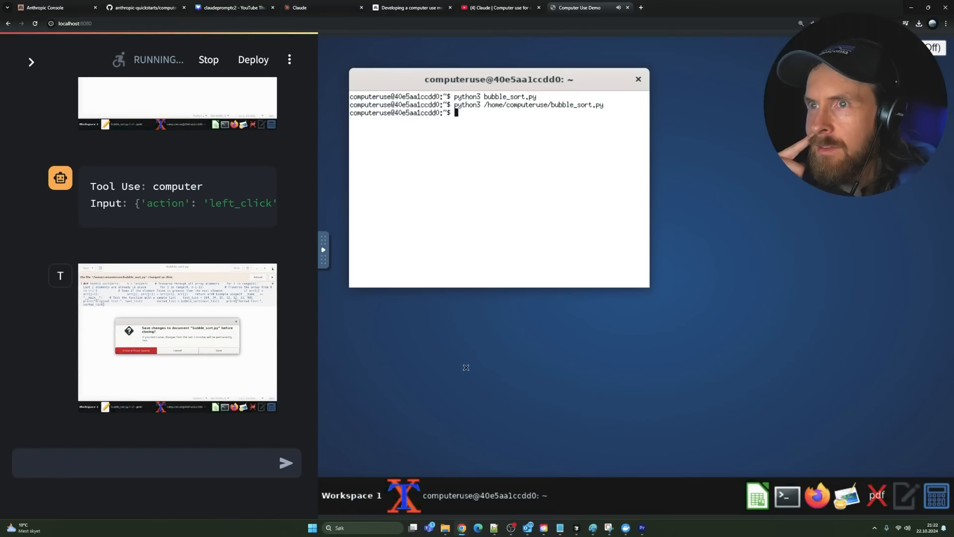
scroll("down", 3)
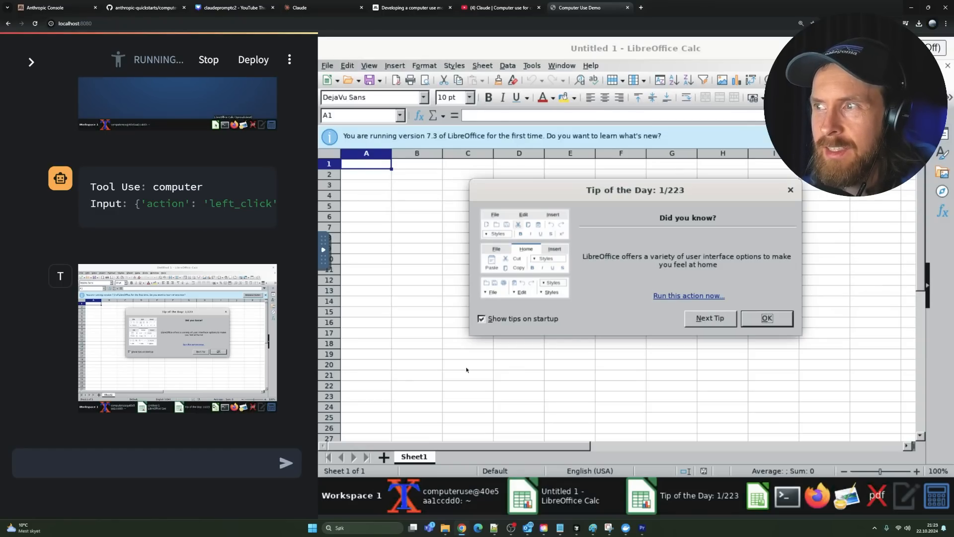
Dismiss the Tip of the Day and draft the Hacker News top-5 titles and votes request in chat
left_click(766, 318)
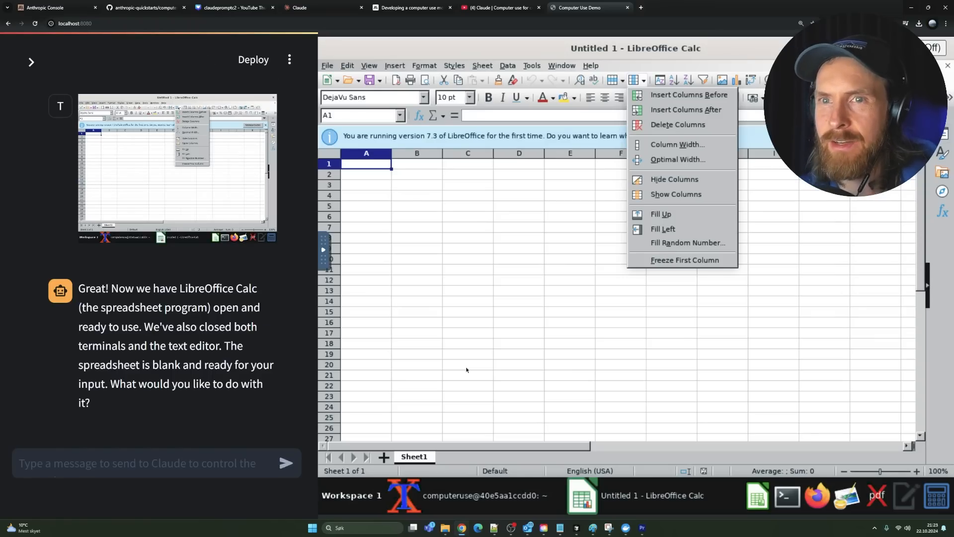
mouse_move(458, 170)
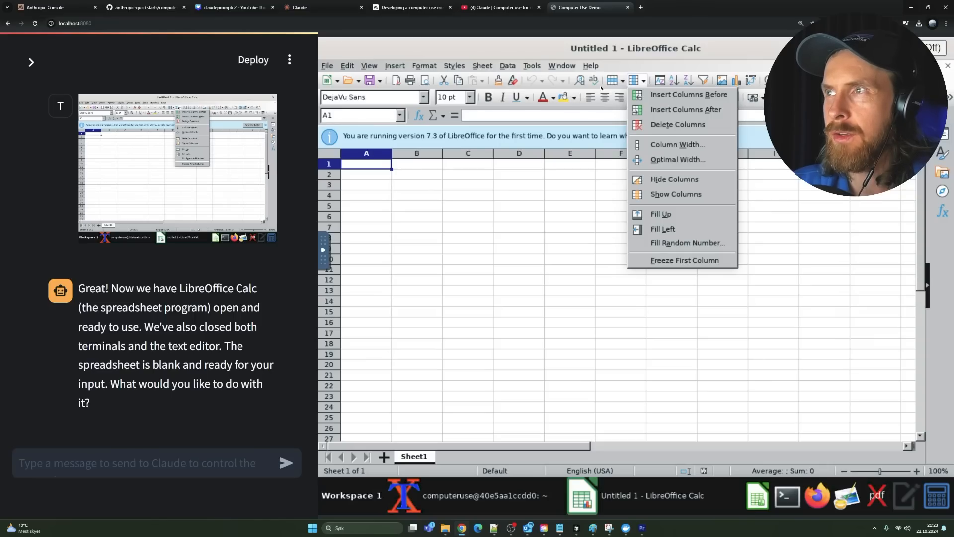
mouse_move(153, 419)
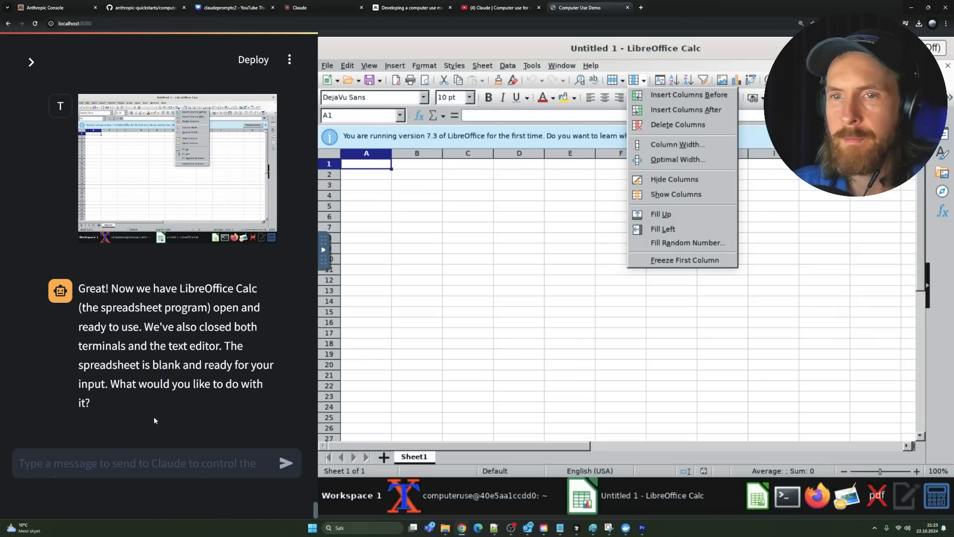
left_click(155, 463)
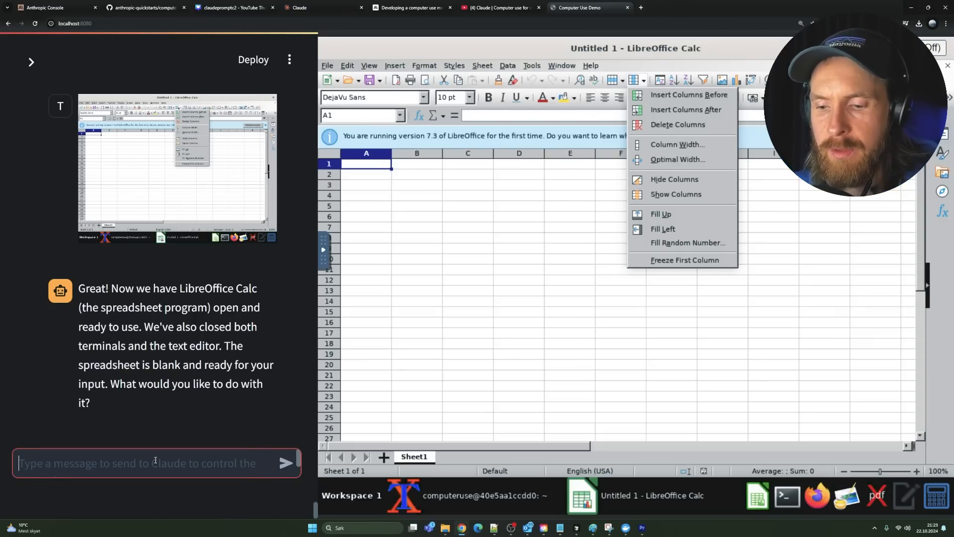
type("go to hackernews.com, get the top 5 titles and votes, and insert them into the spreadsheet, in the col title, votes")
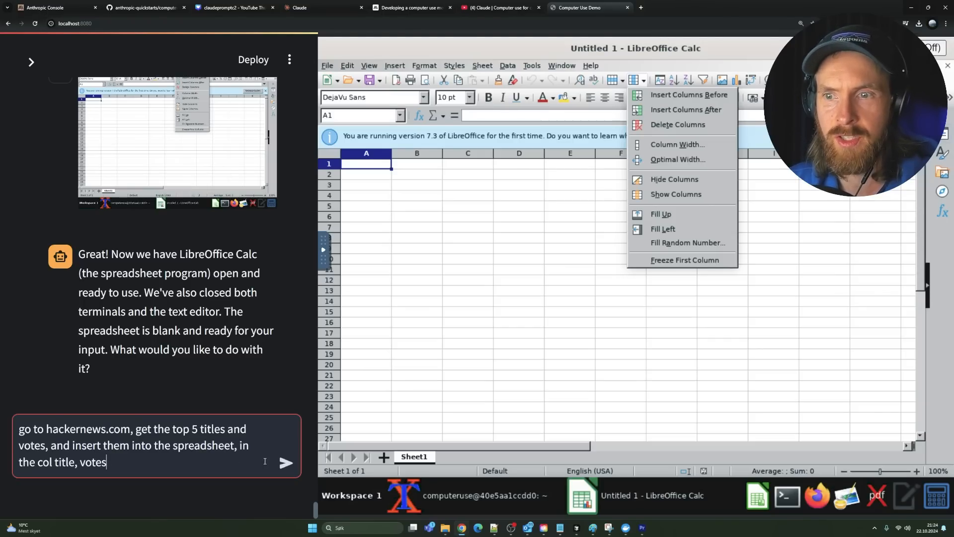
Send the Hacker News top-5 request so the agent starts running
left_click(287, 462)
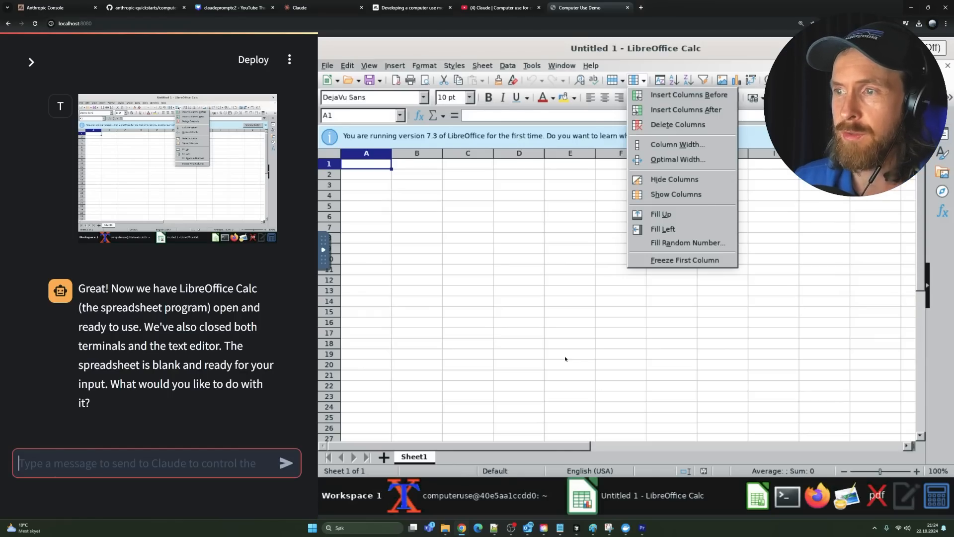
left_click(285, 464)
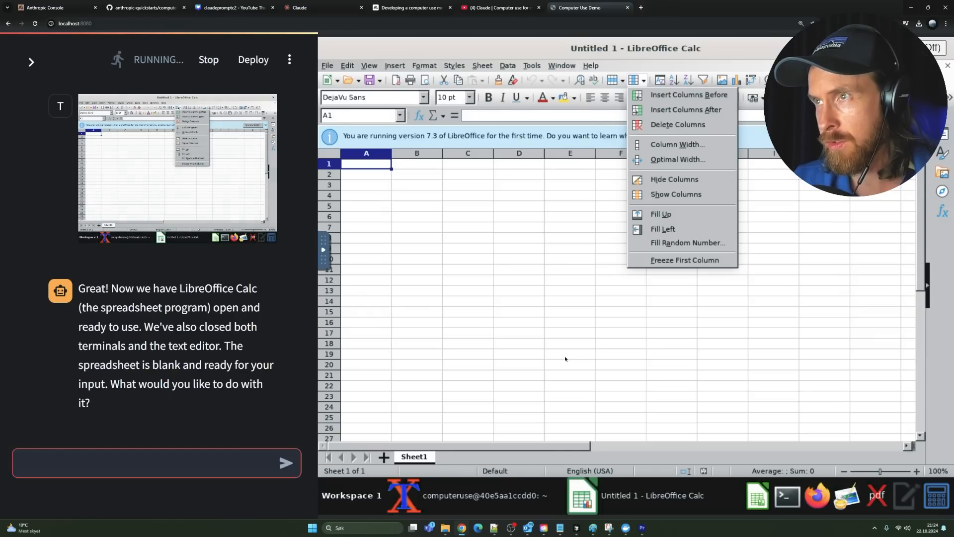
left_click(286, 464)
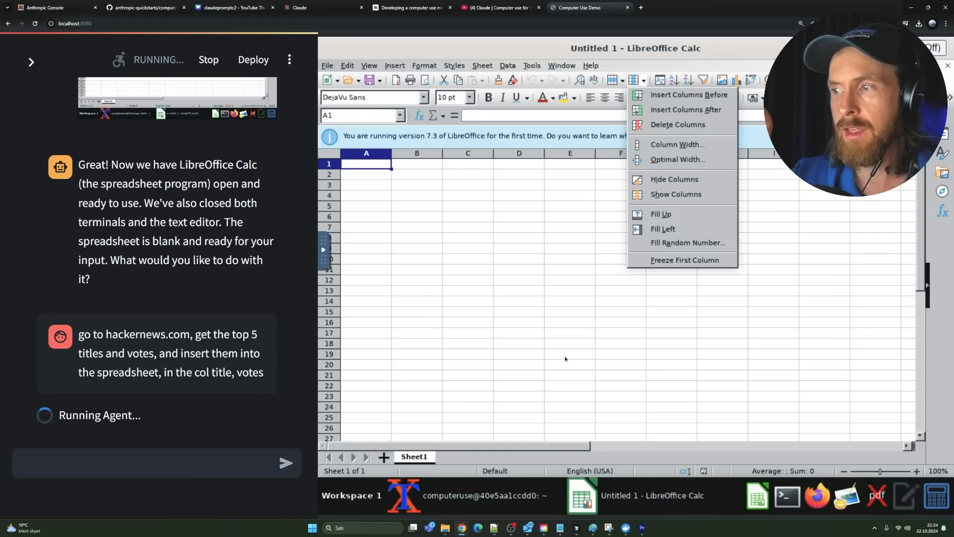
Enter news.ycombinator.com in A1 with Title and Votes headers, then launch Firefox
left_click(564, 356)
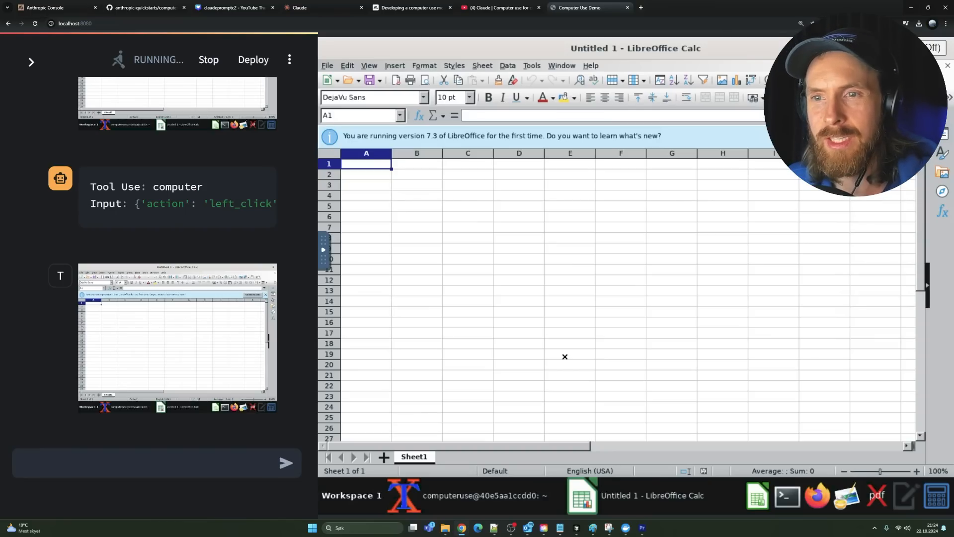
type("news.ycombinator.com")
left_click(366, 174)
type("Title")
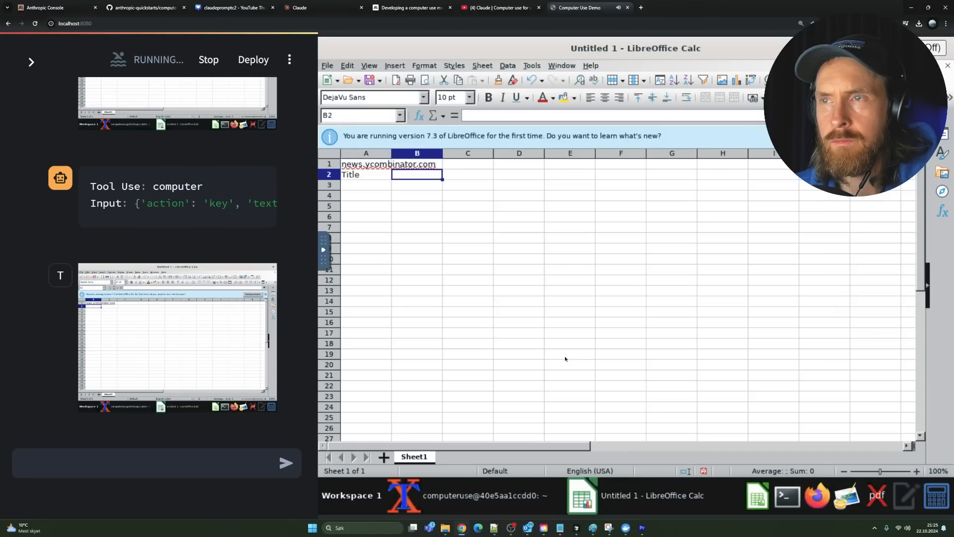
type("Votes")
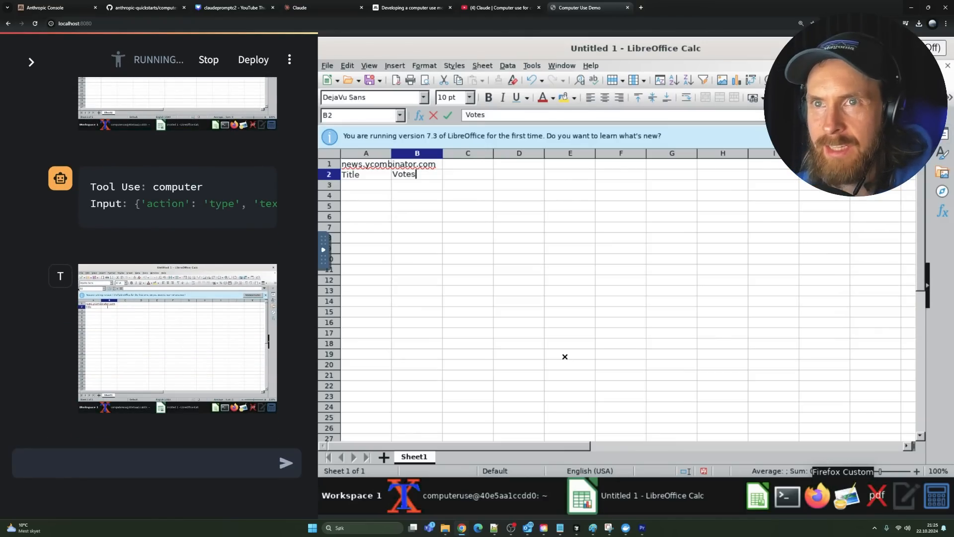
left_click(817, 495)
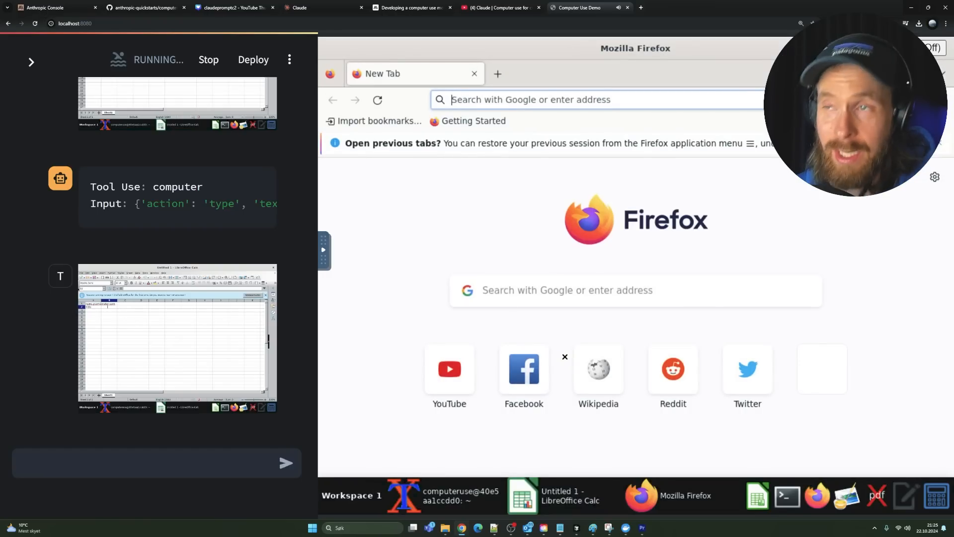
Load news.ycombinator.com in Firefox's address bar to reach the Hacker News front page
scroll("down", 3)
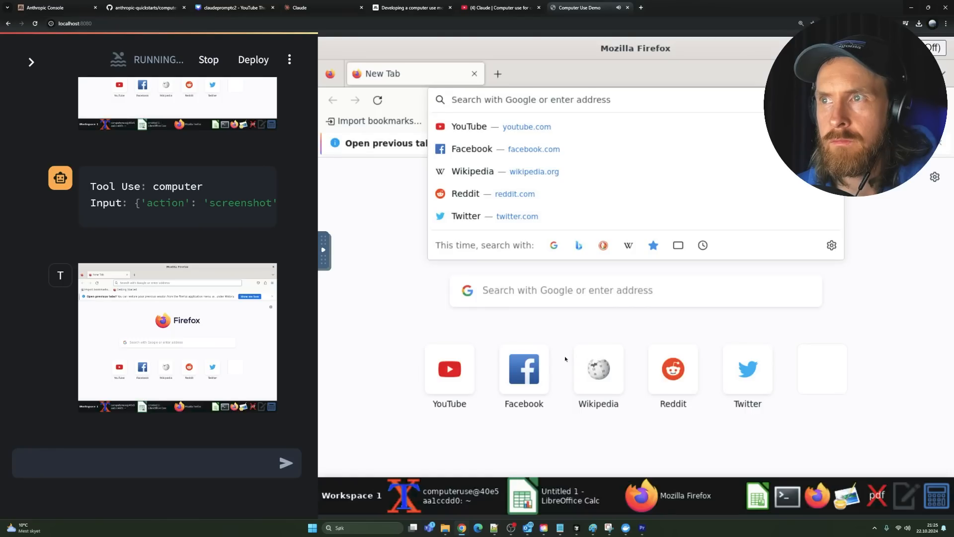
type("news.ycombinator.com")
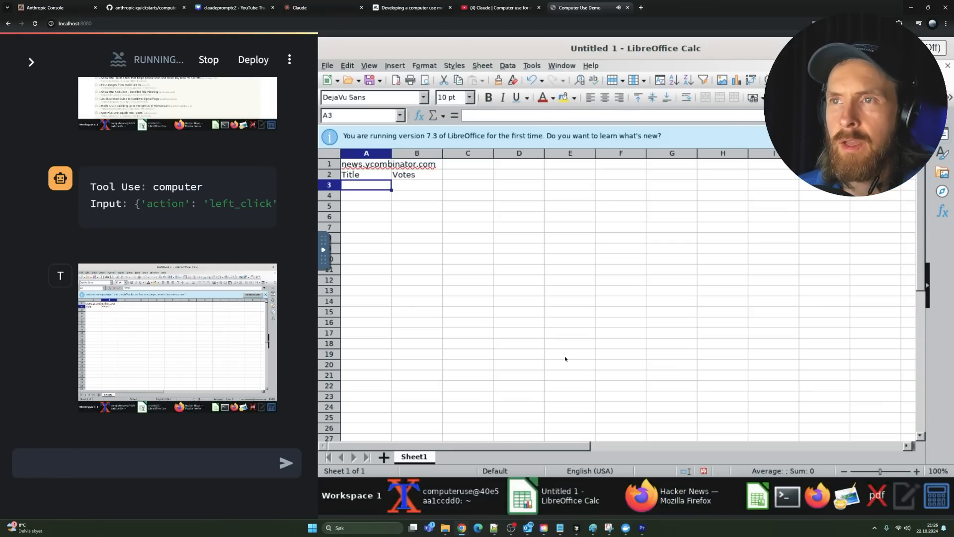
Fill rows 3-5 with the USGS lithium, Claude 3.5, and Tragedy of Google Books stories and votes
type("USGS uses machine learning to show large lithium potential in Arkansas")
left_click(417, 185)
type("75")
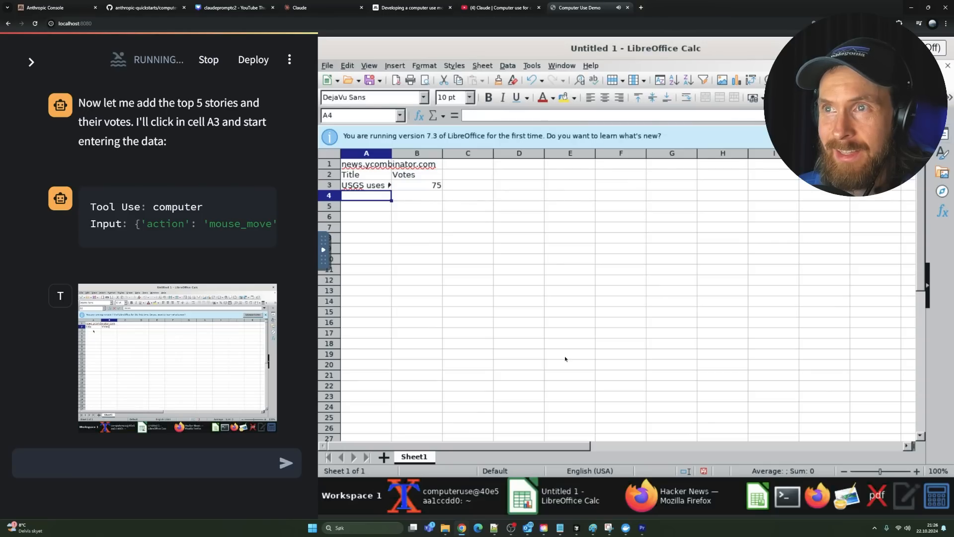
type("Computer use, a new Claude 3.5 Sonnet, and Claude 3.5 Haiku")
left_click(417, 195)
type("168")
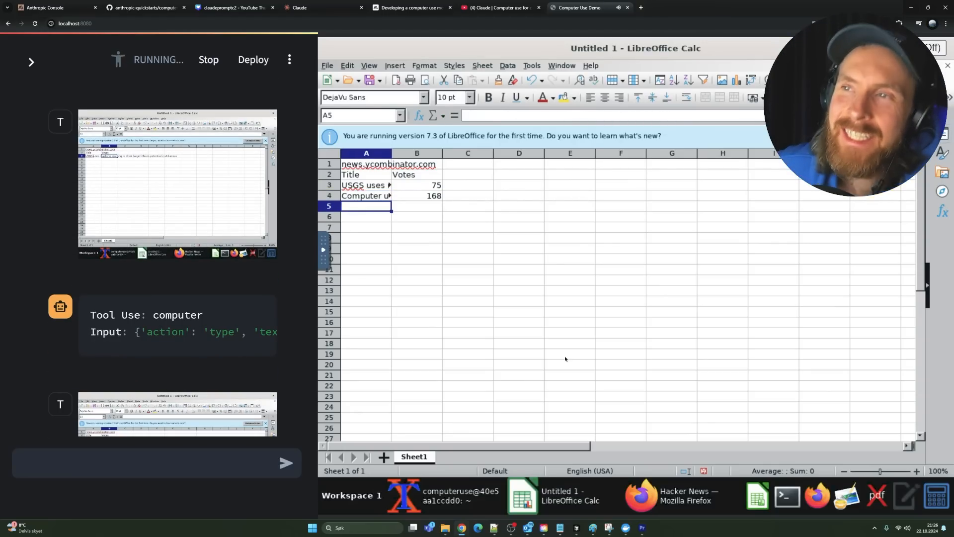
type("The Tragedy of Google Books (2017)")
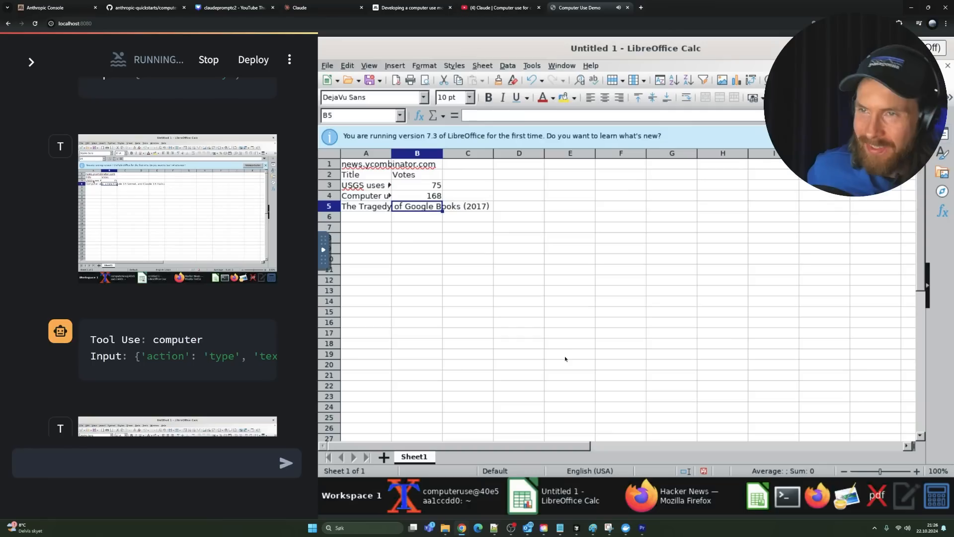
key("Return")
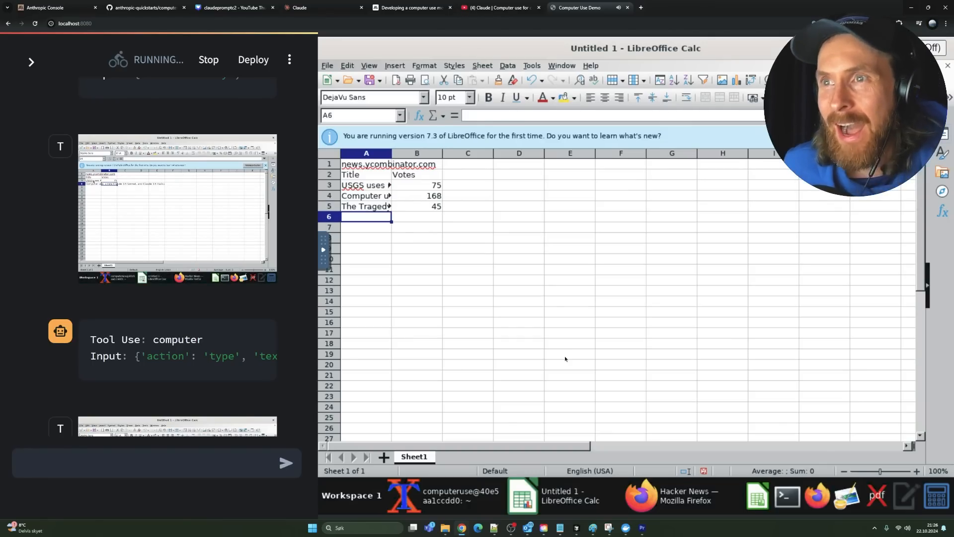
Add the Rust Web Framework and Open-source Count Show HN stories with 83 votes, then start saving
type("Show HN: Rust Web Framework")
left_click(417, 216)
type("255")
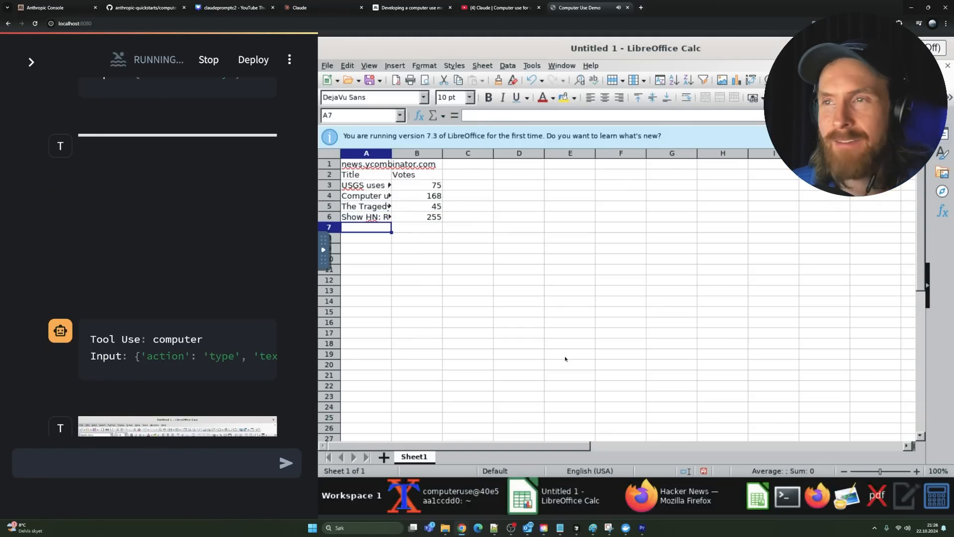
type("Show HN: Open-source Count")
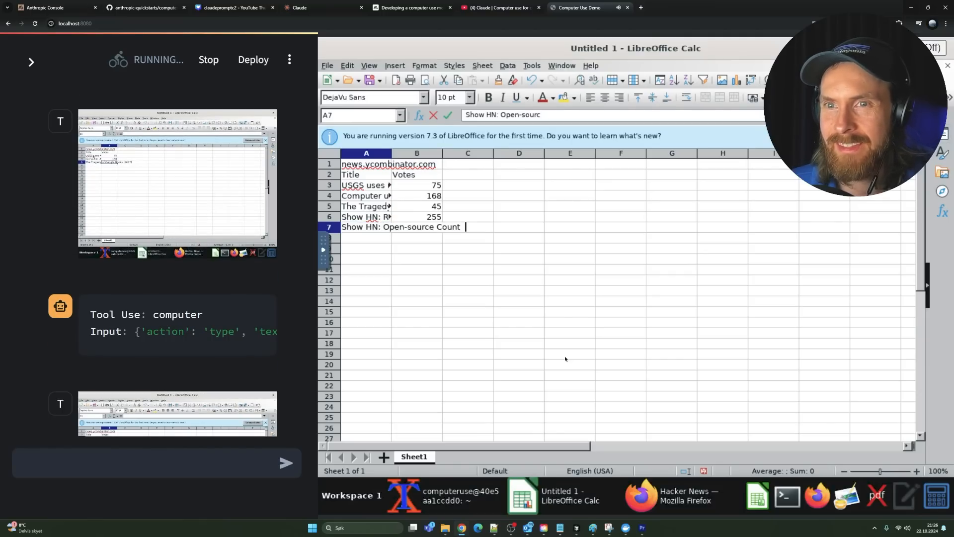
key("Return")
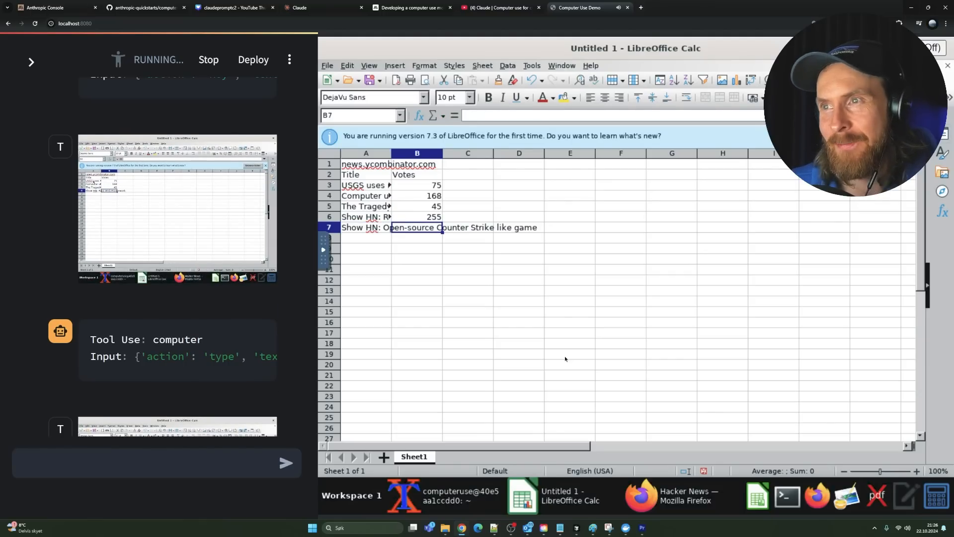
type("8383")
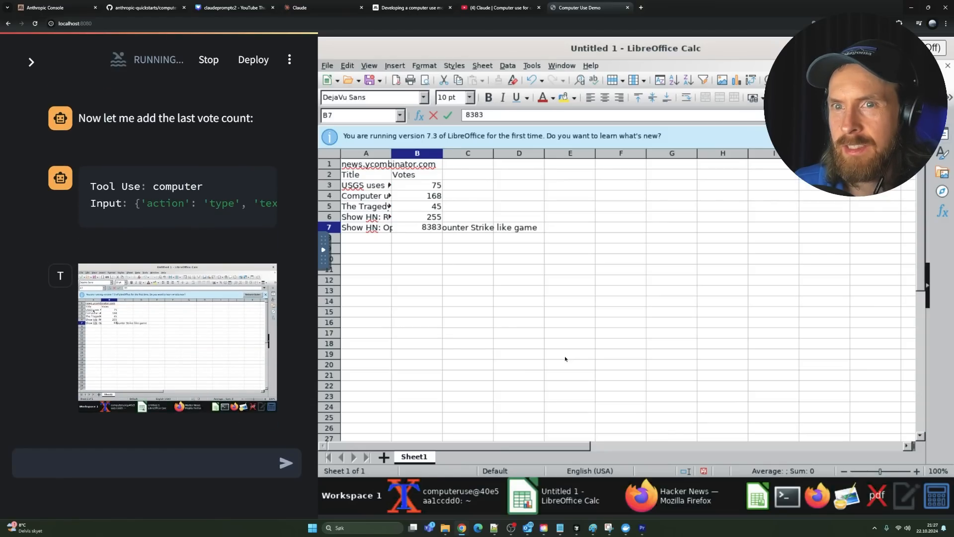
key("ctrl+s")
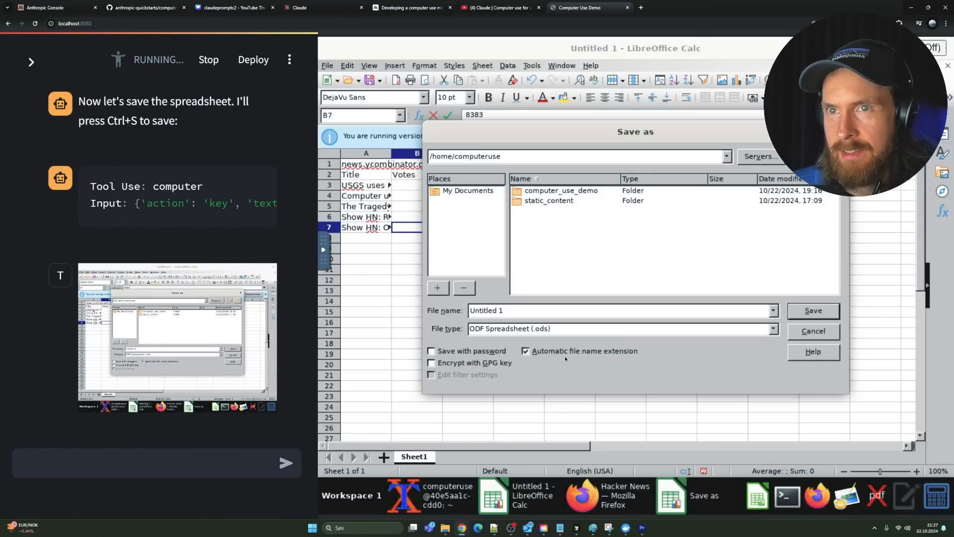
Name the file hacker_news_top5 in the Save As dialog and save the spreadsheet
left_click(812, 310)
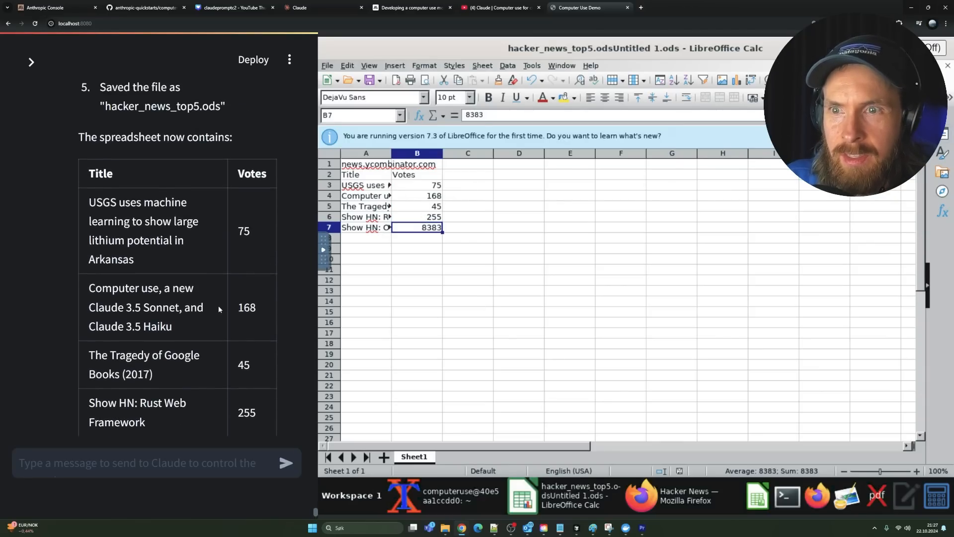
Draft the request to play chess as white on chess.com/play/computer in the message box
scroll("down", 3)
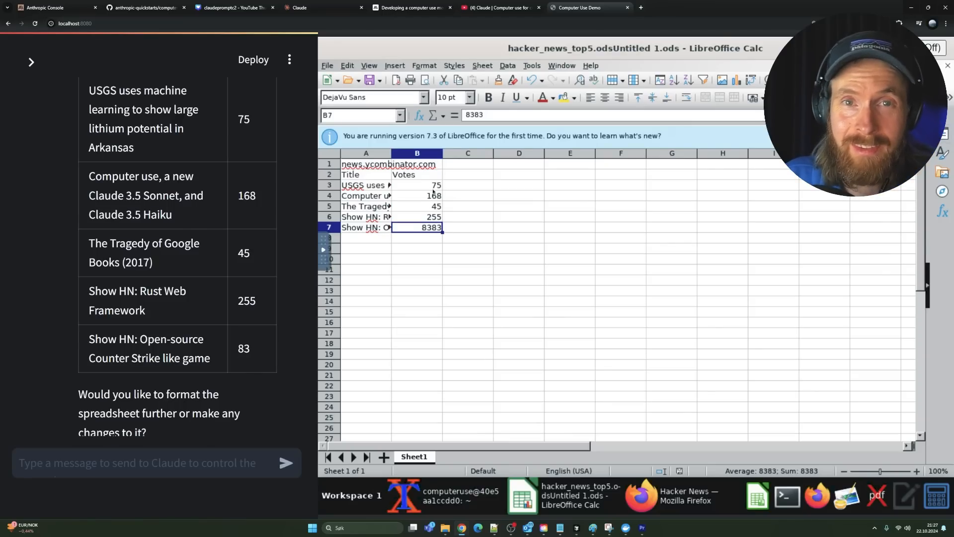
type("go to https://www.chess.com/play/computer and play some chess vs the computer, you are white")
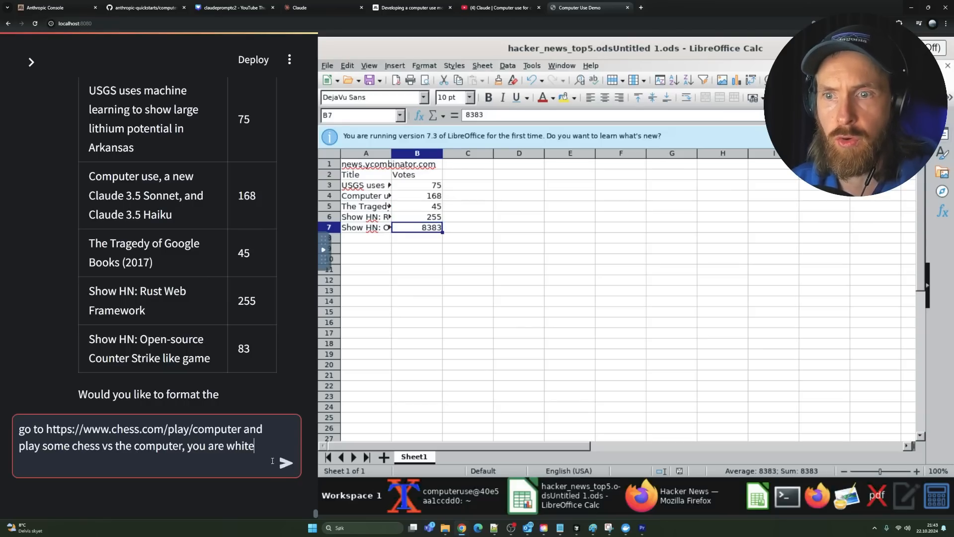
Send the chess request, dismiss the Firefox warning and load chess.com's play-against-computer URL
left_click(287, 462)
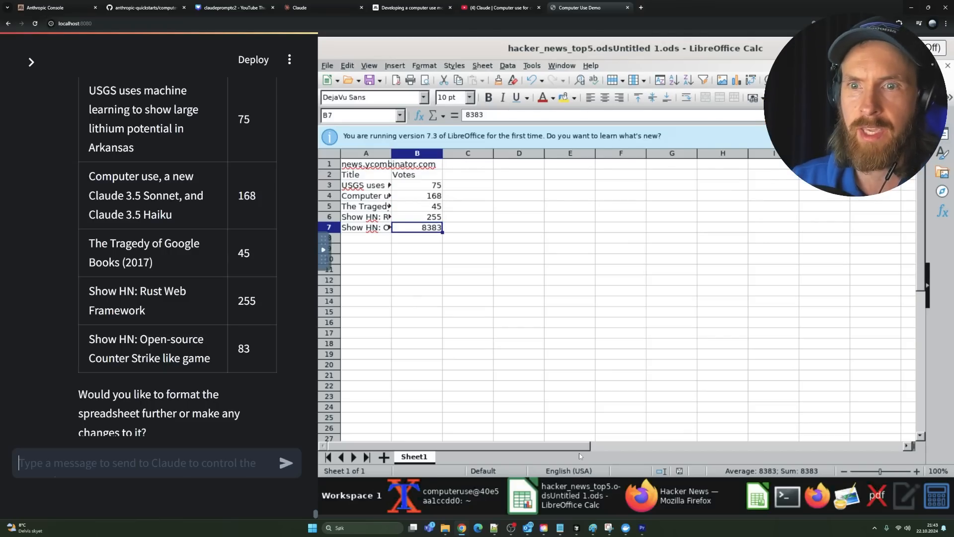
mouse_move(167, 379)
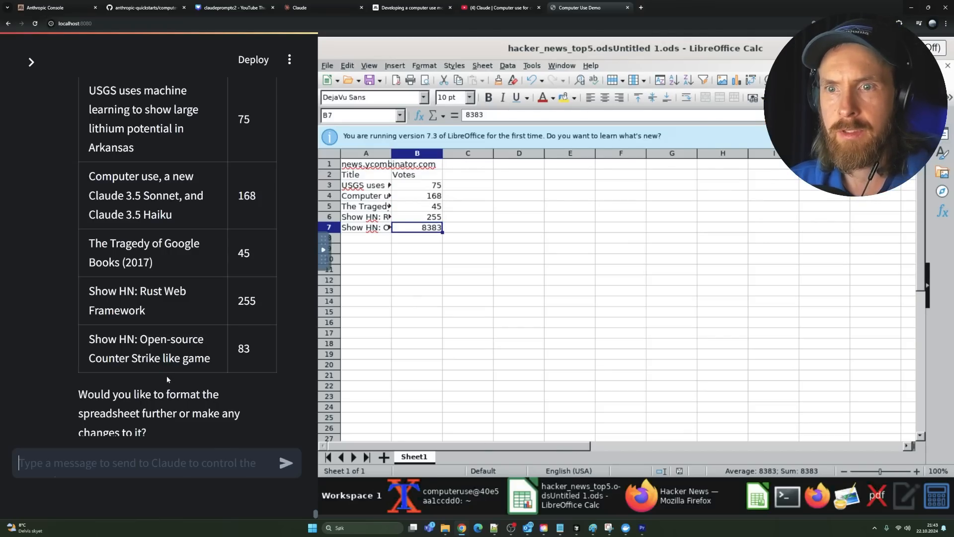
mouse_move(522, 375)
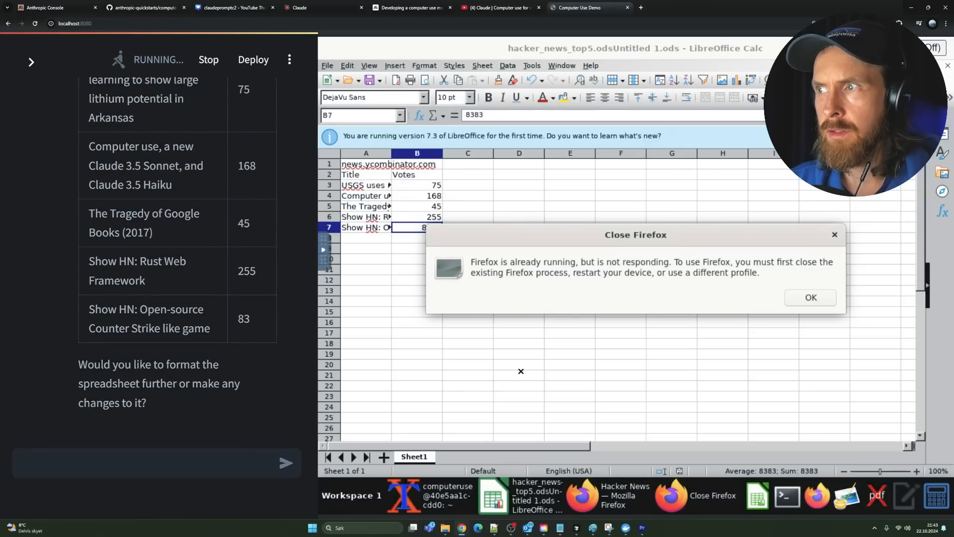
left_click(810, 297)
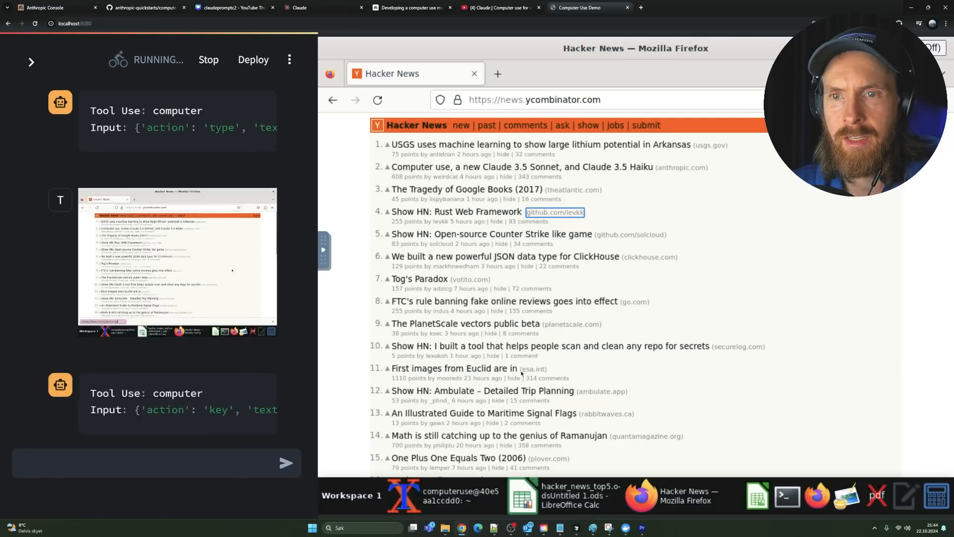
scroll("down", 3)
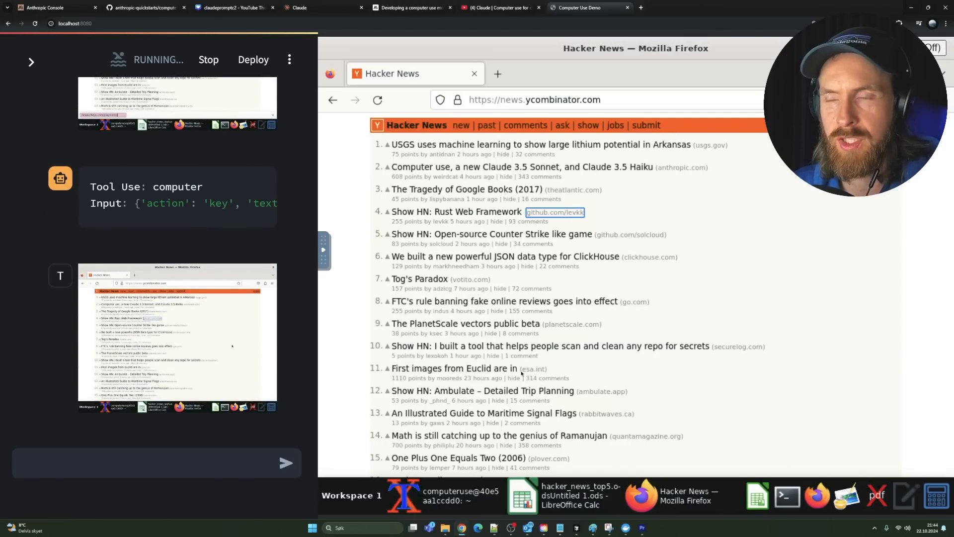
left_click(535, 99)
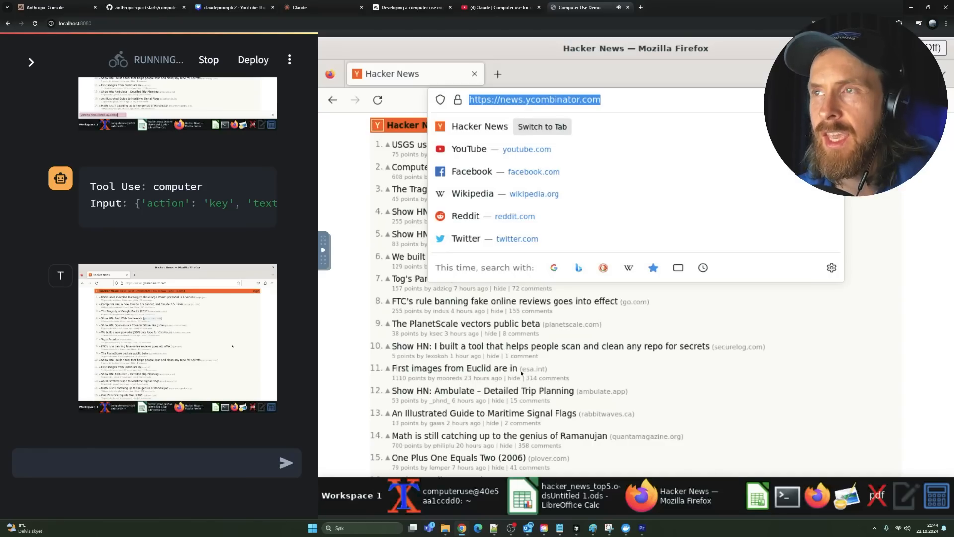
key("Return")
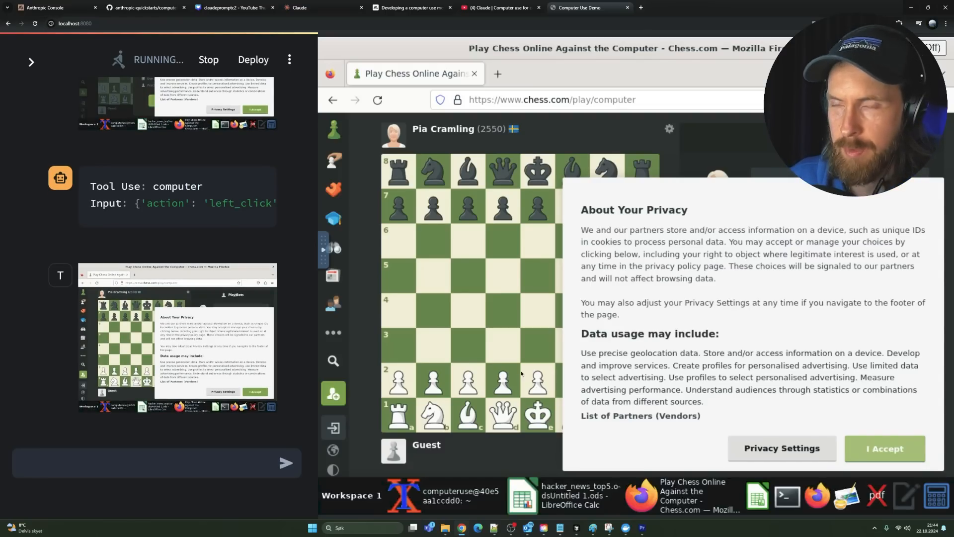
Accept the privacy notice, start the game against Pia Cramling as white and open with 1. f4
left_click(885, 448)
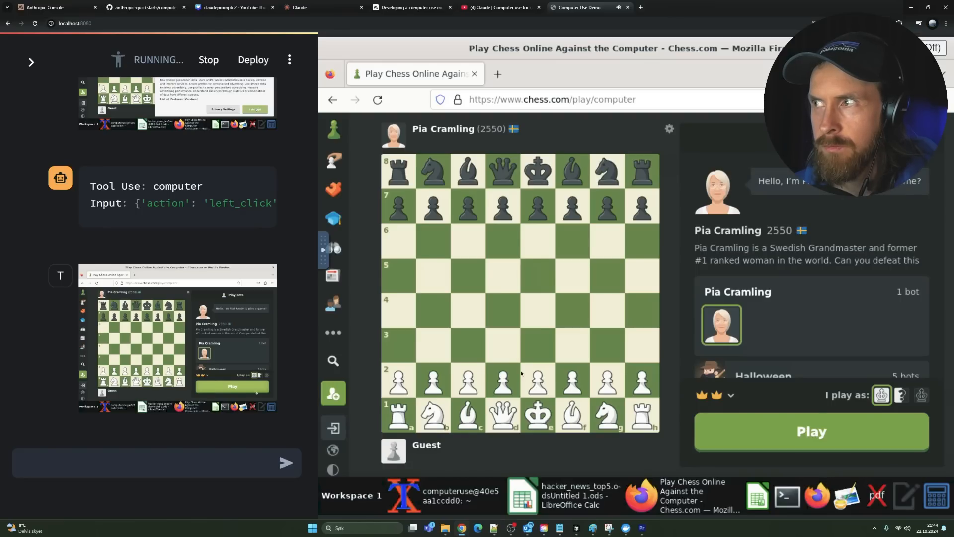
left_click(809, 431)
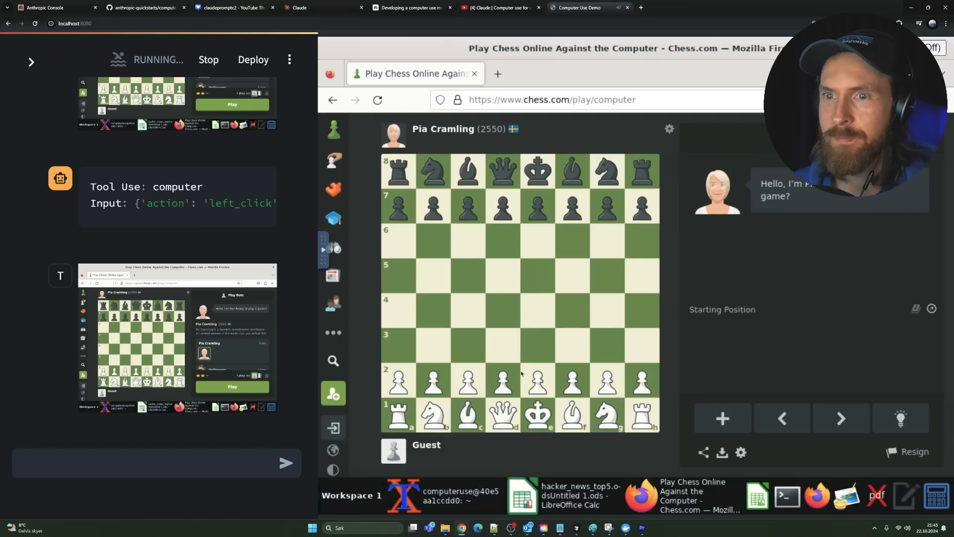
left_click(572, 381)
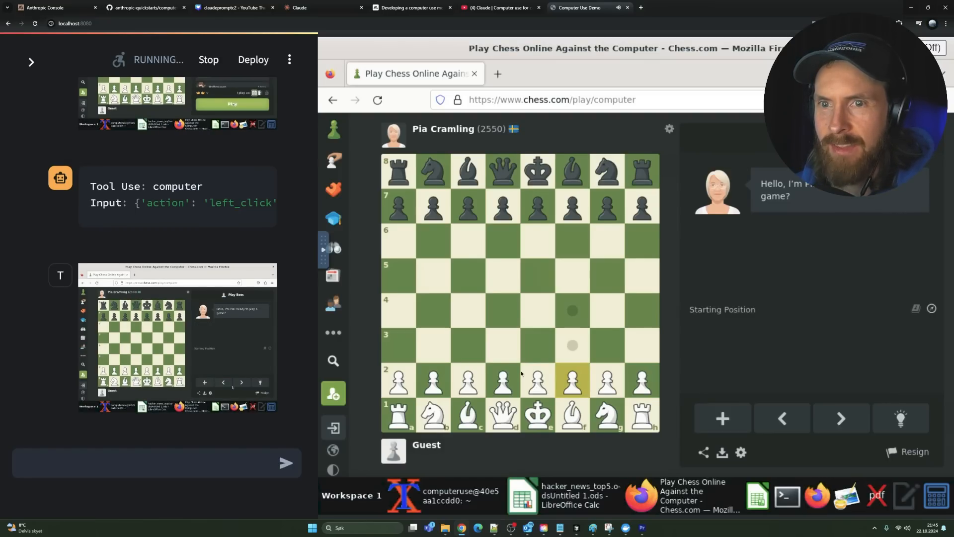
left_click(570, 310)
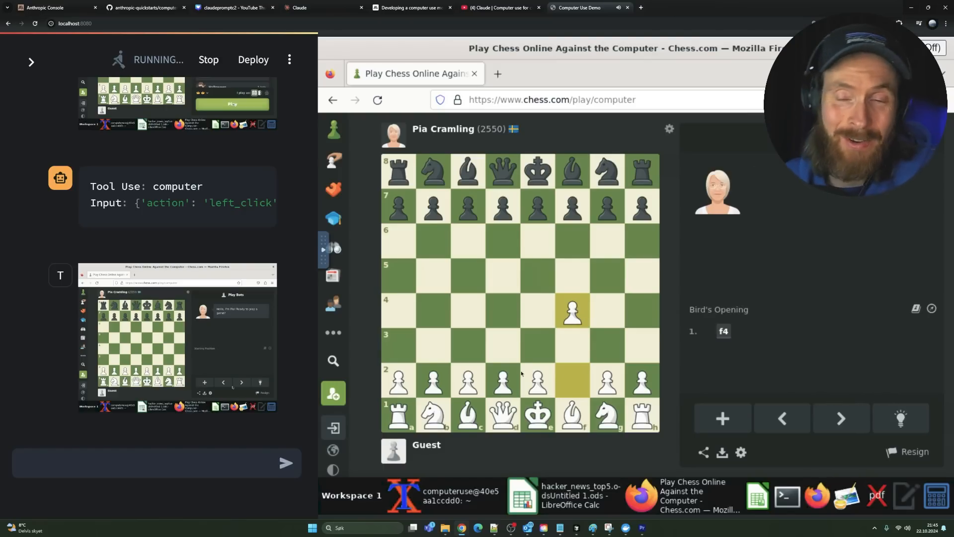
left_click(502, 277)
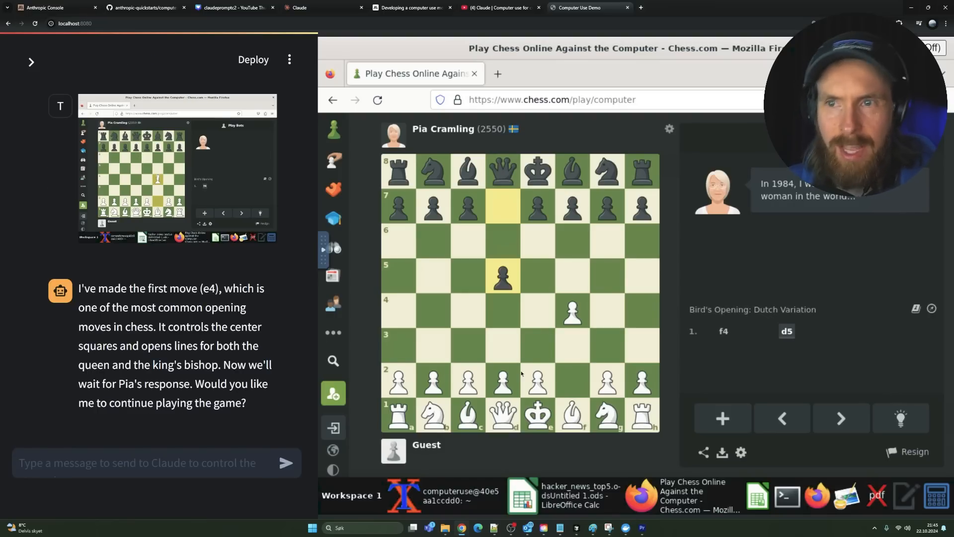
Reply 'yes con' telling Claude to continue playing against the computer opponent
left_click(155, 462)
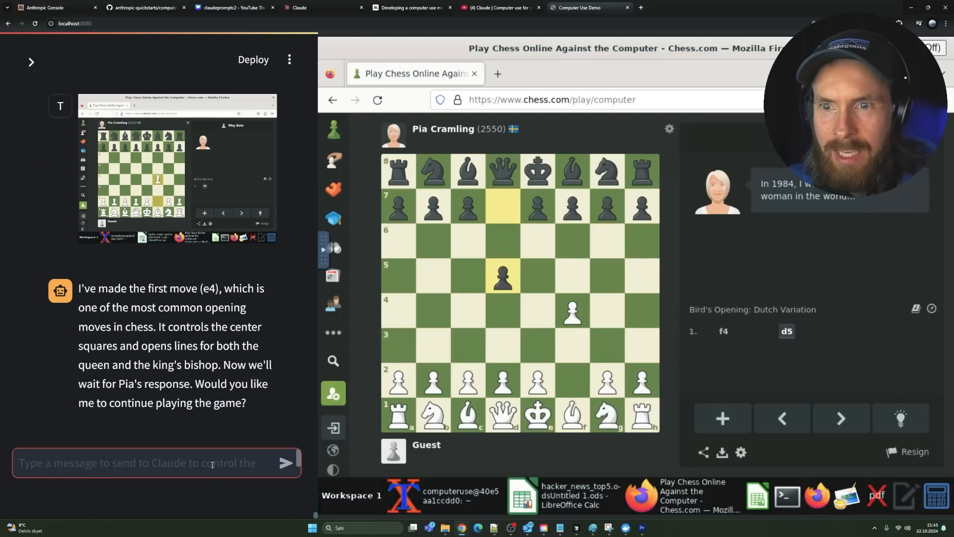
type("yes con")
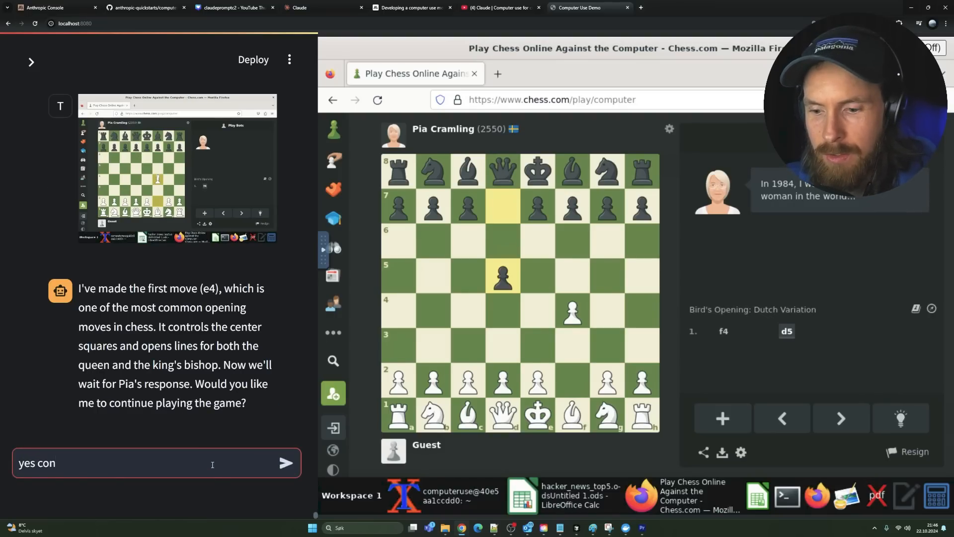
left_click(286, 462)
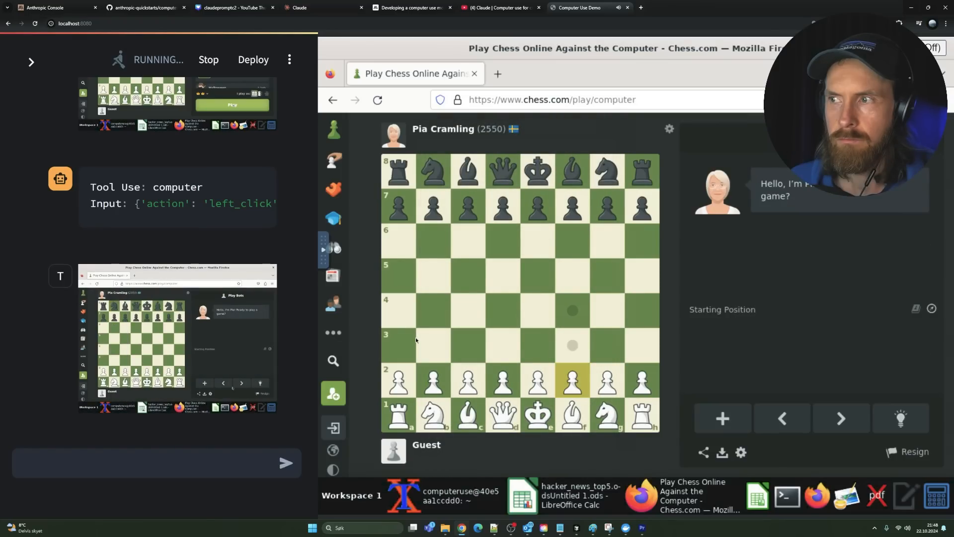
Play 2. f5 into Bird's Opening: Dutch Variation, then leave the game for a new prompt
left_click(573, 310)
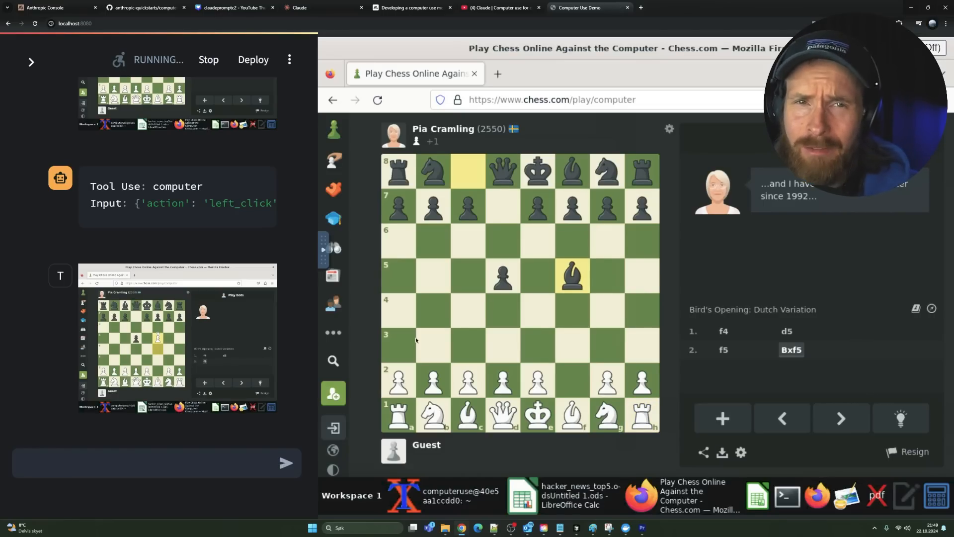
left_click(640, 416)
type("find a image of a bird on google, save it, use some python code to crop it to 500x500 and save it")
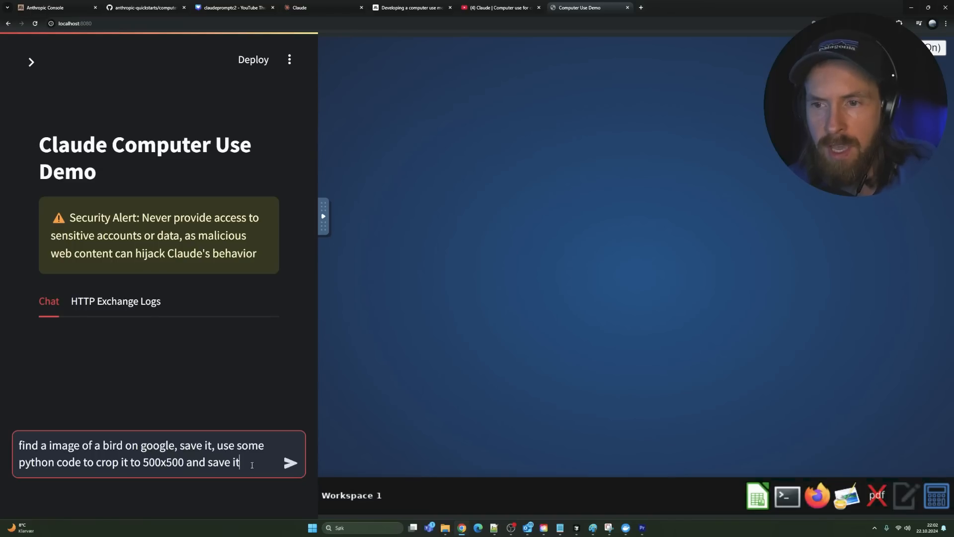
Send the bird-image request so Claude searches Google for 'beautiful bird' in Firefox
left_click(291, 464)
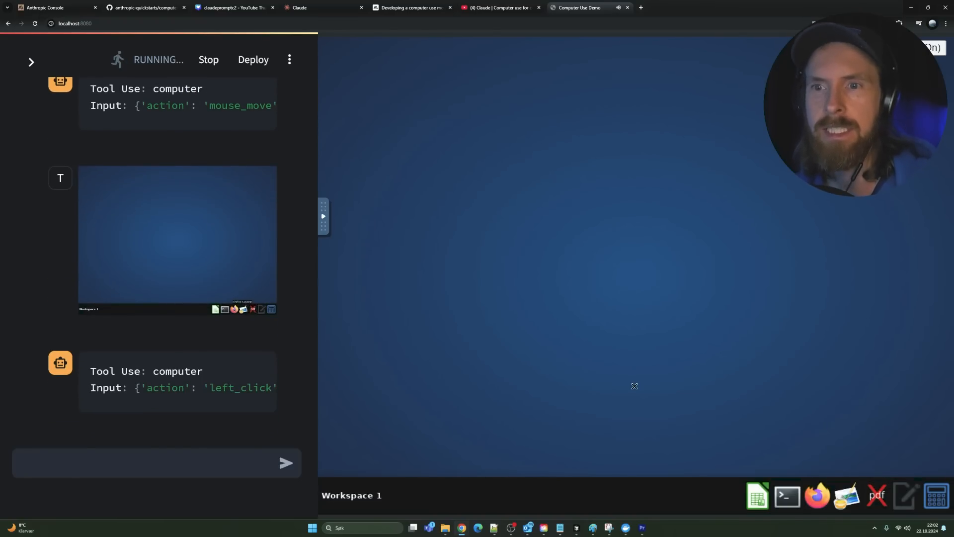
left_click(817, 495)
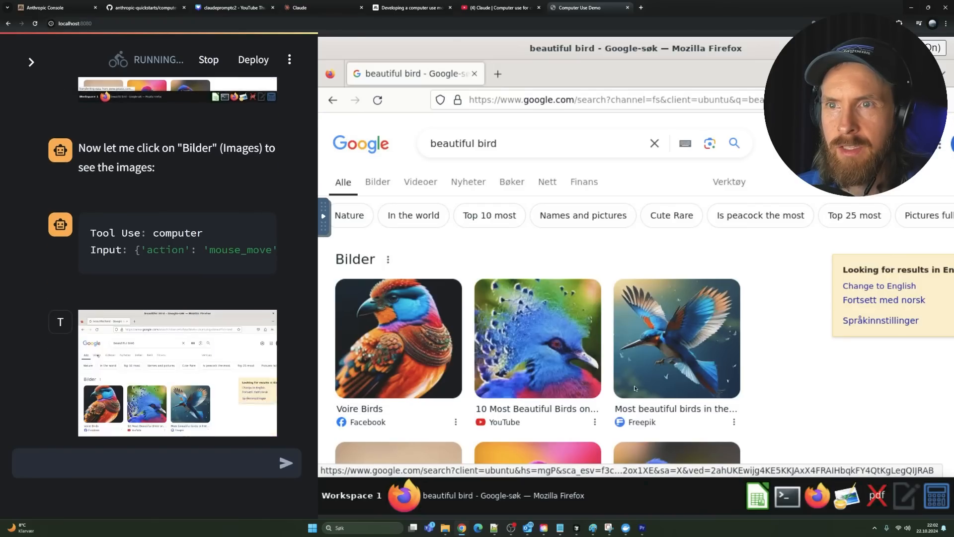
Switch to the image results and start Save Image As on a bird picture, aimed at Downloads
left_click(377, 182)
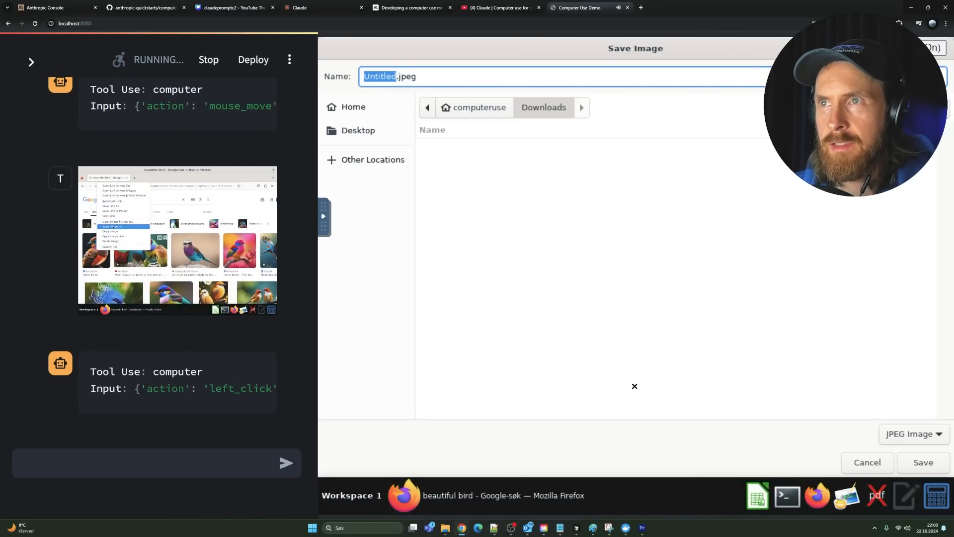
Save the bird picture to Downloads as colorful_bird.jpg so Claude can crop it to 500x500
scroll("down", 3)
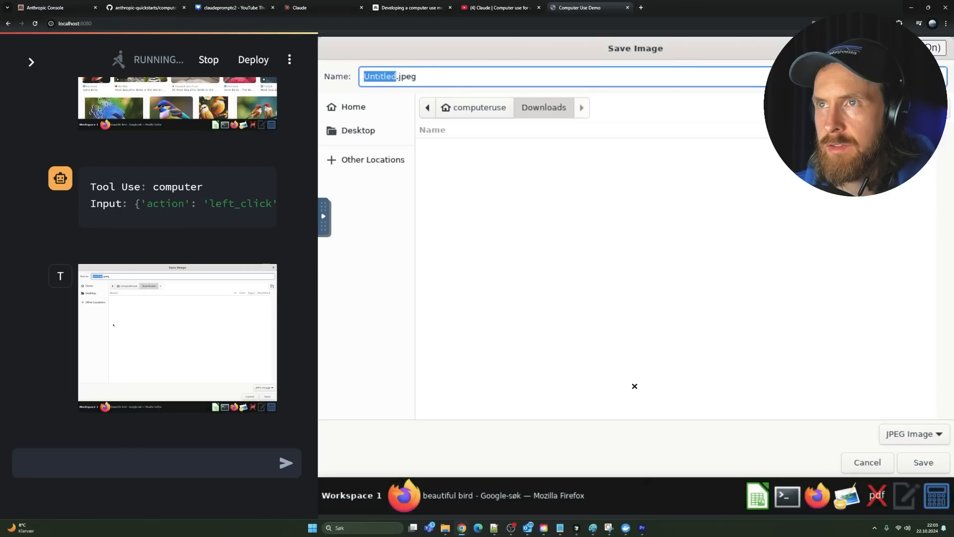
type("colorful_bird.jpg")
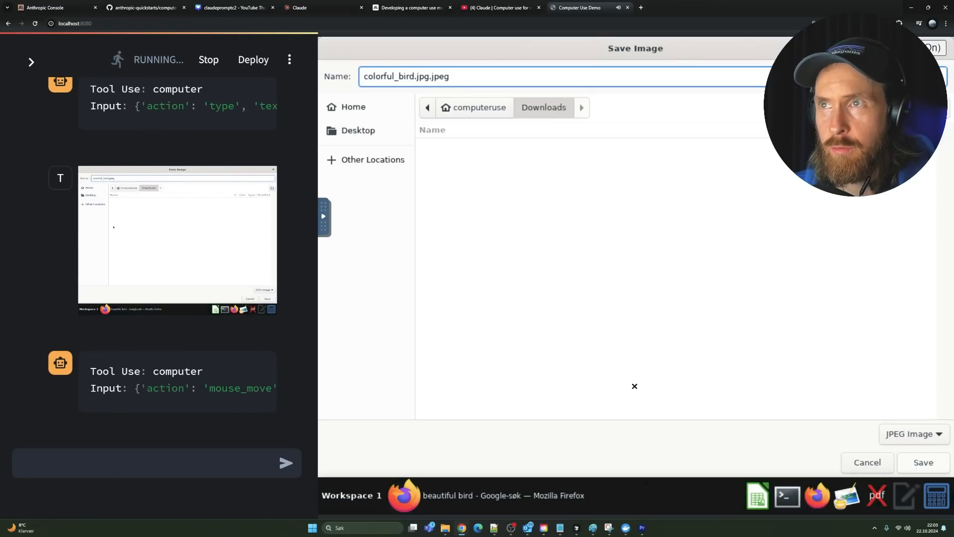
left_click(922, 462)
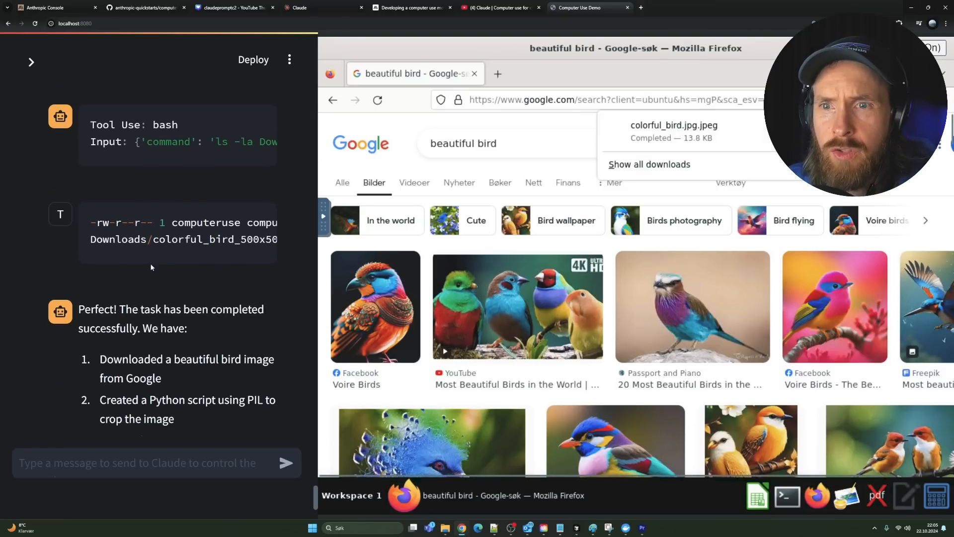
Ask Claude to 'find the ima…' so colorful_bird_500x500.jpg opens in a Firefox tab
scroll("down", 3)
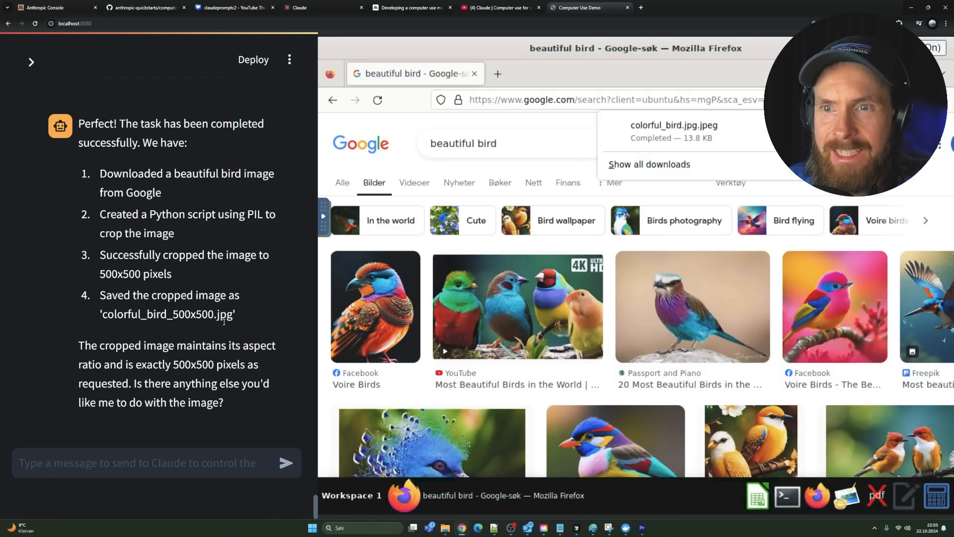
left_click(156, 462)
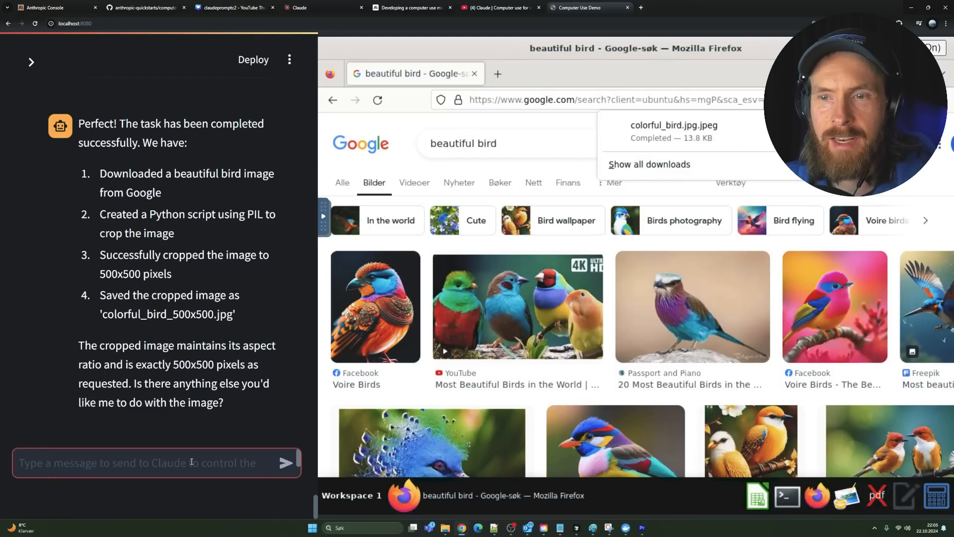
type("find the ima")
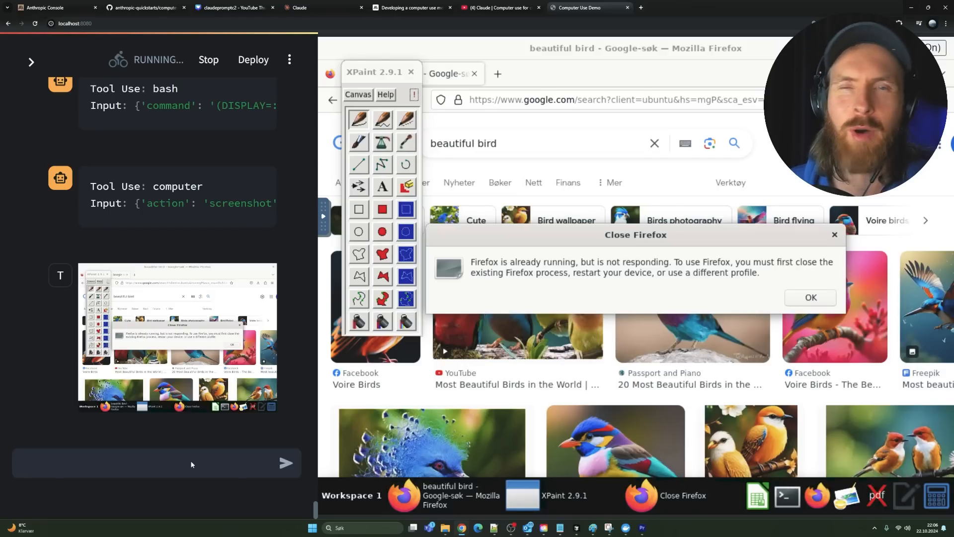
left_click(810, 297)
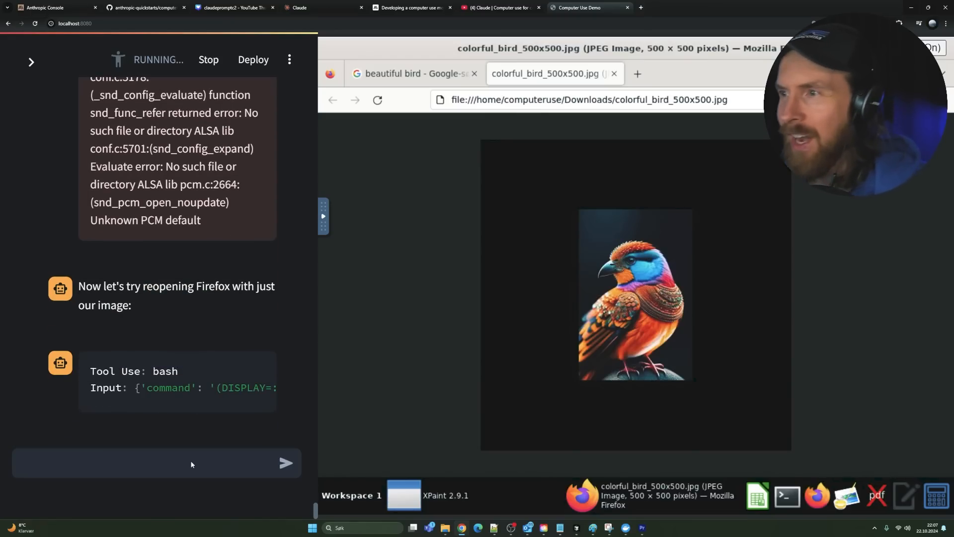
mouse_move(543, 162)
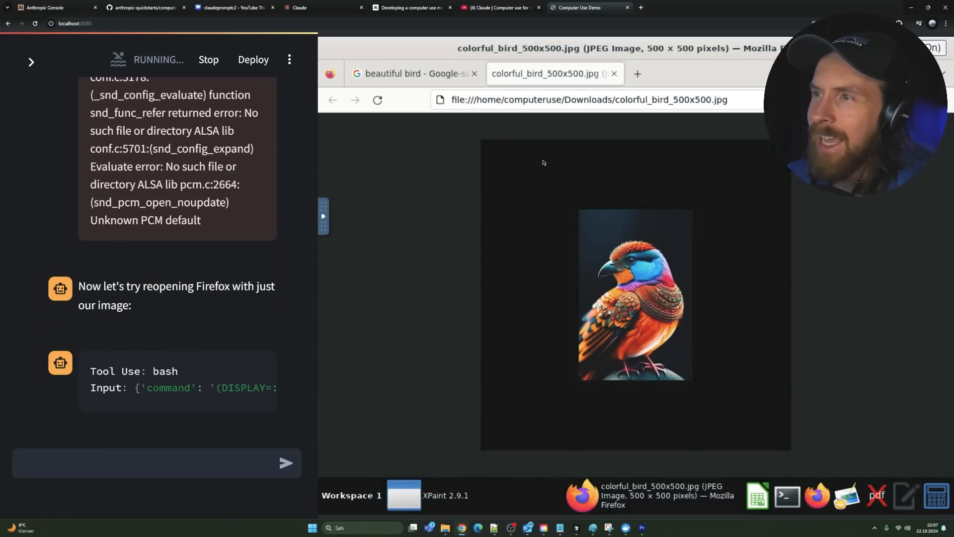
mouse_move(604, 162)
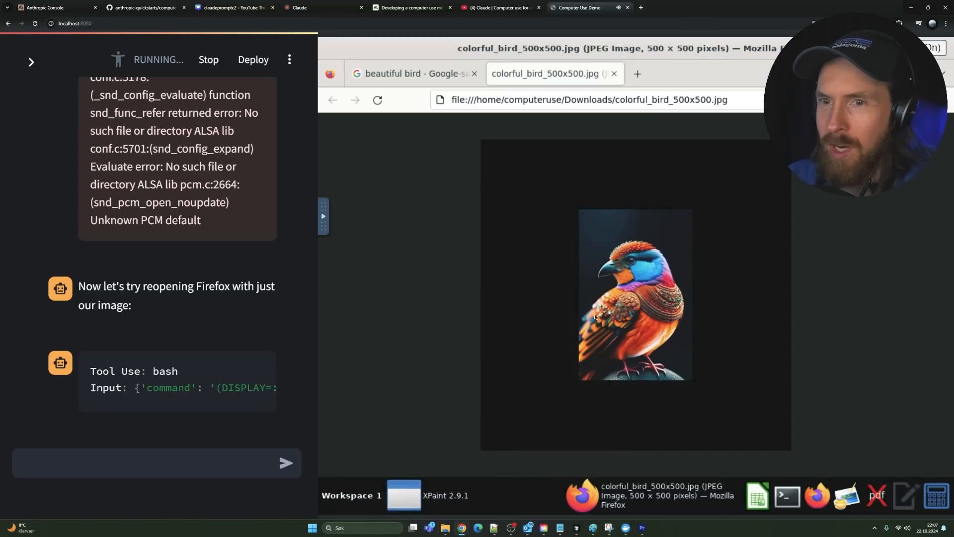
mouse_move(357, 334)
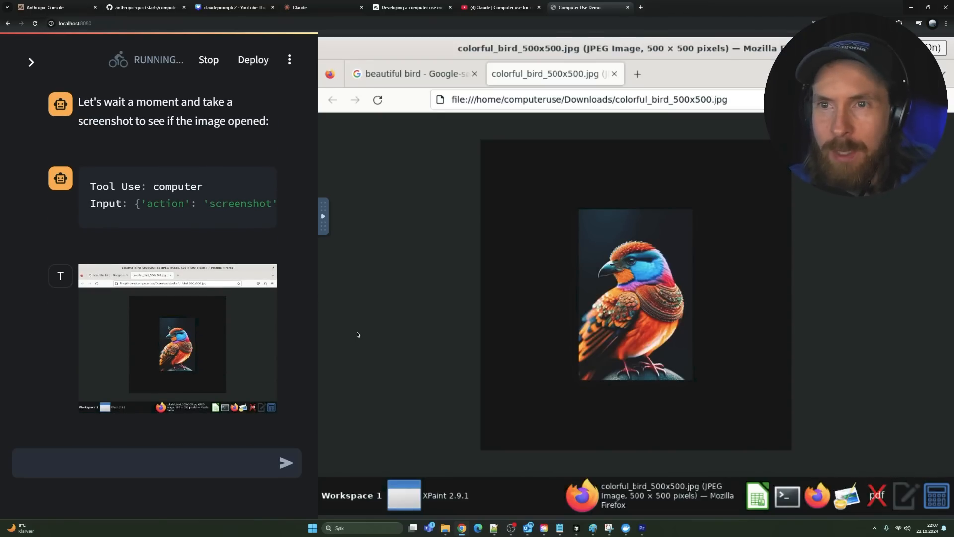
Switch to the computer use model article, then the anthropic-quickstarts computer-use-demo GitHub repository
left_click(410, 7)
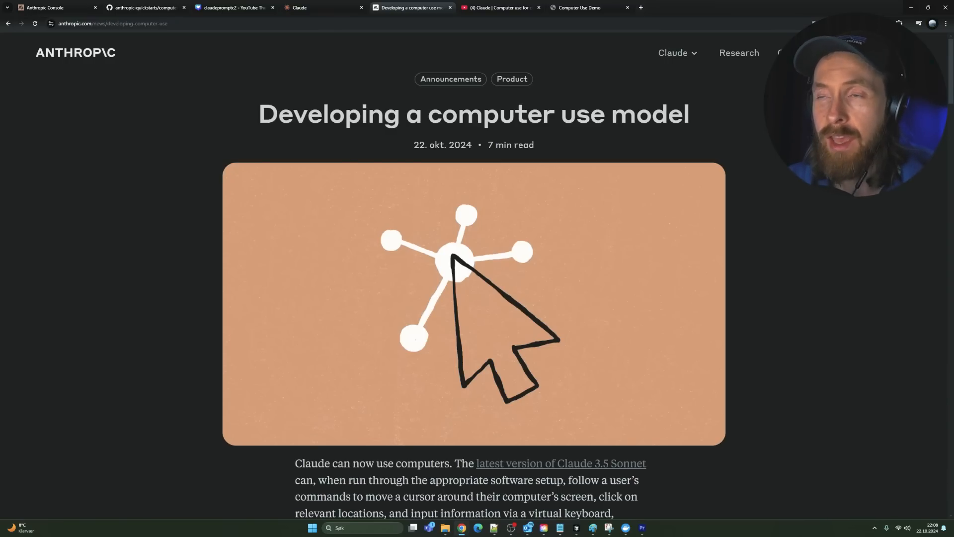
mouse_move(436, 168)
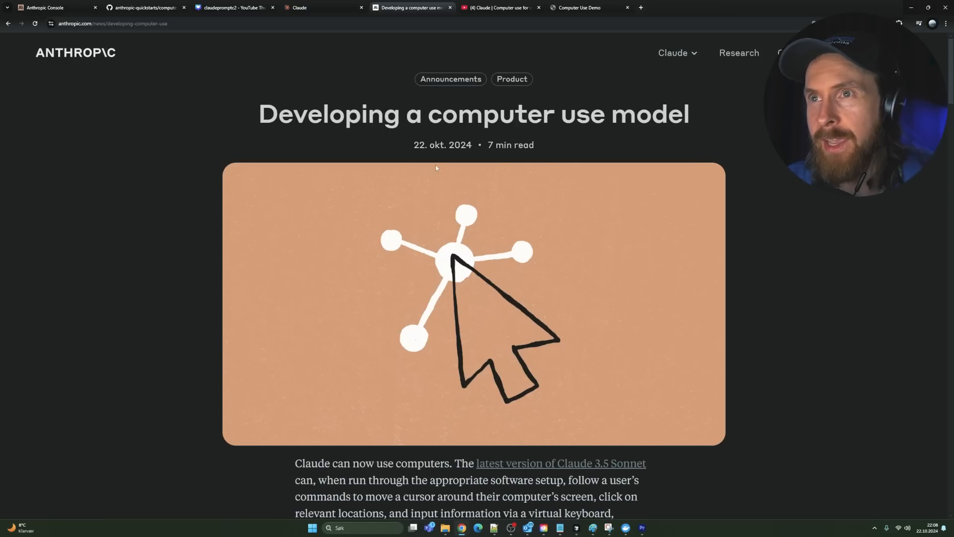
mouse_move(768, 270)
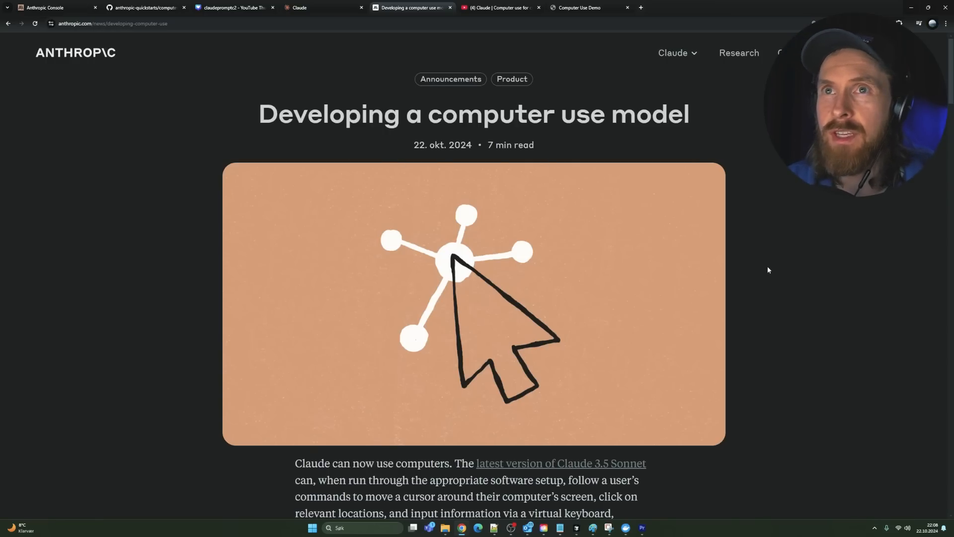
left_click(143, 7)
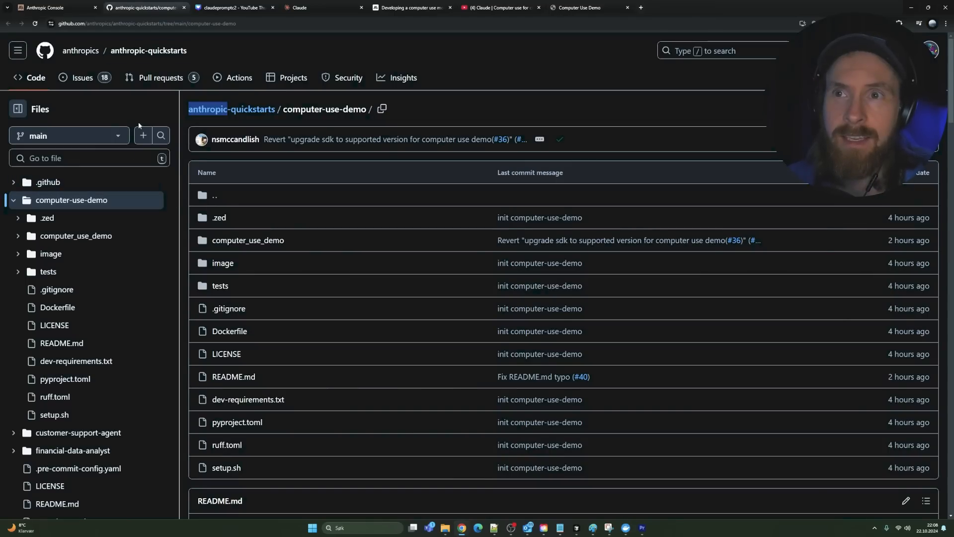
mouse_move(161, 78)
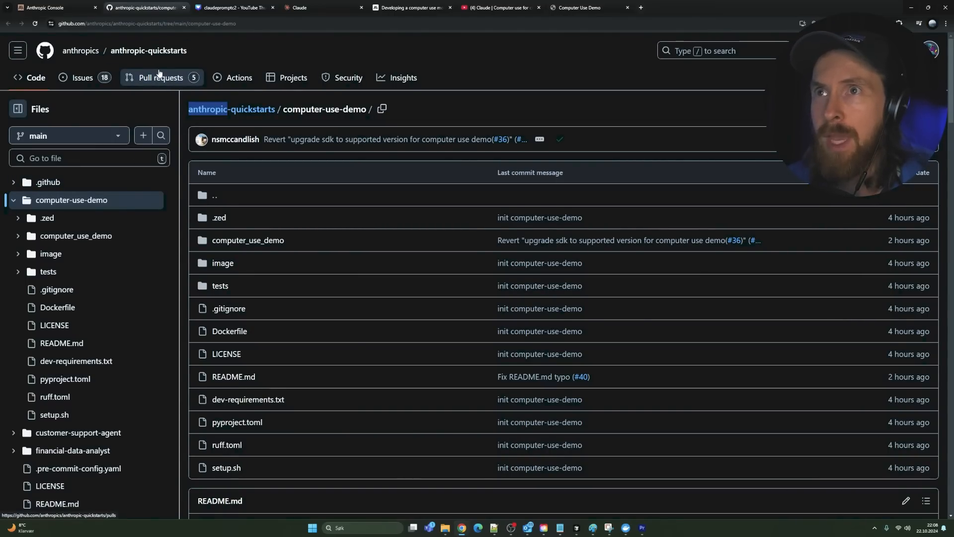
Switch to the Anthropic 'Introducing computer use' announcement article
left_click(411, 7)
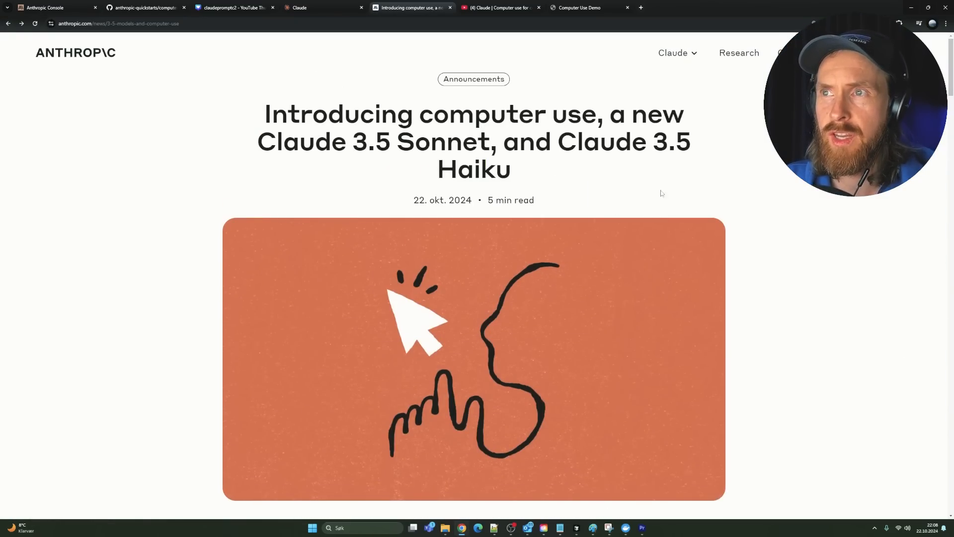
mouse_move(751, 179)
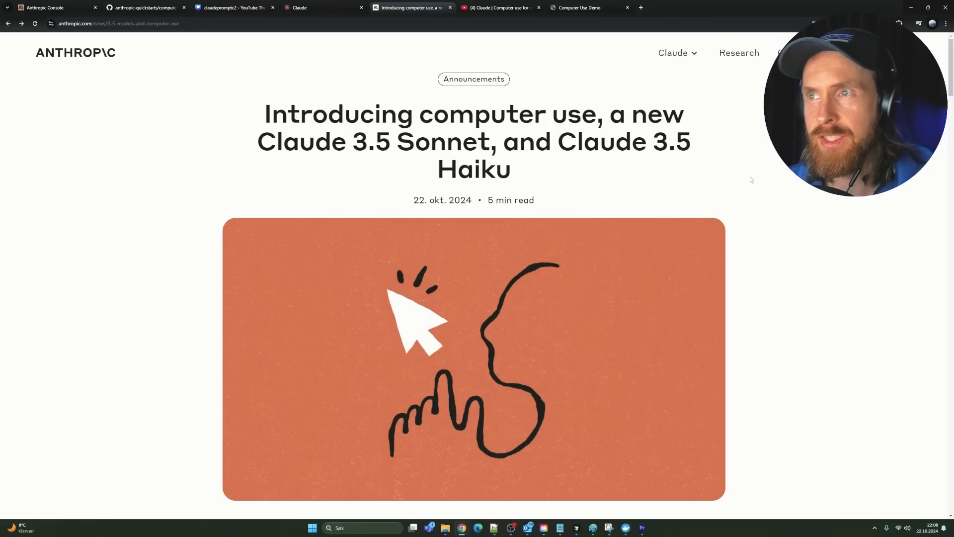